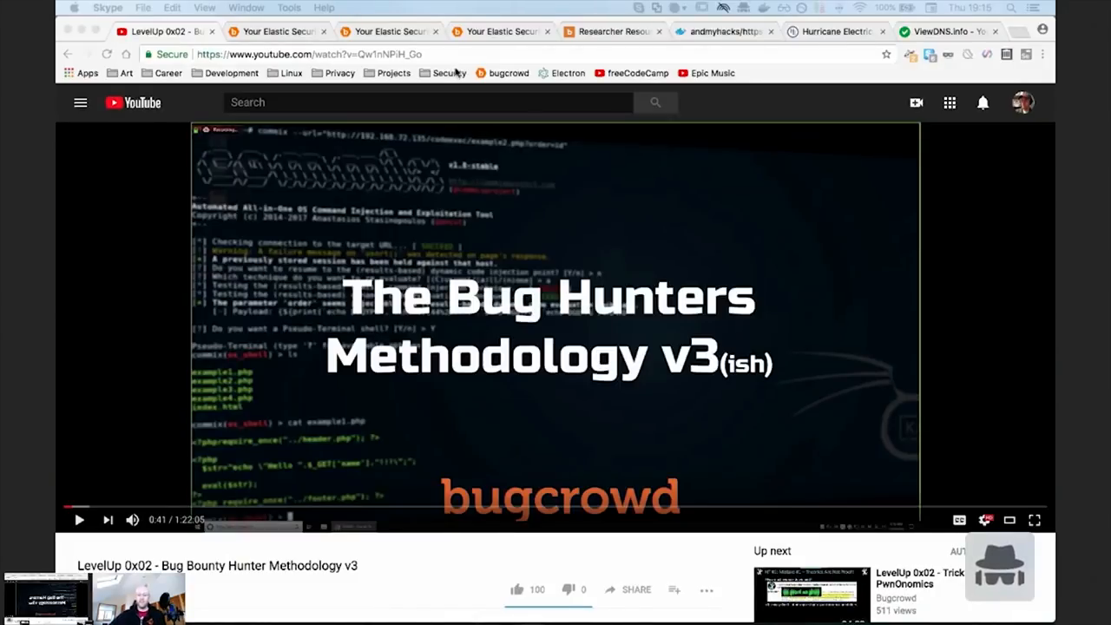
mouse_move(840, 366)
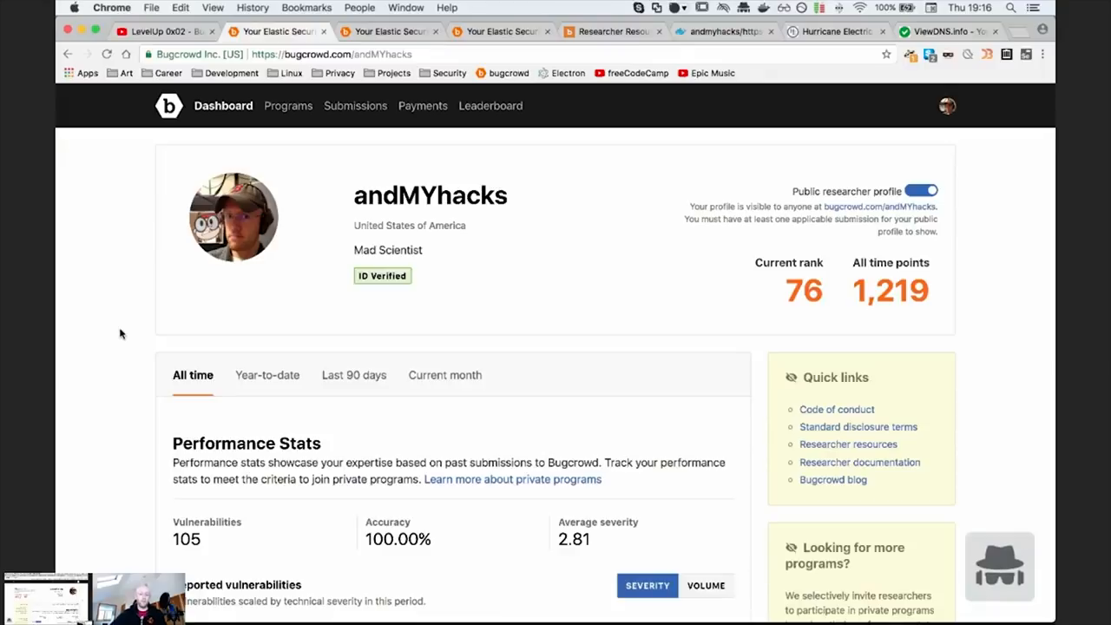
mouse_move(158, 292)
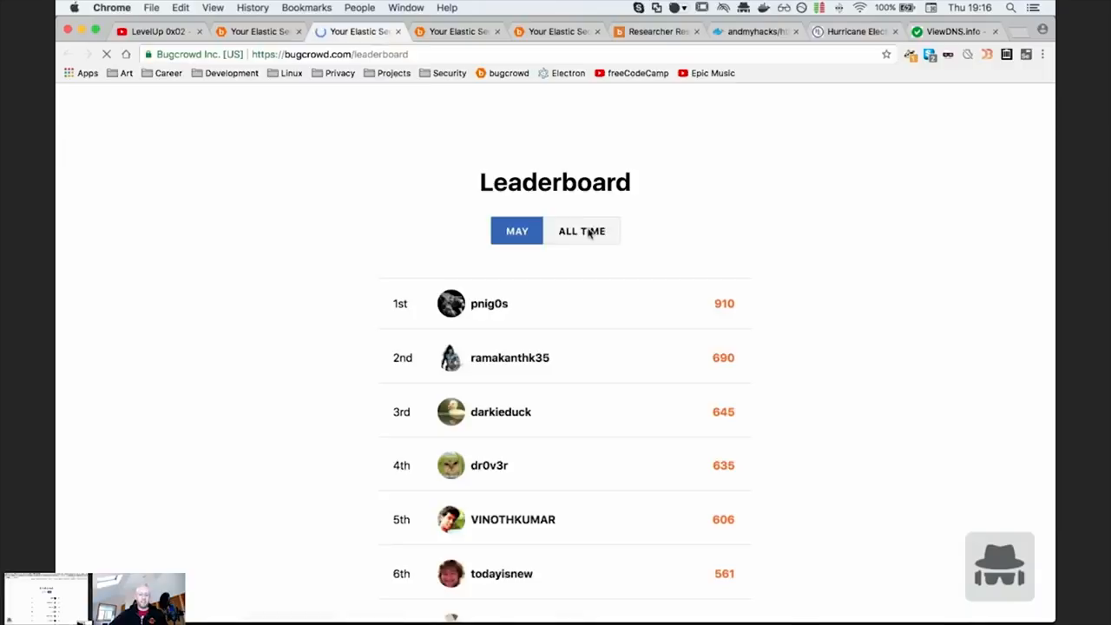
- Switch the leaderboard to all-time rankings and scroll down the list
click(581, 230)
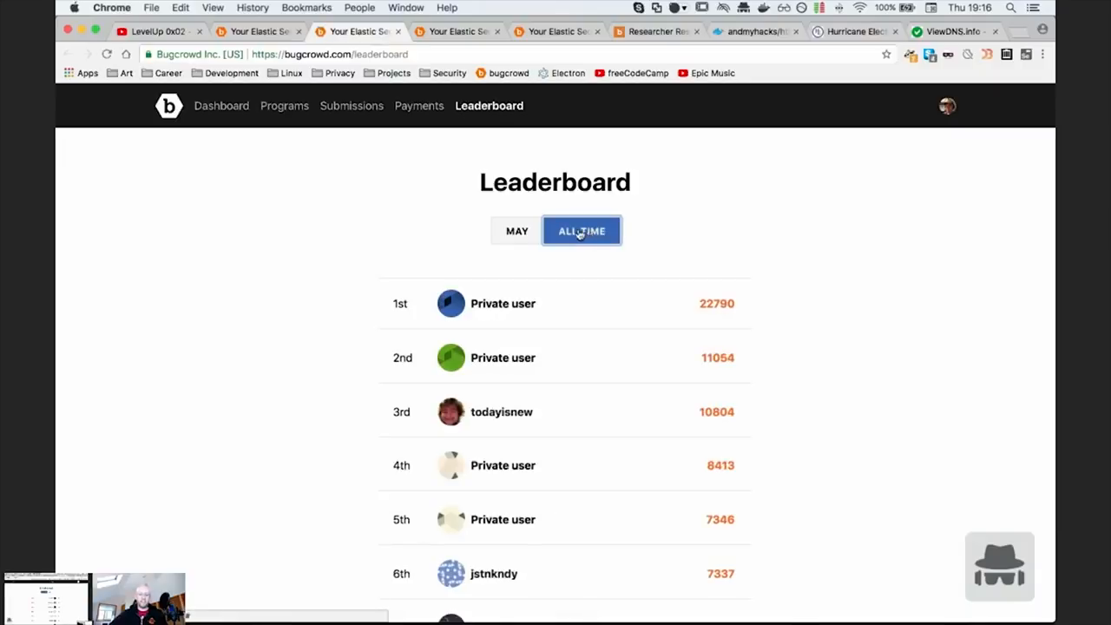
mouse_move(785, 313)
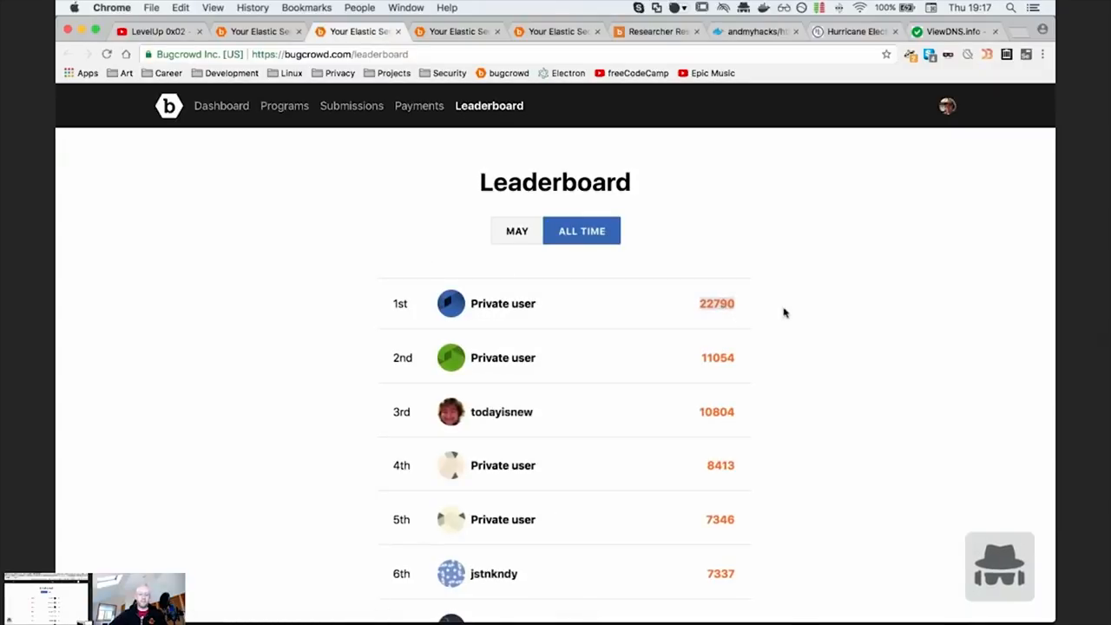
mouse_move(287, 141)
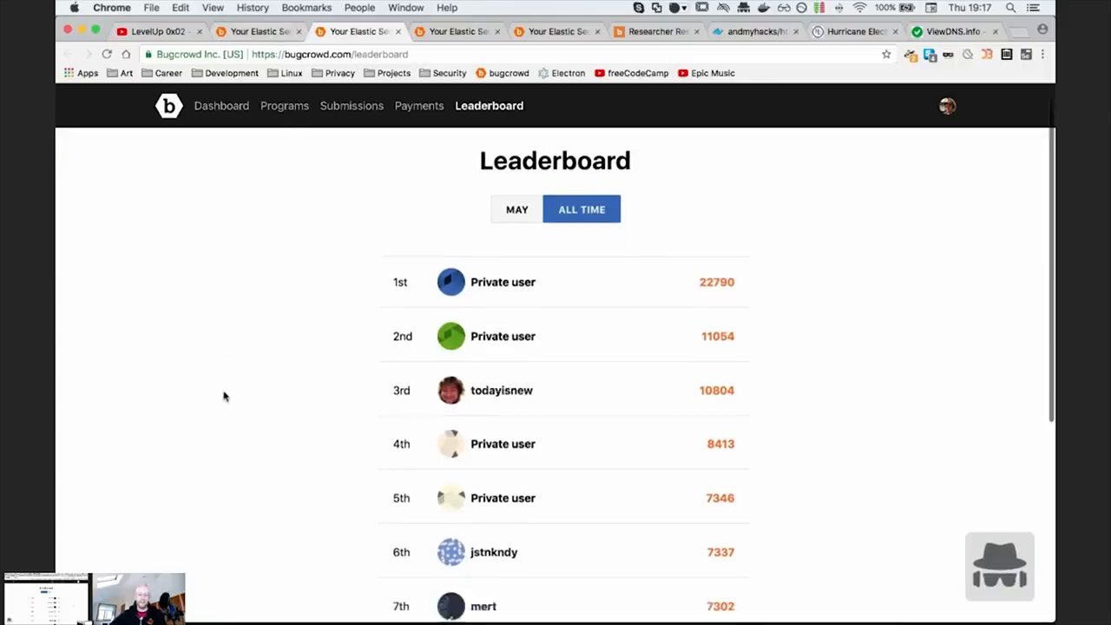
scroll(down, 3)
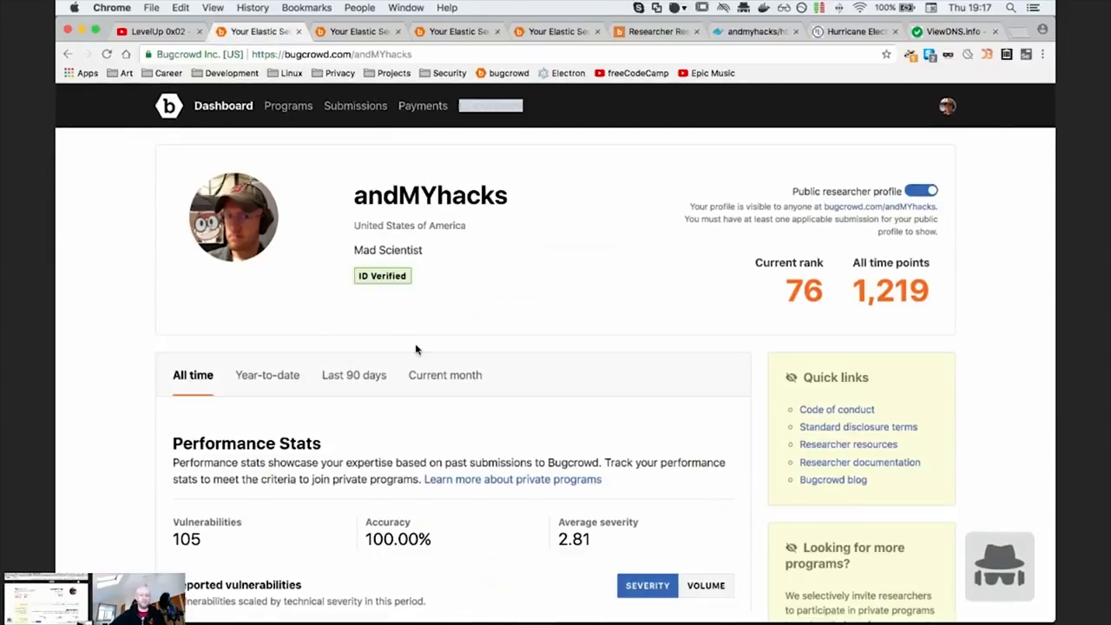
mouse_move(475, 307)
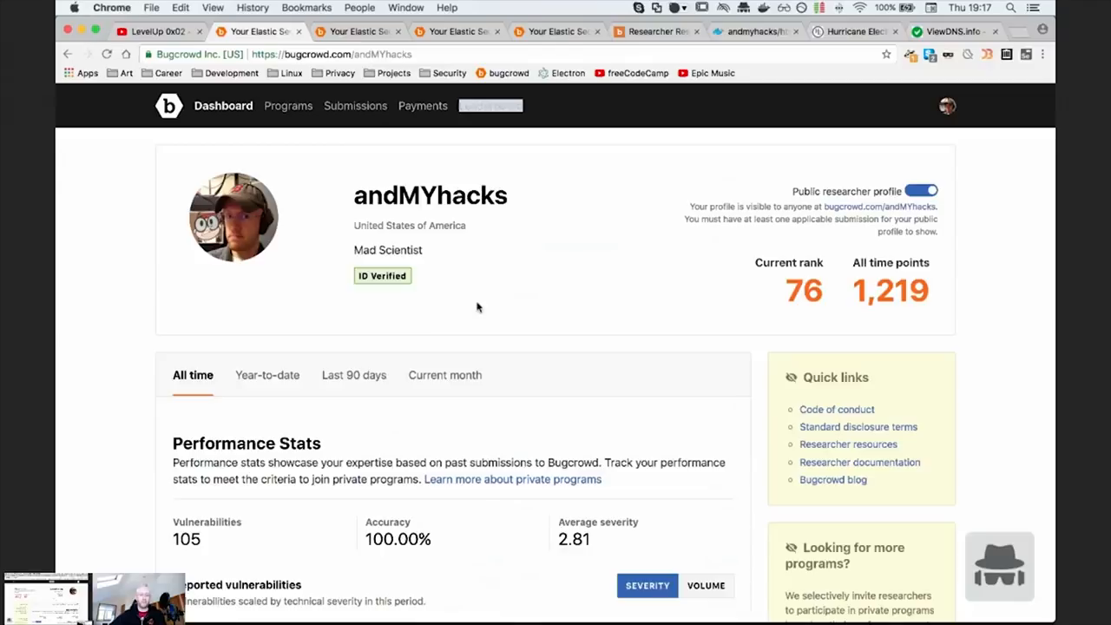
mouse_move(428, 145)
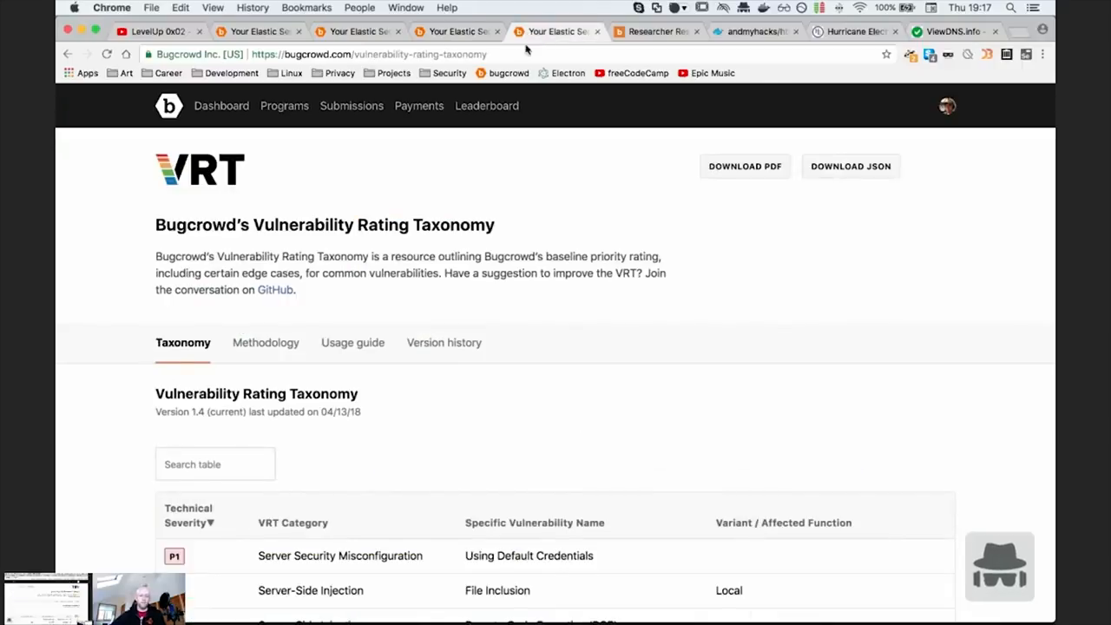
mouse_move(495, 200)
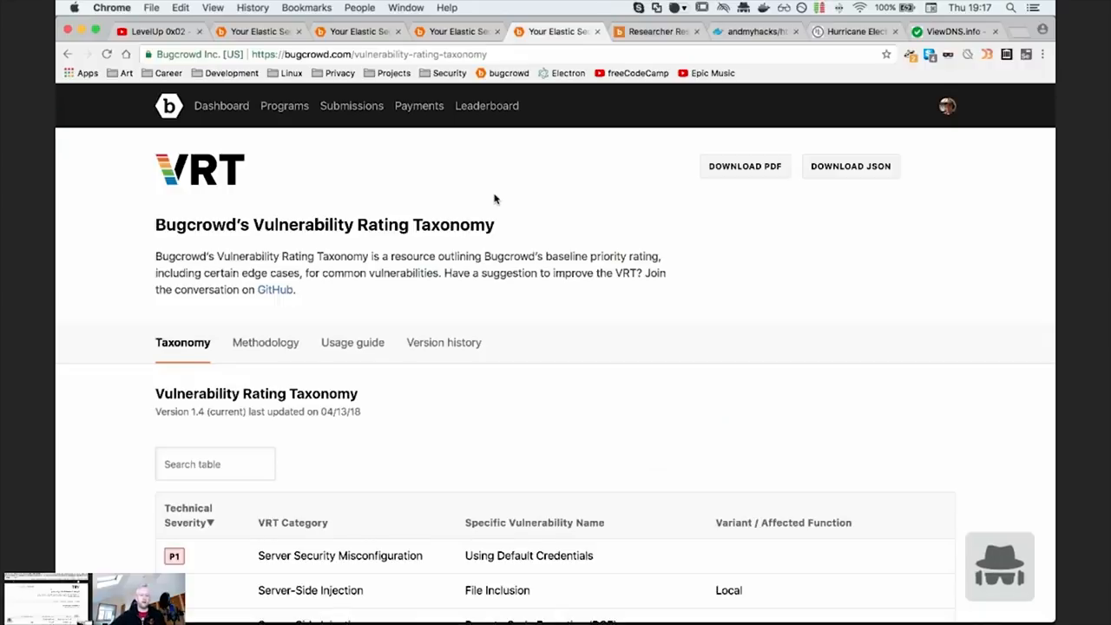
mouse_move(490, 217)
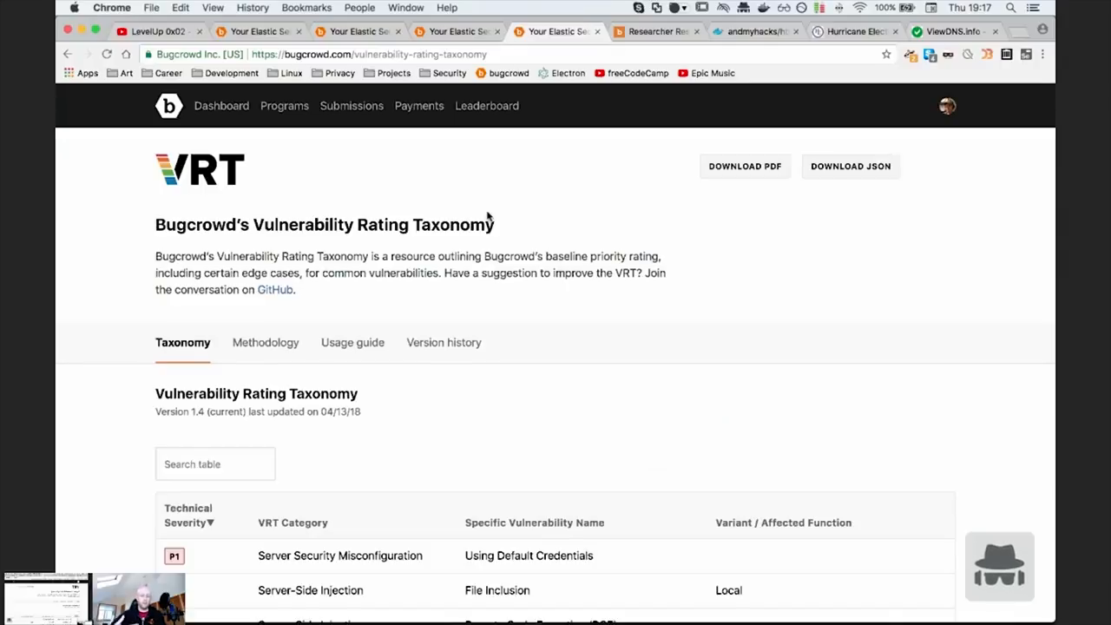
mouse_move(485, 287)
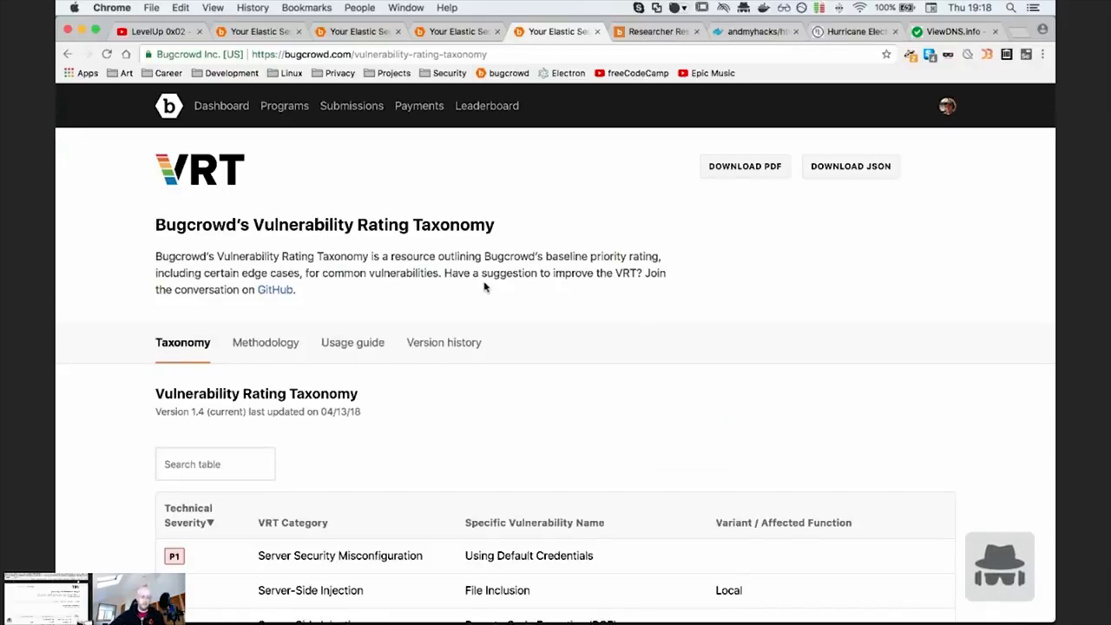
- Scroll down to the taxonomy table's P1 entries like SQL Injection and Remote Code Execution
scroll(down, 3)
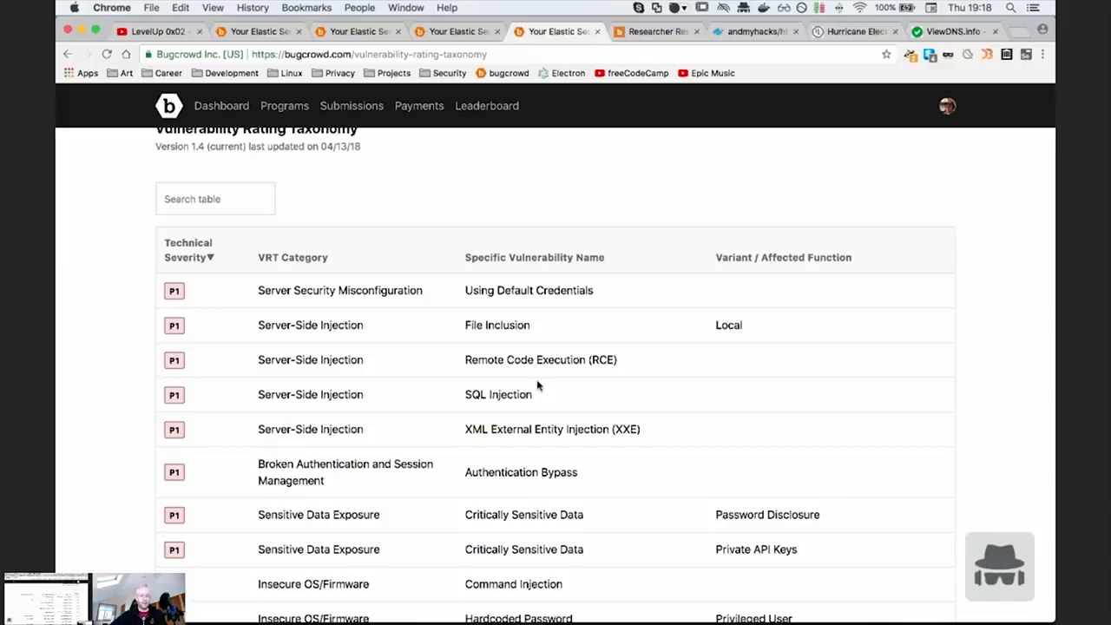
scroll(down, 3)
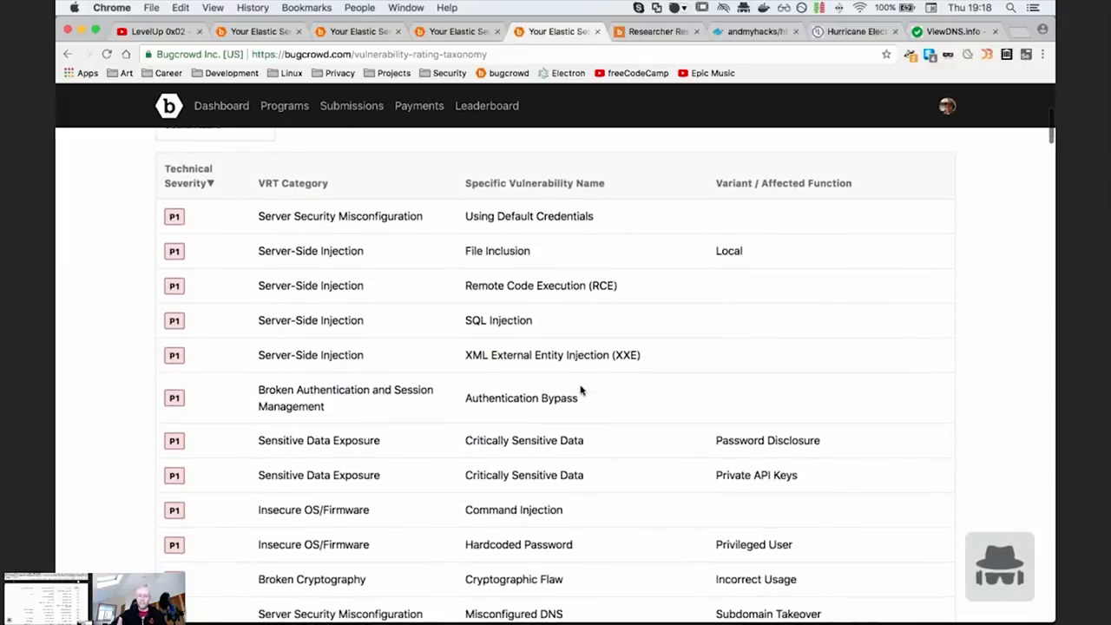
scroll(down, 3)
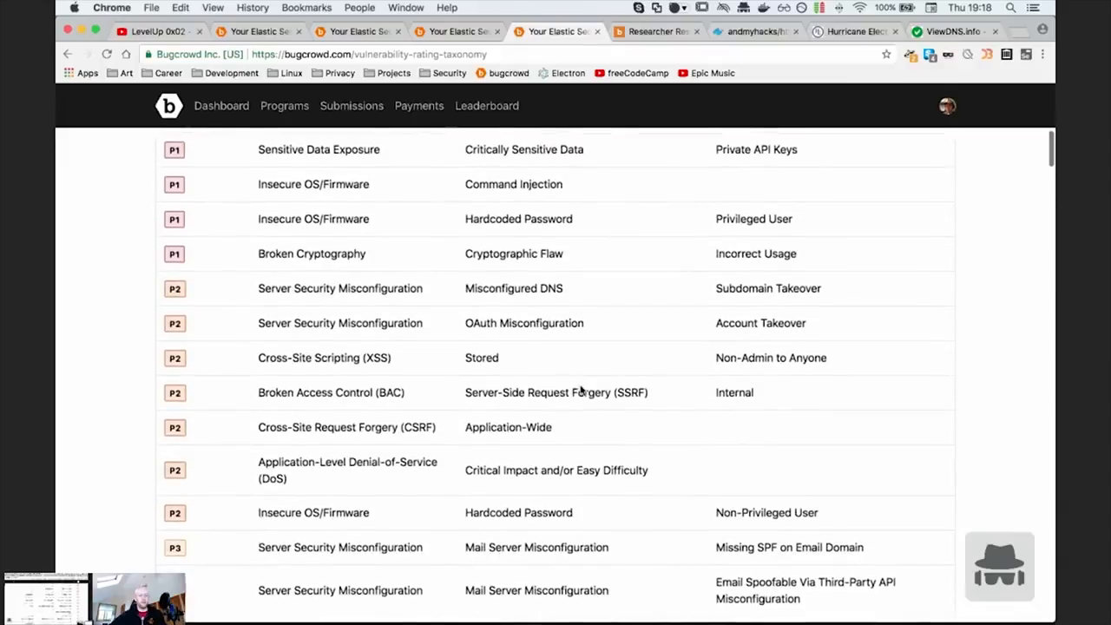
scroll(down, 3)
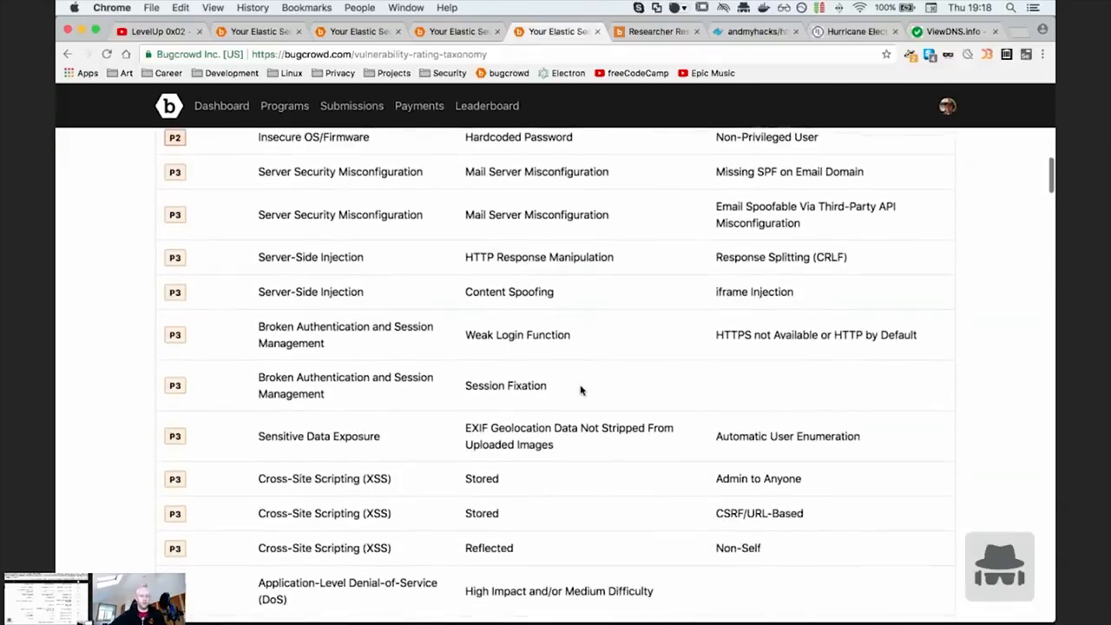
scroll(down, 3)
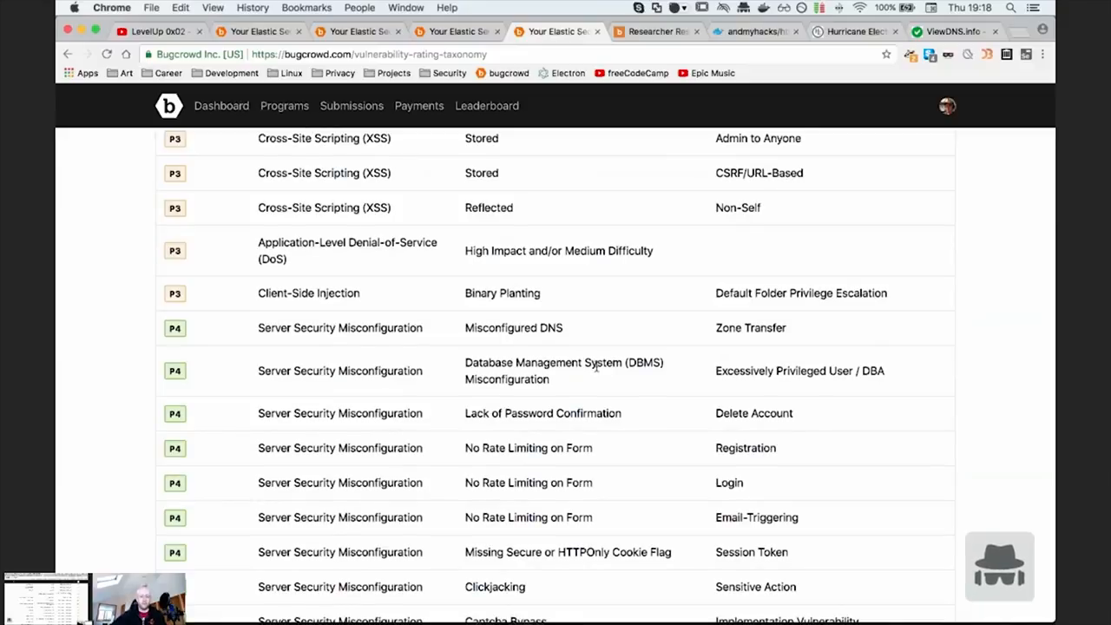
mouse_move(546, 241)
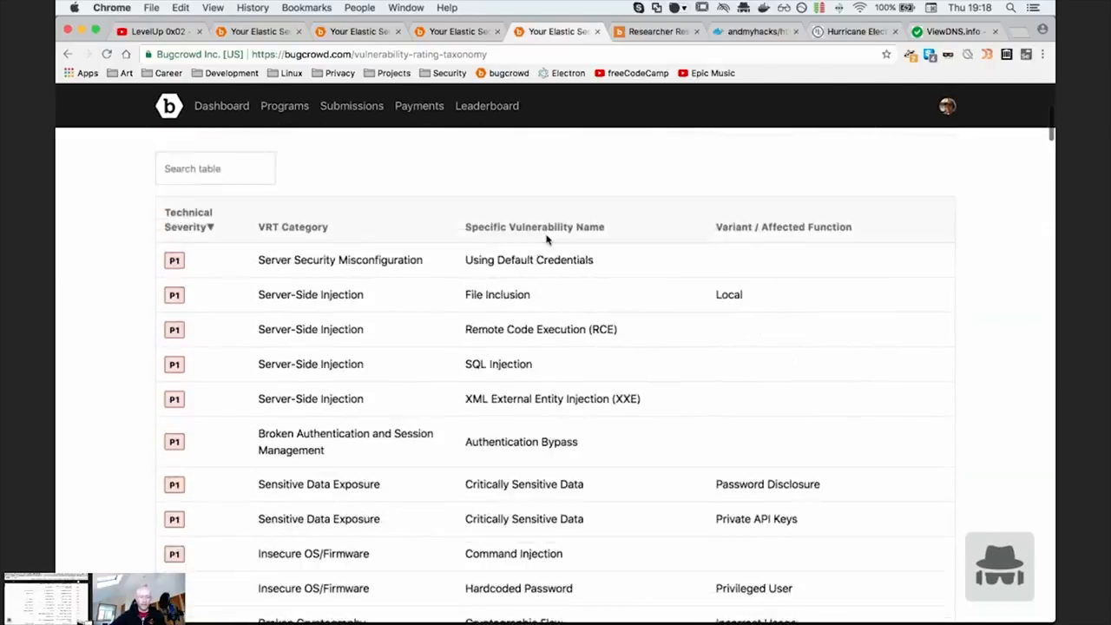
- Scroll down to the P3 rows and select the Weak Login Function row
scroll(down, 3)
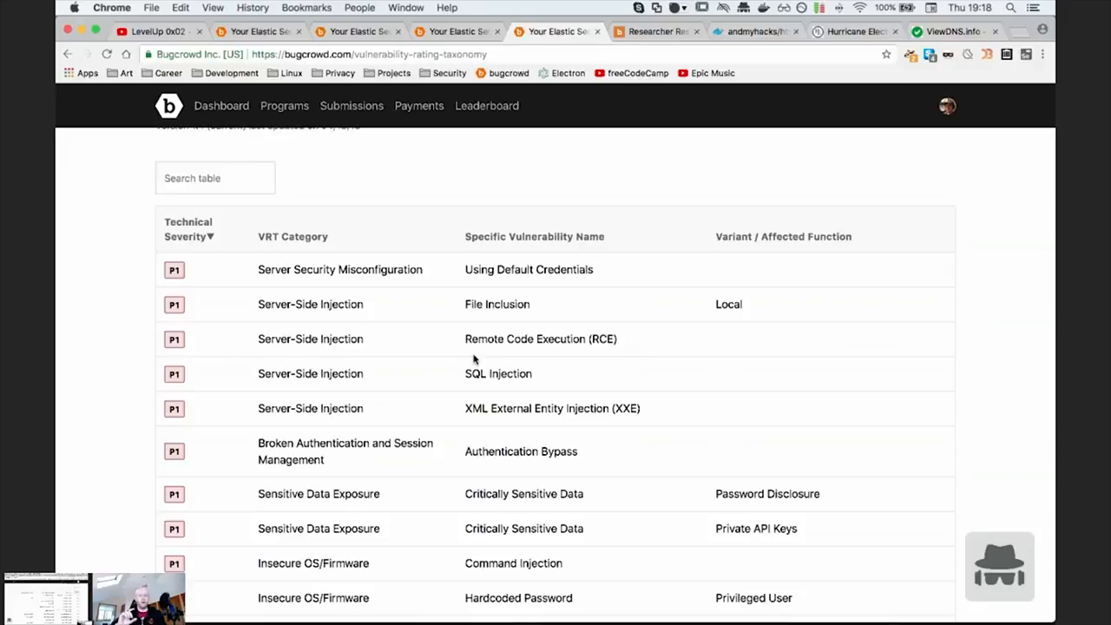
scroll(down, 3)
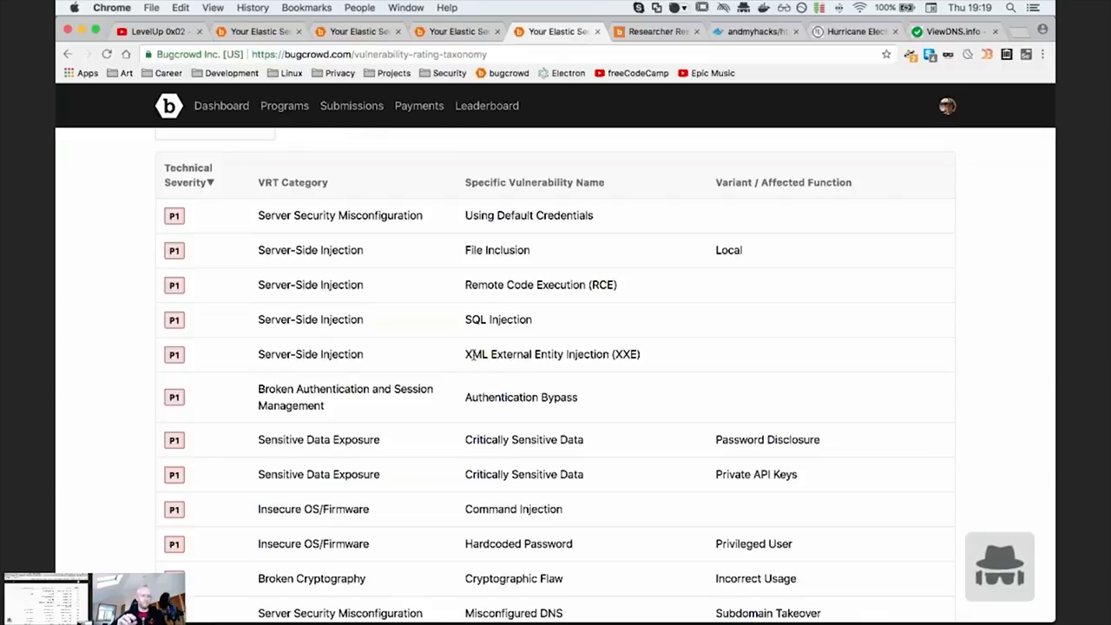
mouse_move(568, 490)
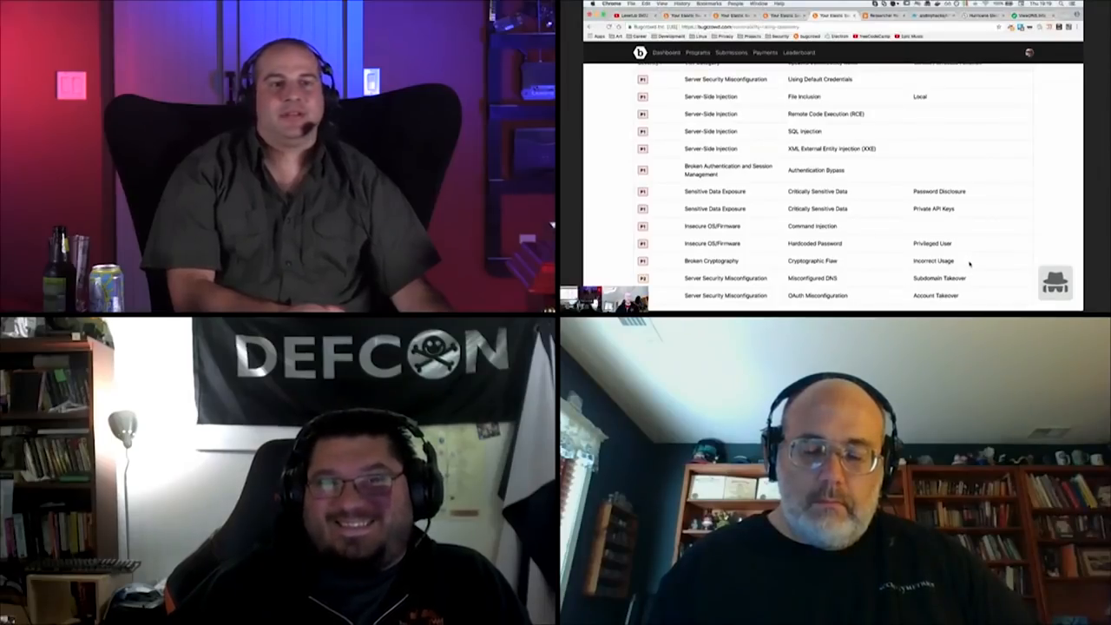
scroll(down, 3)
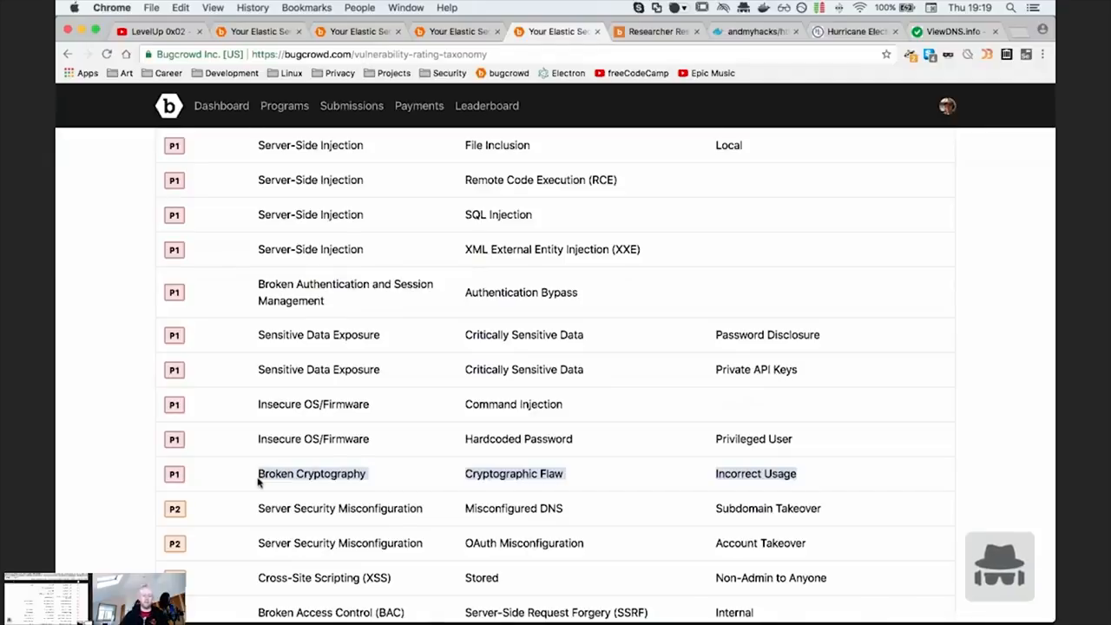
scroll(down, 3)
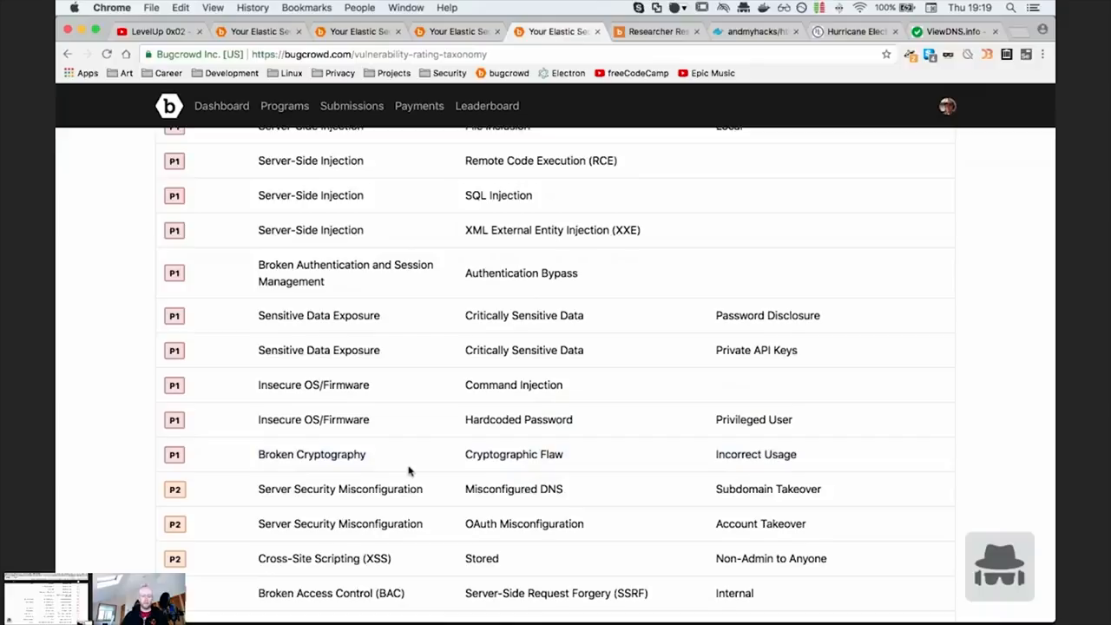
double_click(753, 454)
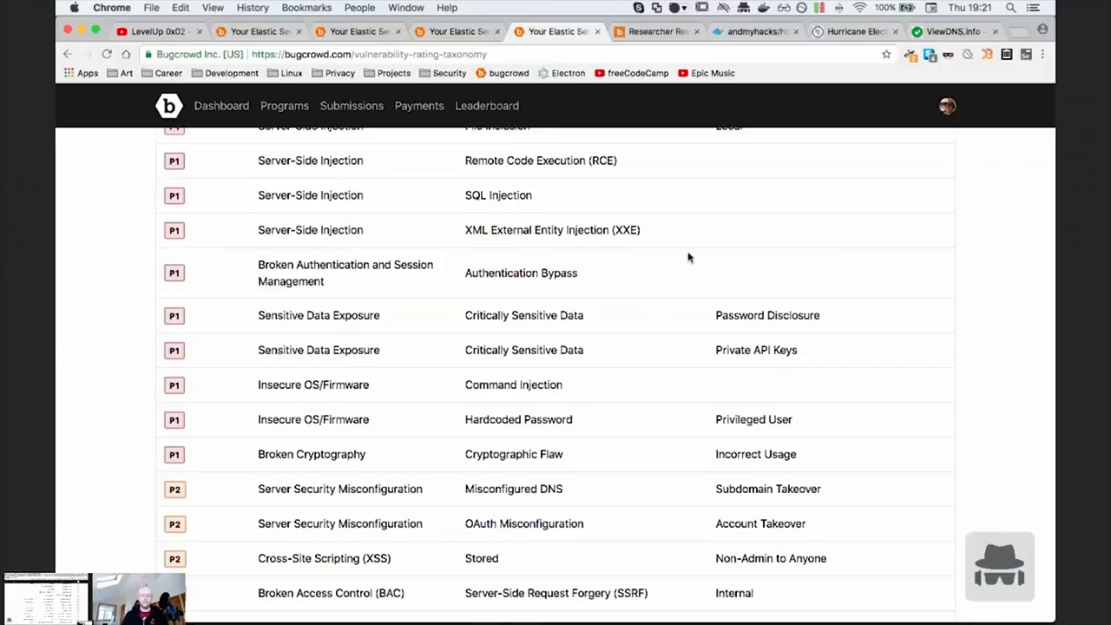
mouse_move(688, 189)
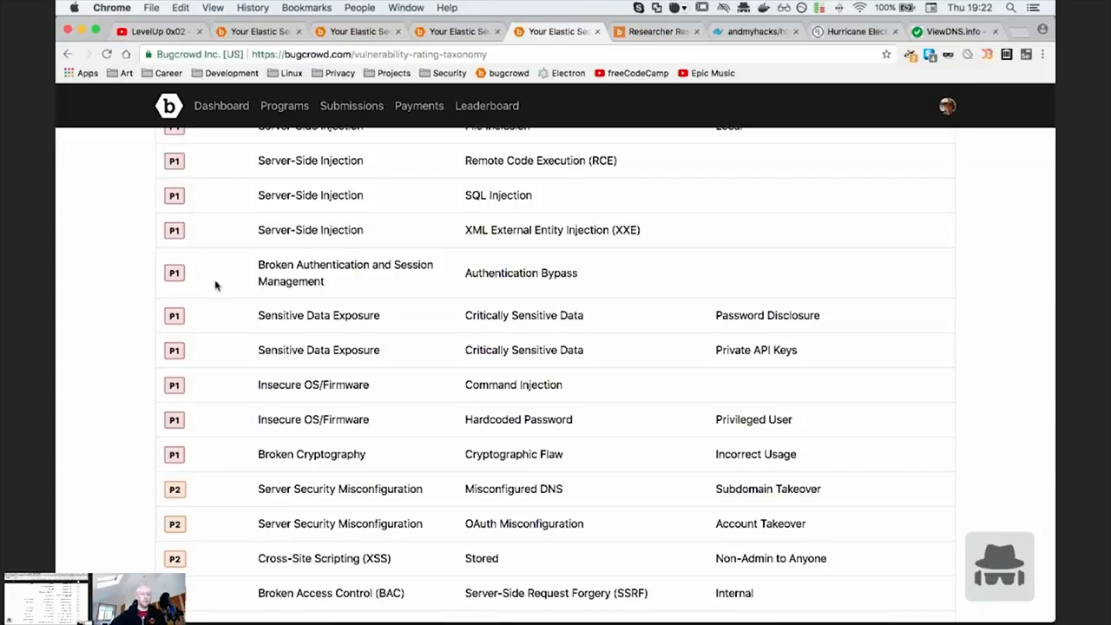
- Scroll further down the taxonomy table past the P3 entries
scroll(down, 3)
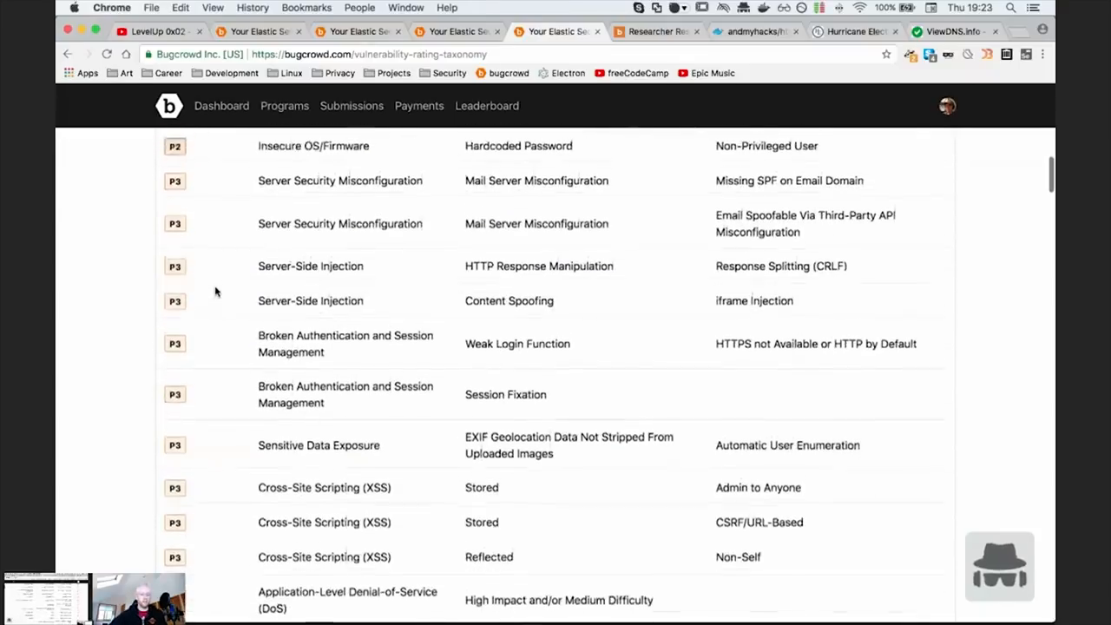
scroll(down, 3)
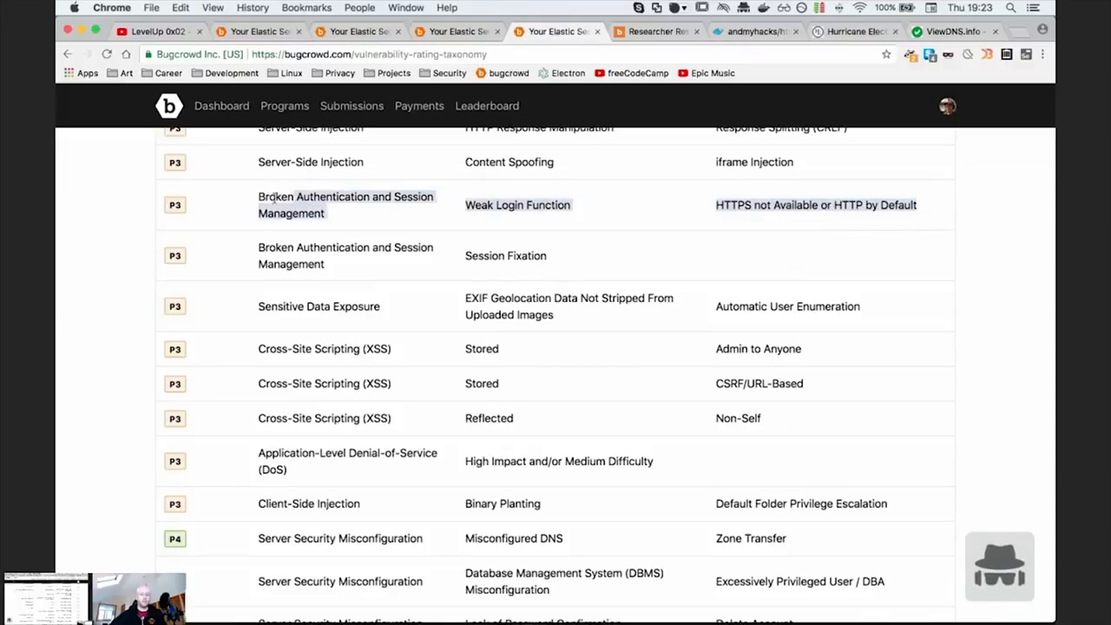
scroll(down, 3)
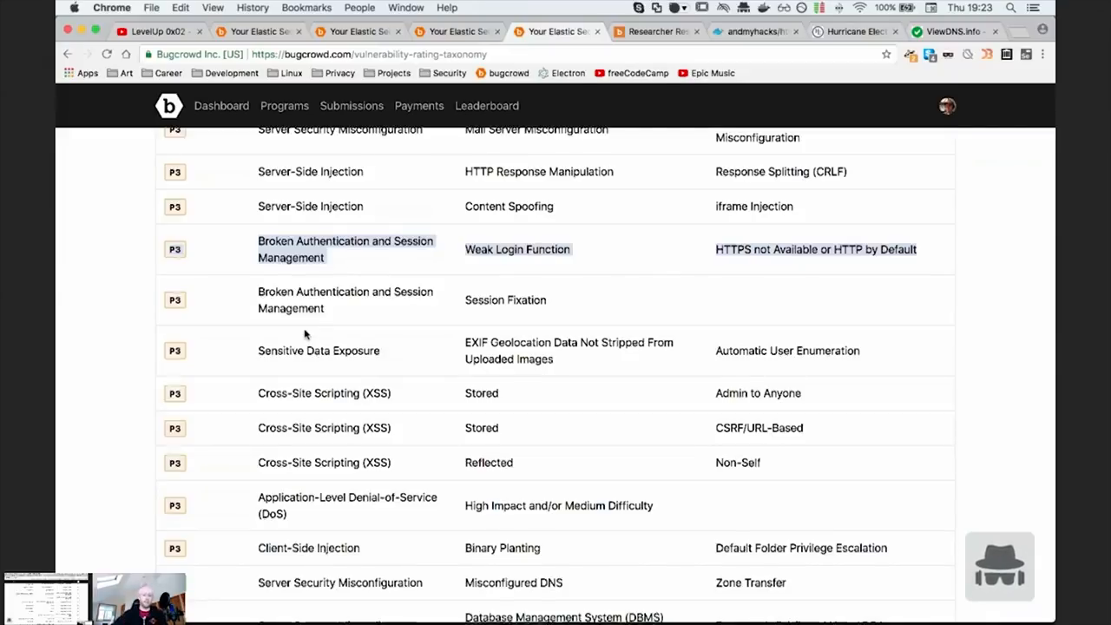
scroll(down, 3)
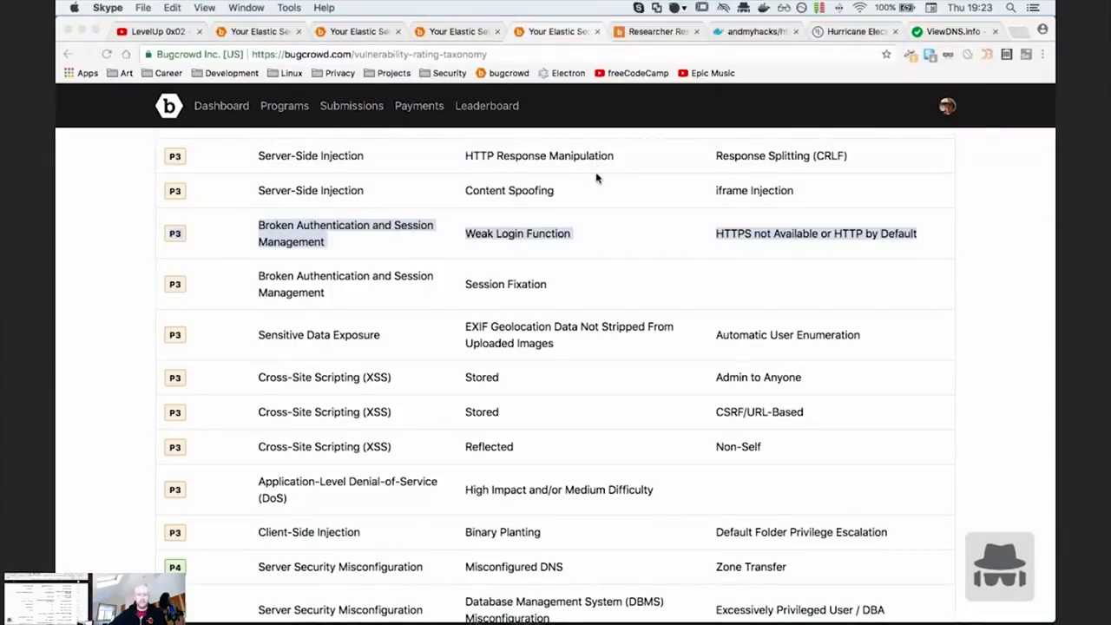
- Open the Programs list and scroll to the first page's pagination
click(285, 105)
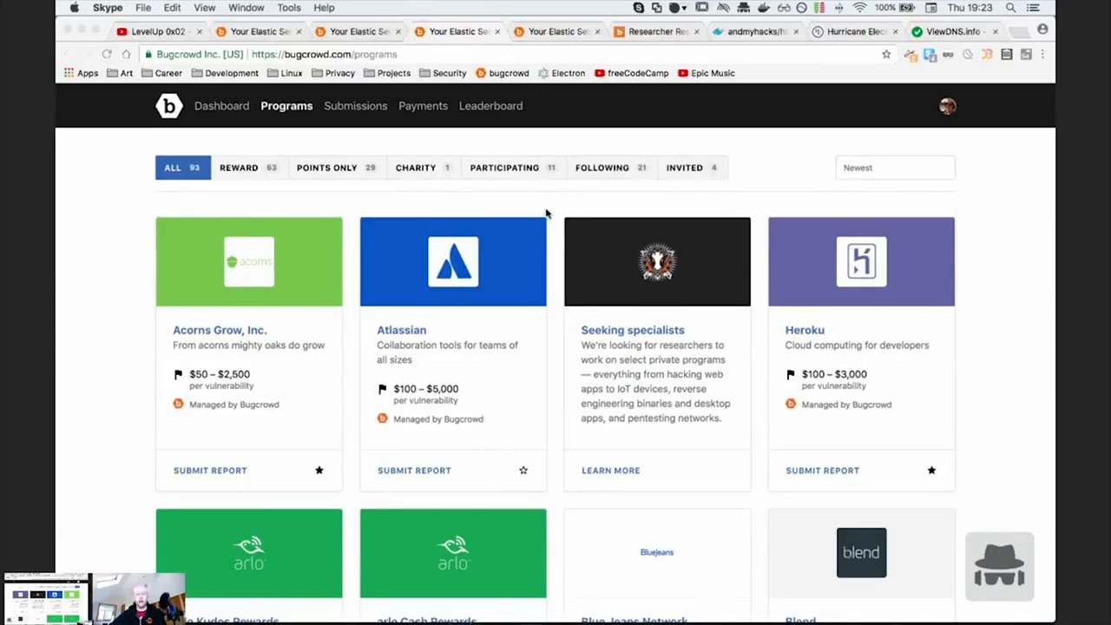
mouse_move(546, 212)
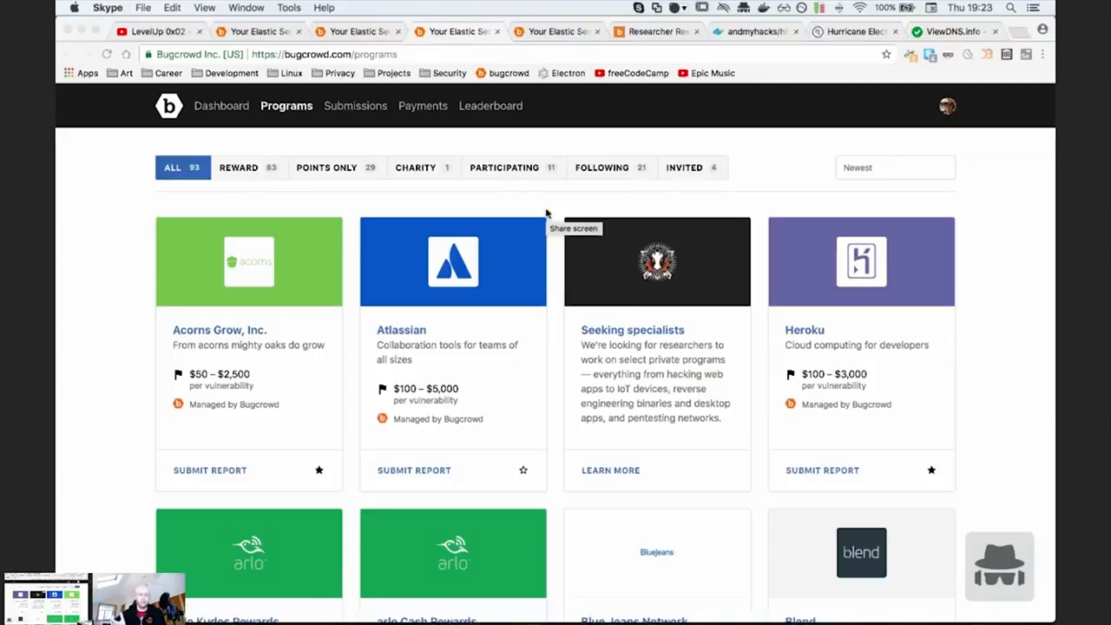
mouse_move(551, 191)
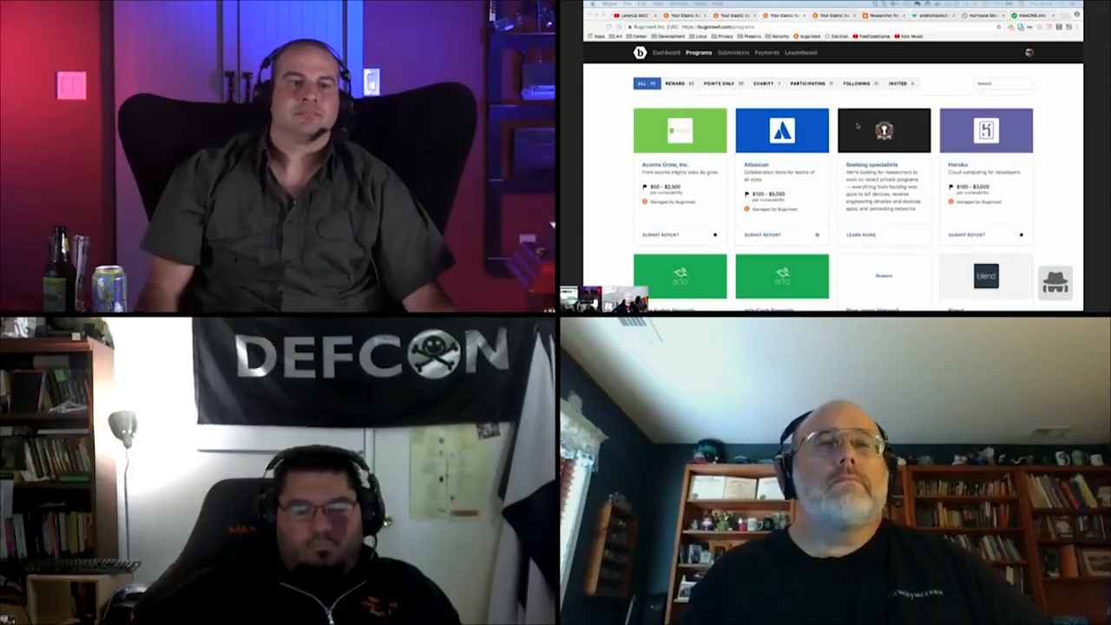
scroll(down, 3)
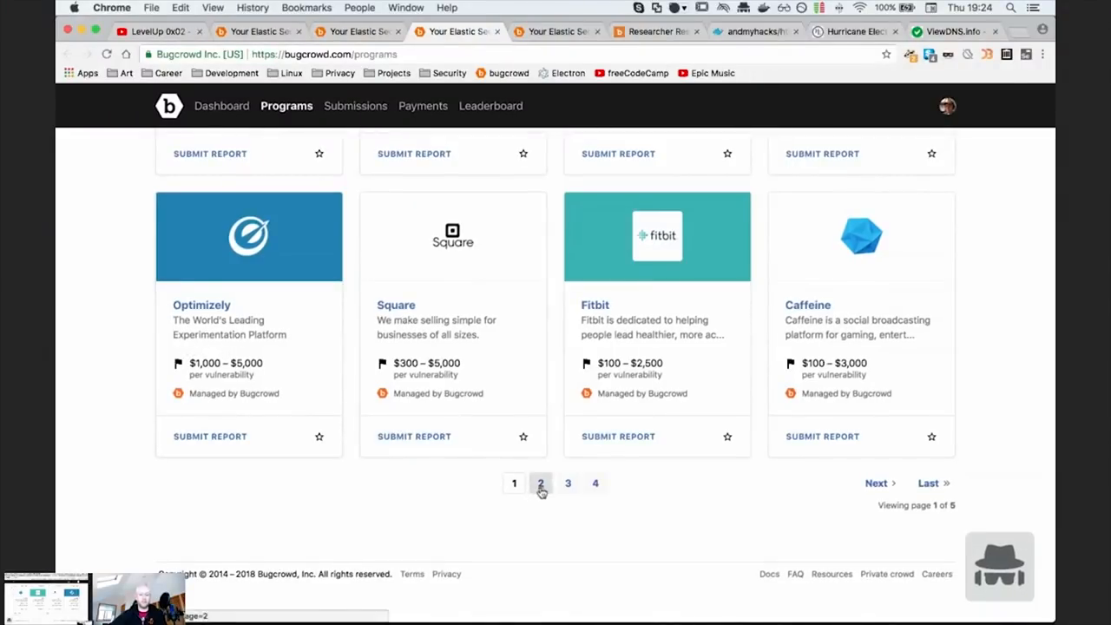
- Go to programs page 2 and open the NETGEAR Kudos Rewards program
click(540, 483)
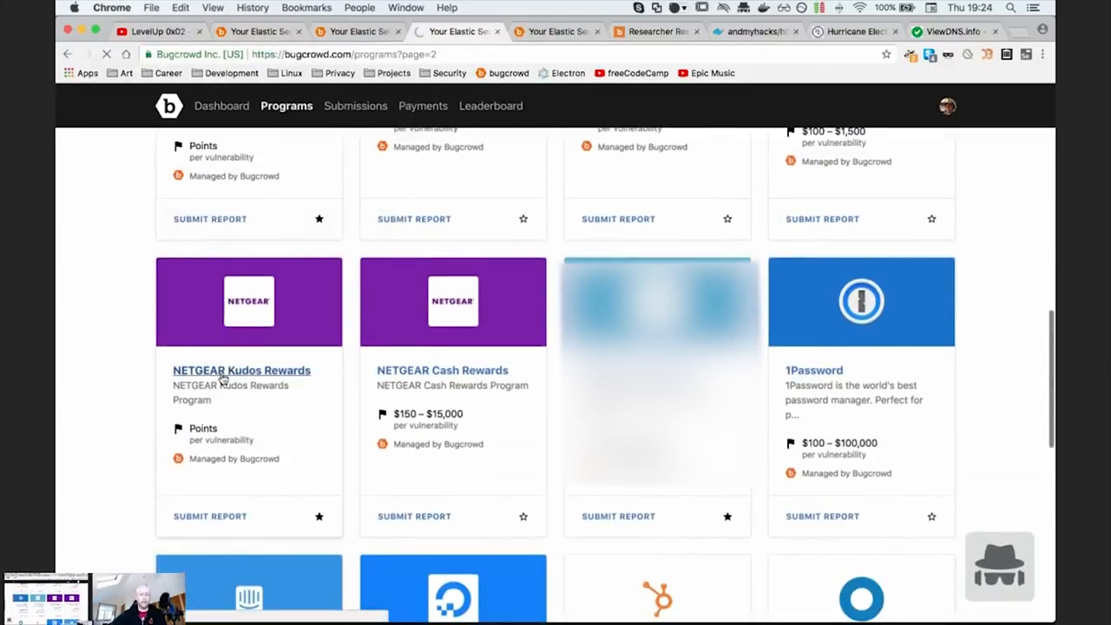
click(242, 370)
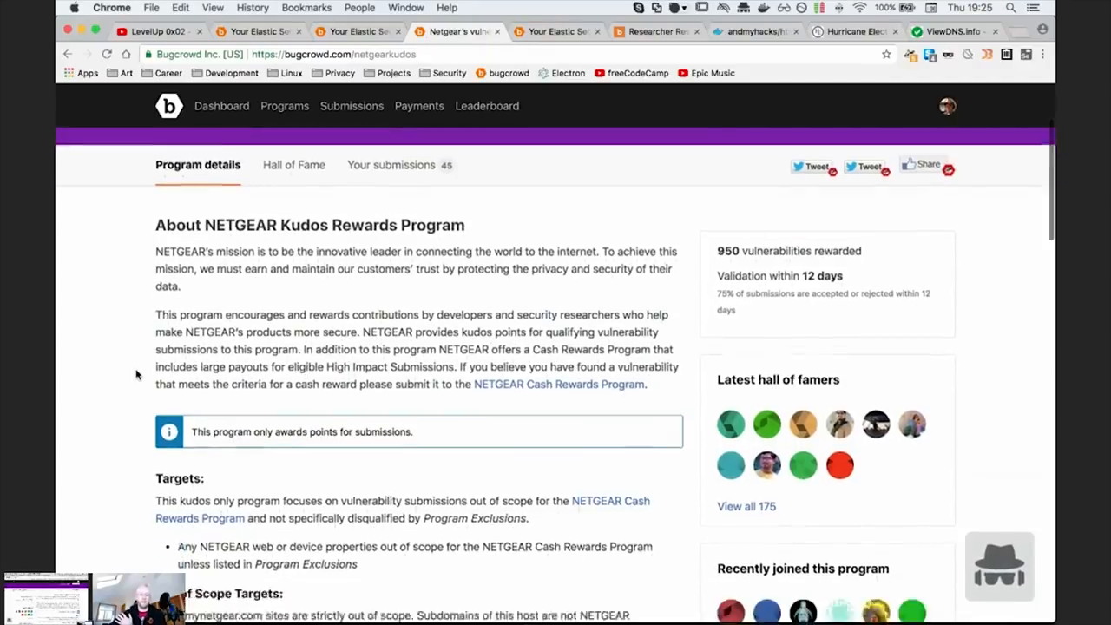
- Open the NETGEAR Cash Rewards Program link in a new tab
right_click(136, 373)
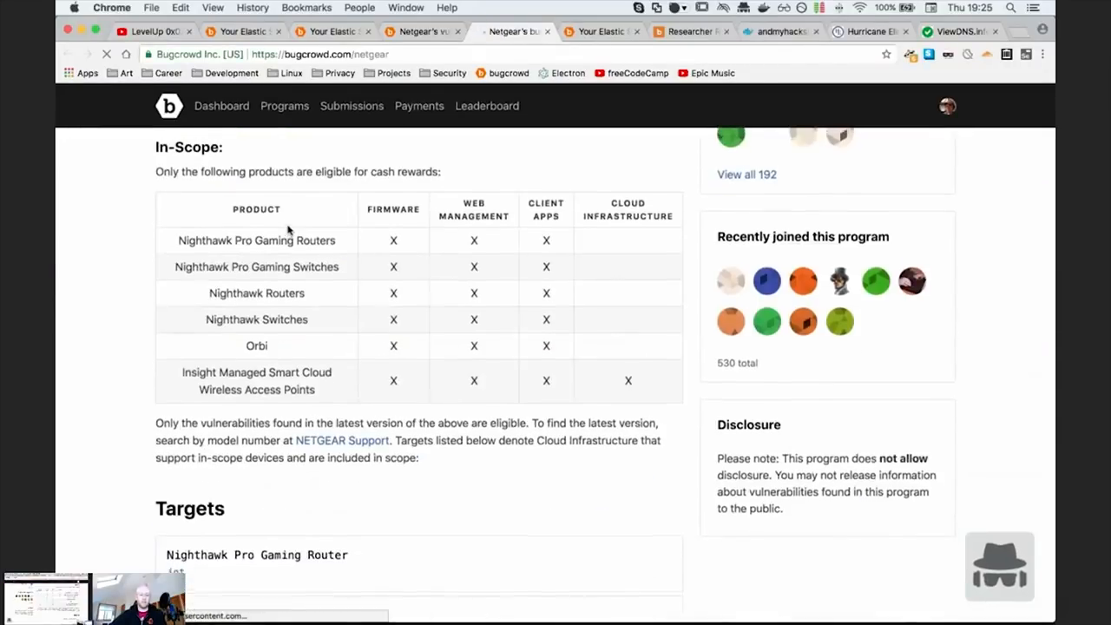
scroll(down, 3)
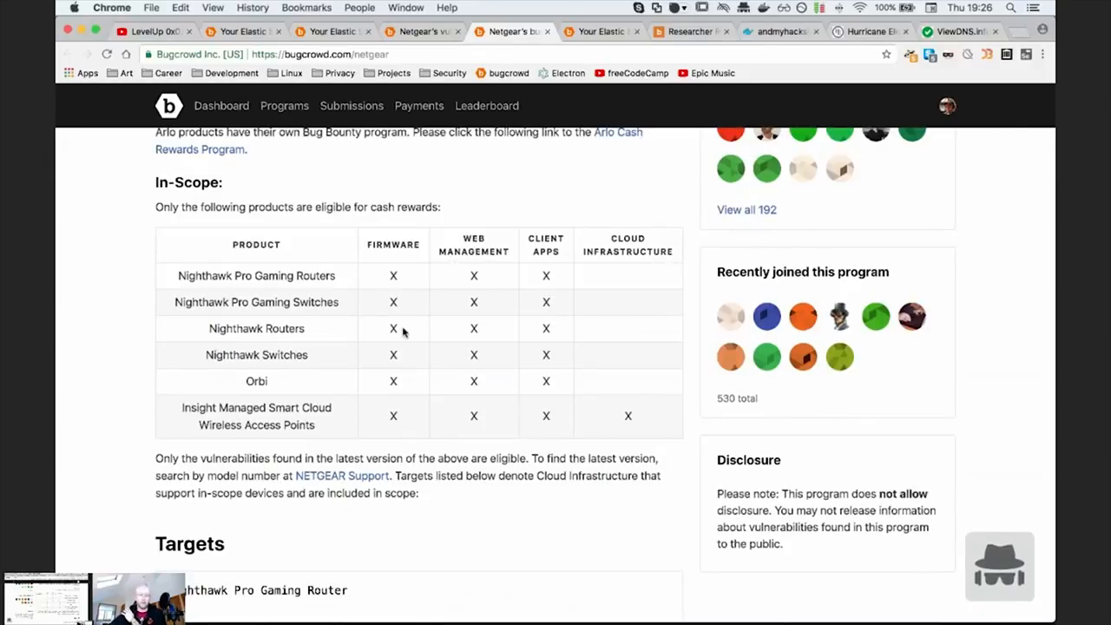
scroll(down, 3)
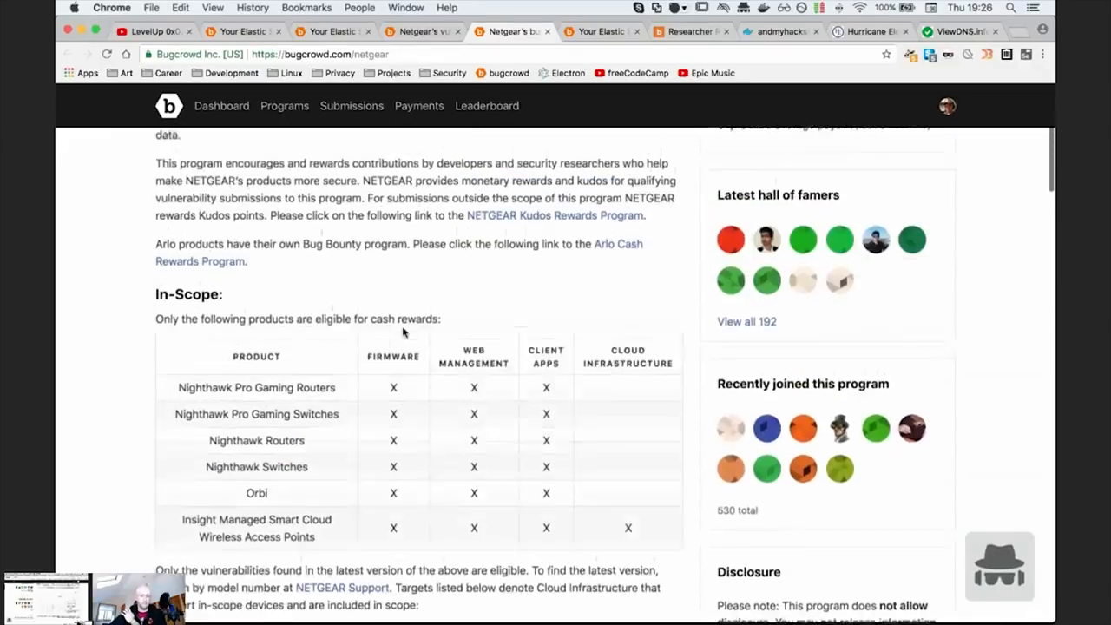
scroll(up, 3)
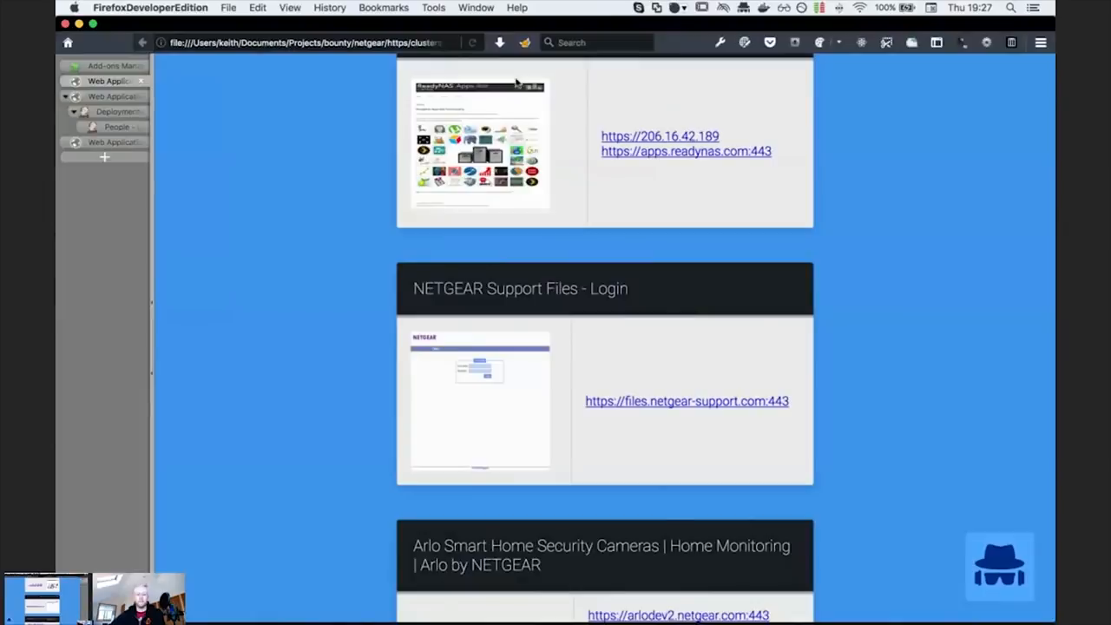
mouse_move(235, 358)
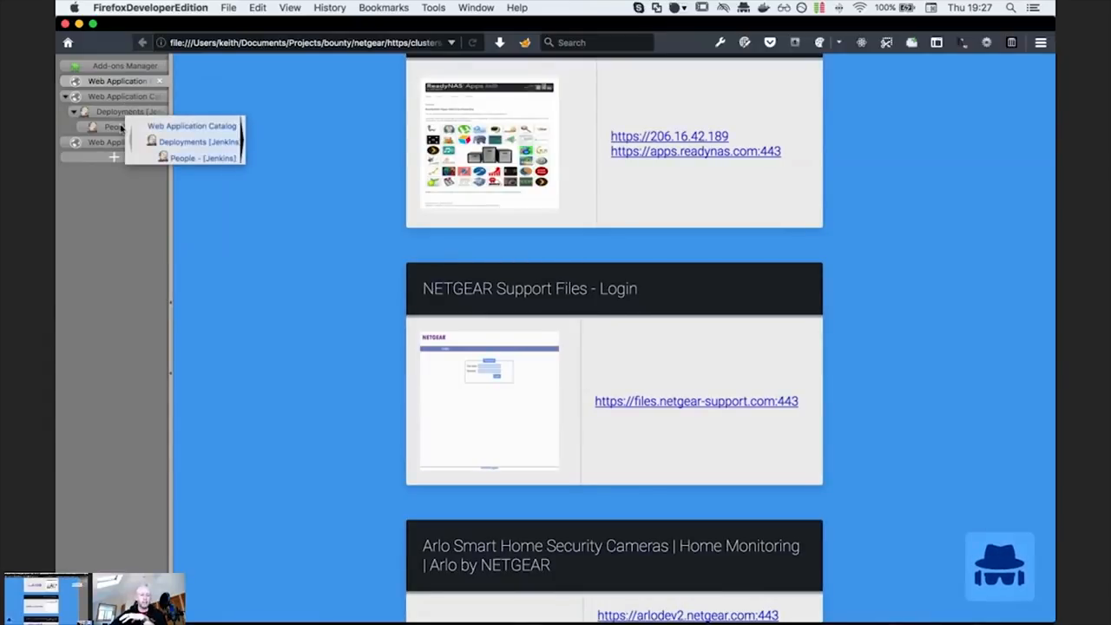
- Collapse the Web Application Catalog tab group in the Tree Style Tab sidebar
click(69, 97)
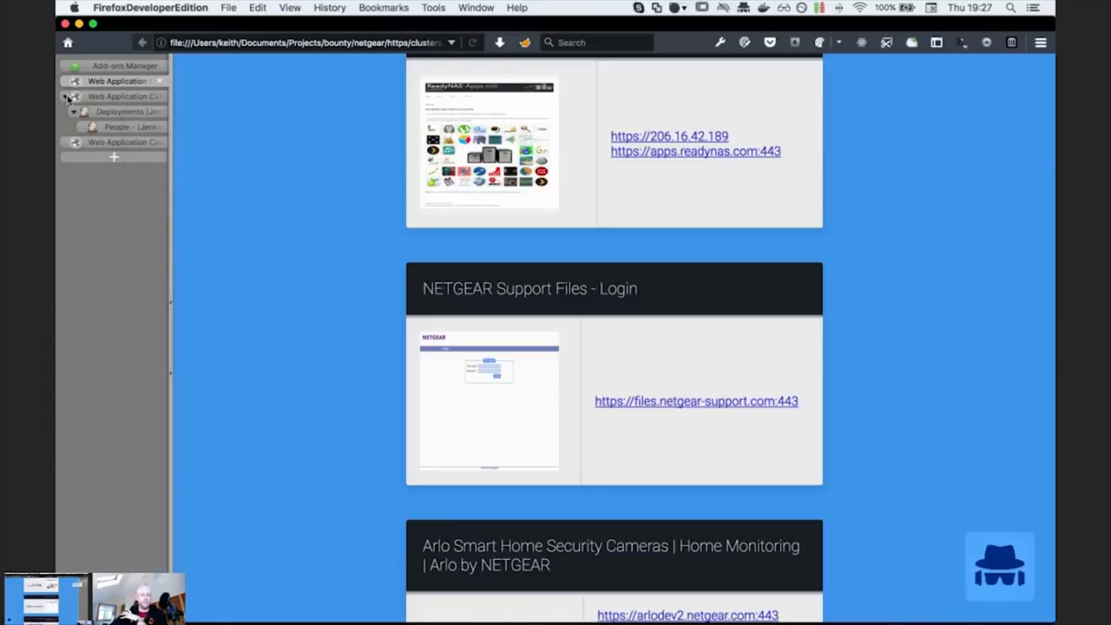
click(1040, 42)
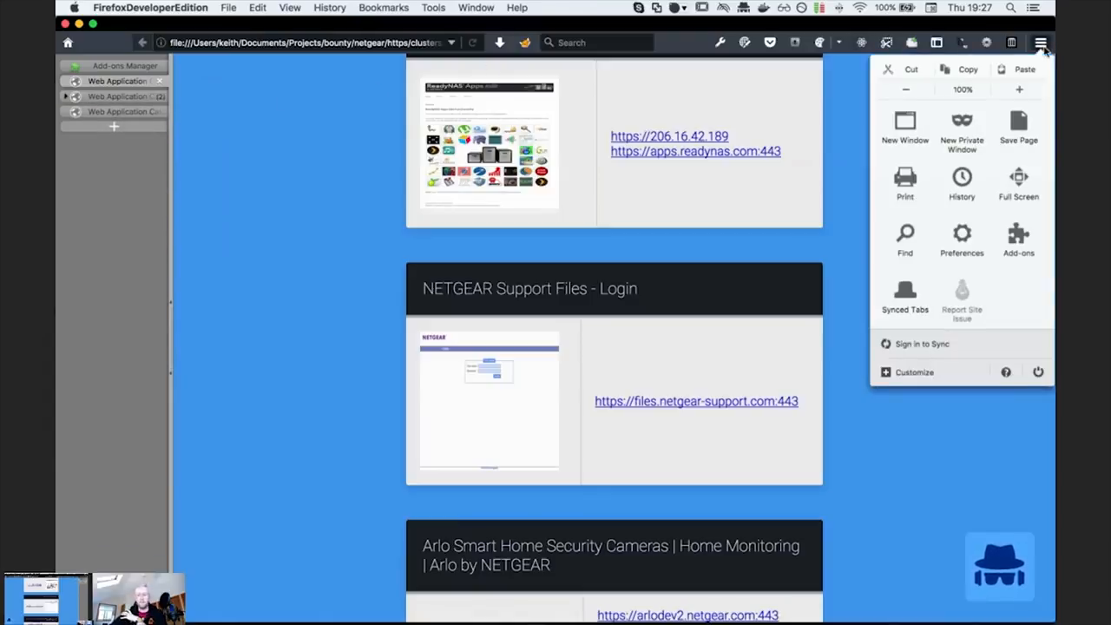
- View installed extensions like FoxyProxy Standard and Wappalyzer in about:addons
click(1017, 241)
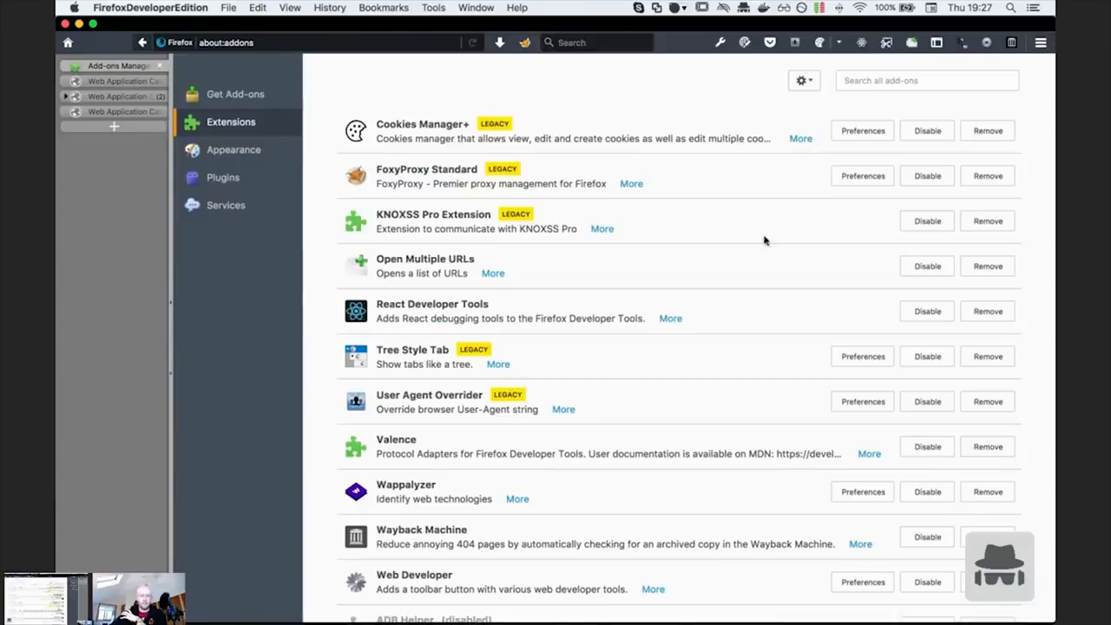
mouse_move(494, 88)
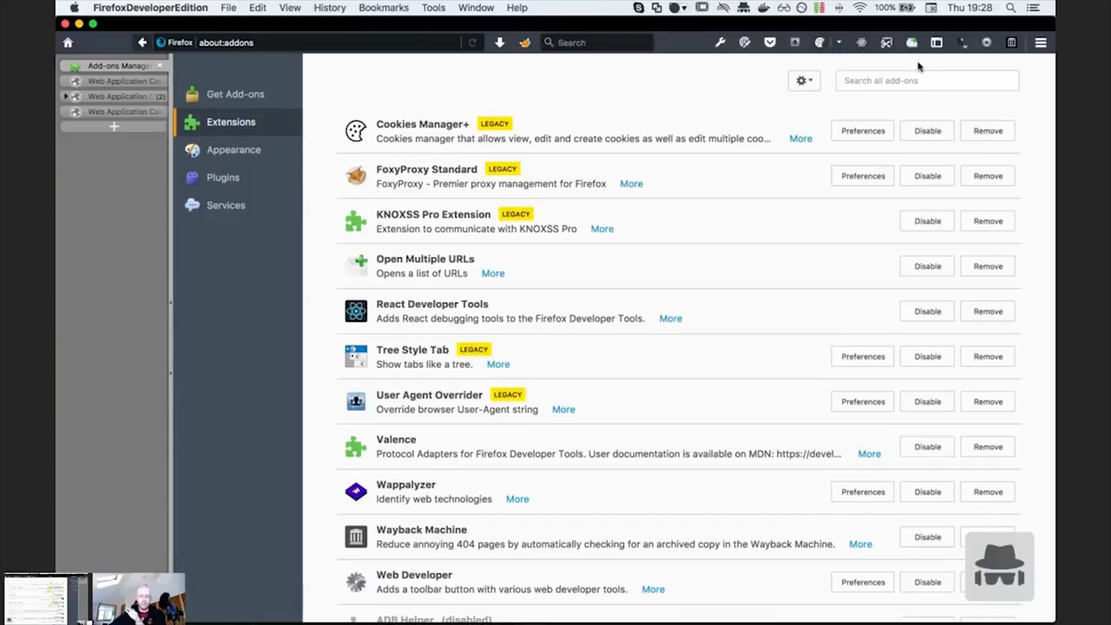
click(911, 41)
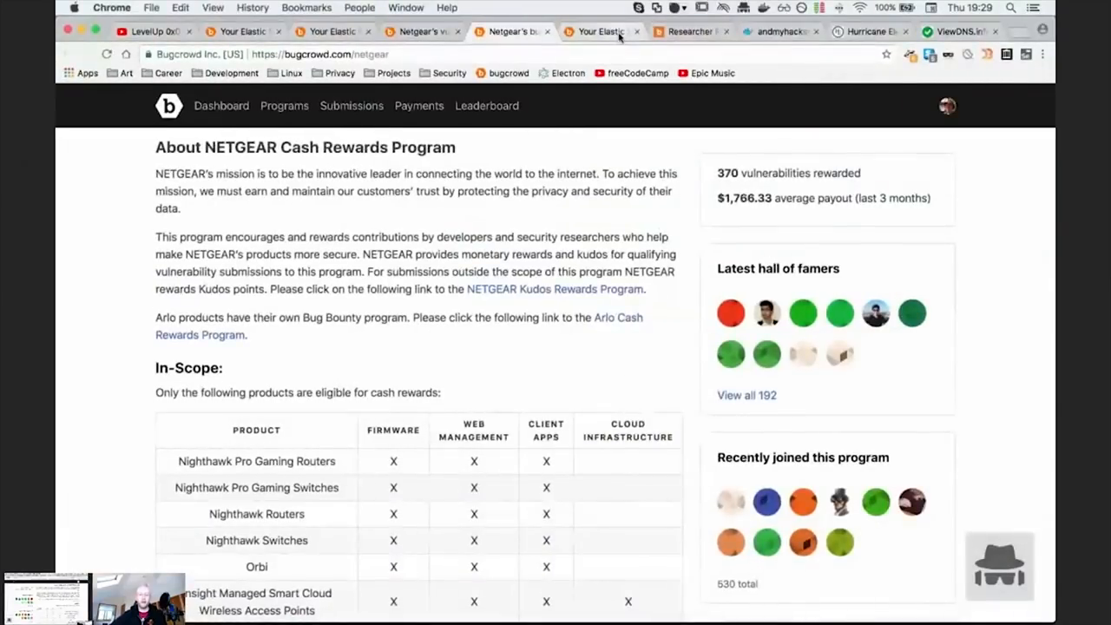
- Switch to the Researcher Resources - Tutorials forum tab
click(688, 31)
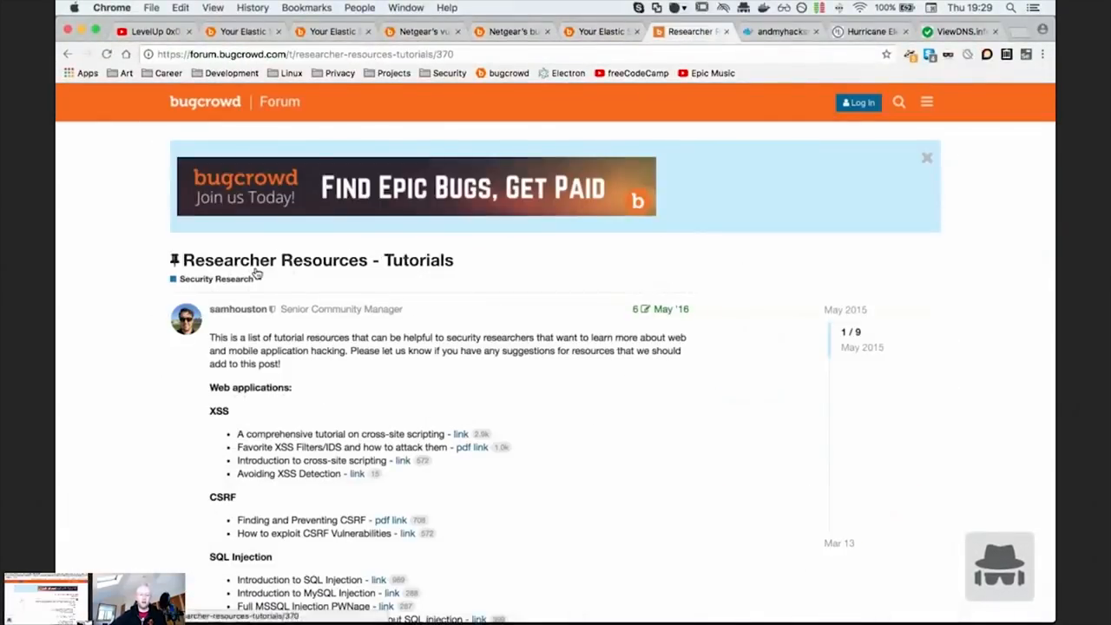
mouse_move(142, 476)
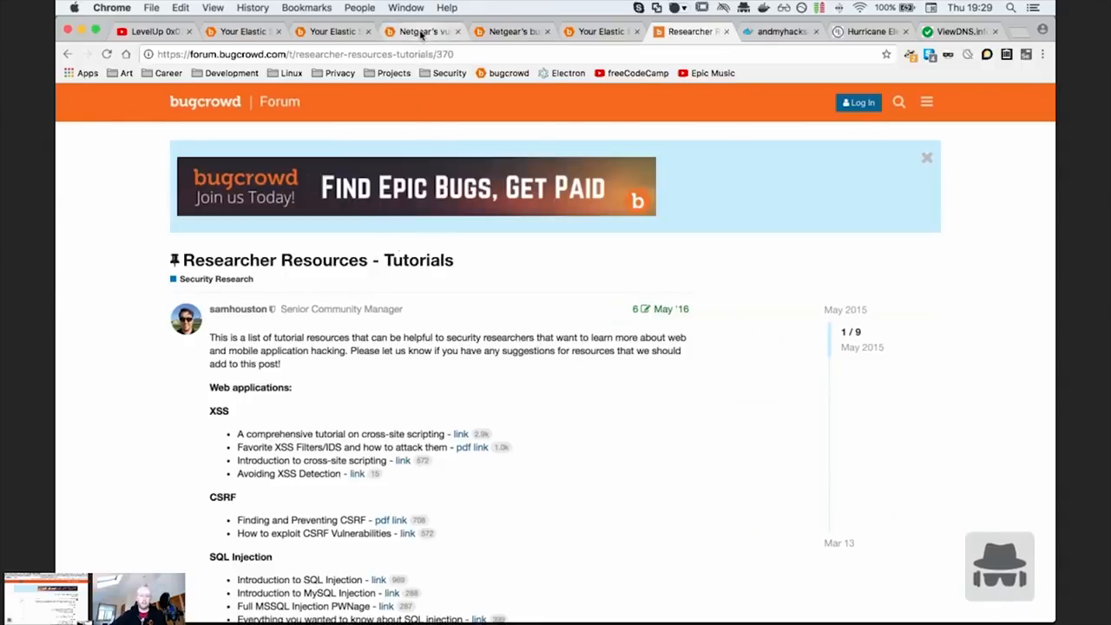
- Return to the NETGEAR Kudos Rewards Program tab
click(422, 31)
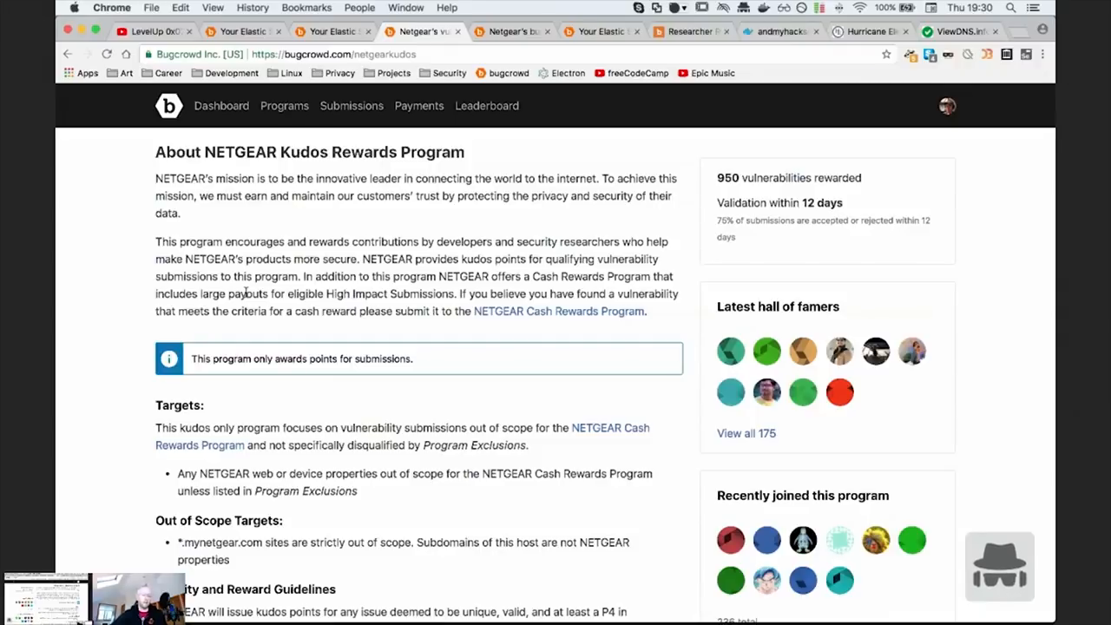
mouse_move(204, 332)
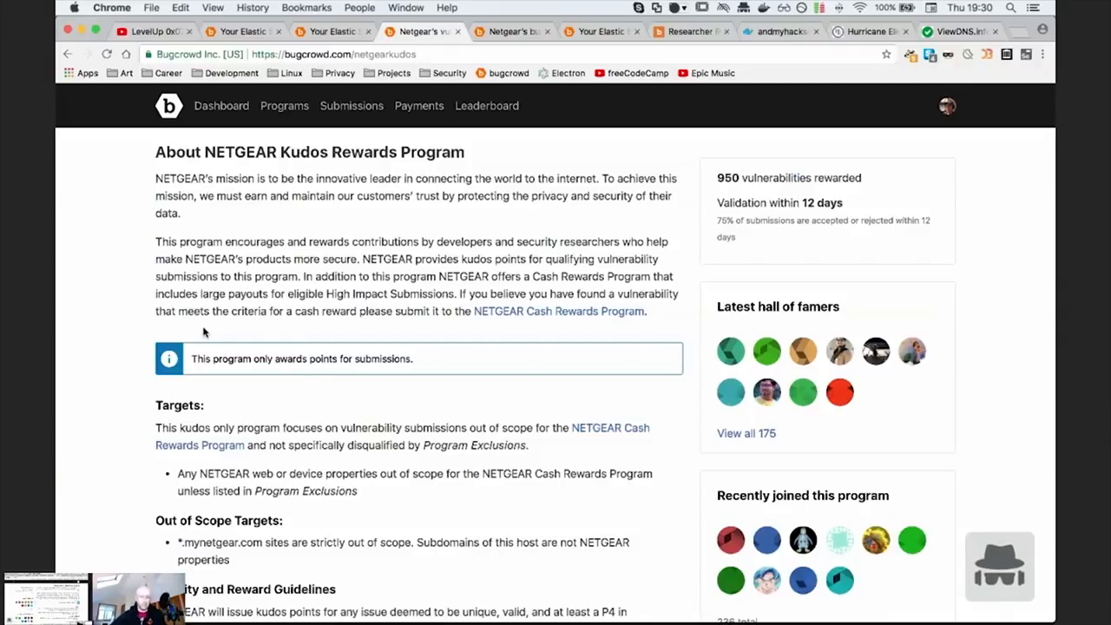
- Read the NETGEAR Kudos targets, out-of-scope hosts, exclusions and legal terms, then return to the top
scroll(down, 3)
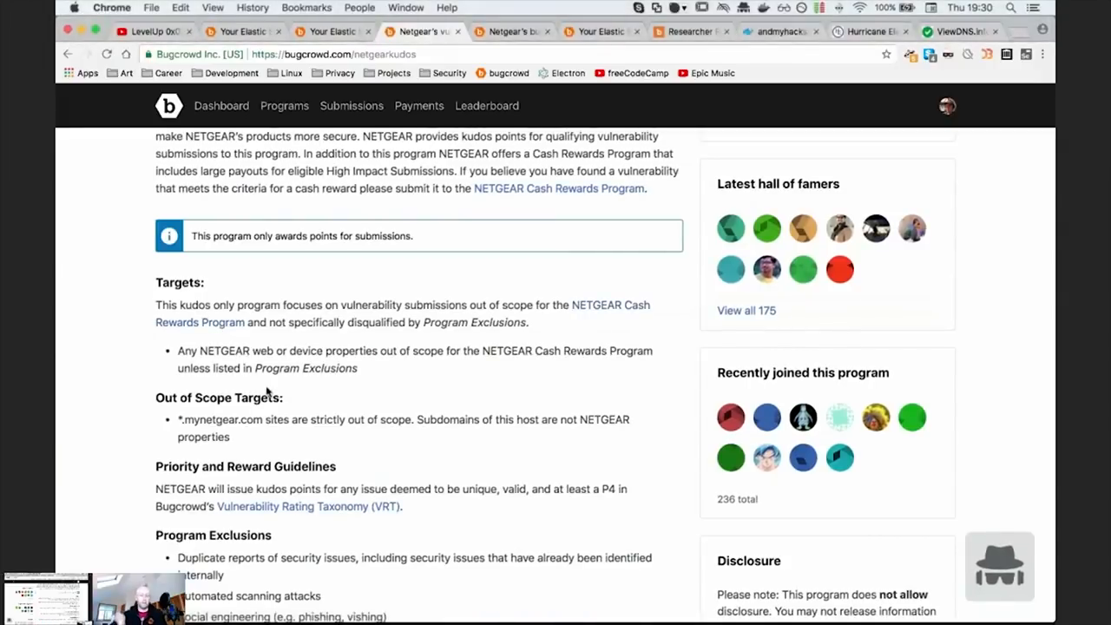
scroll(down, 3)
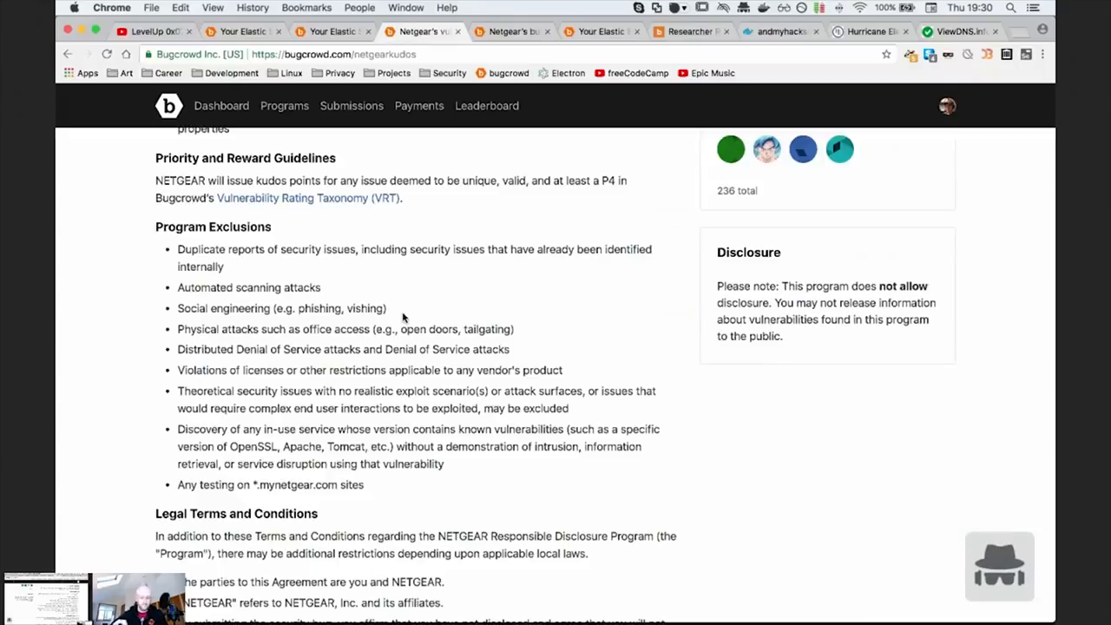
mouse_move(367, 489)
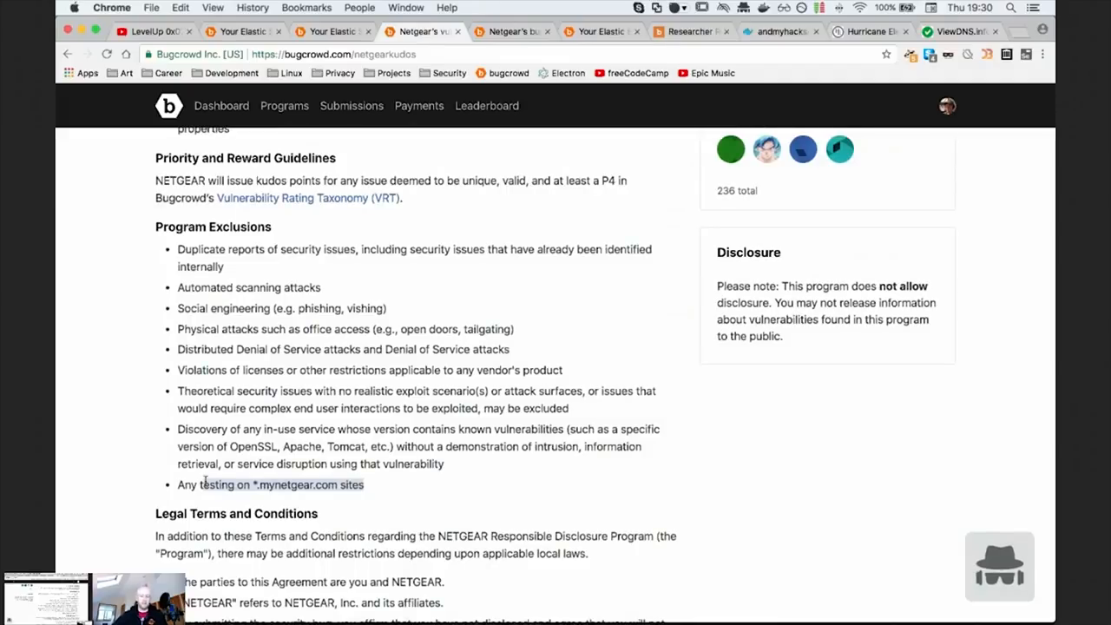
scroll(down, 3)
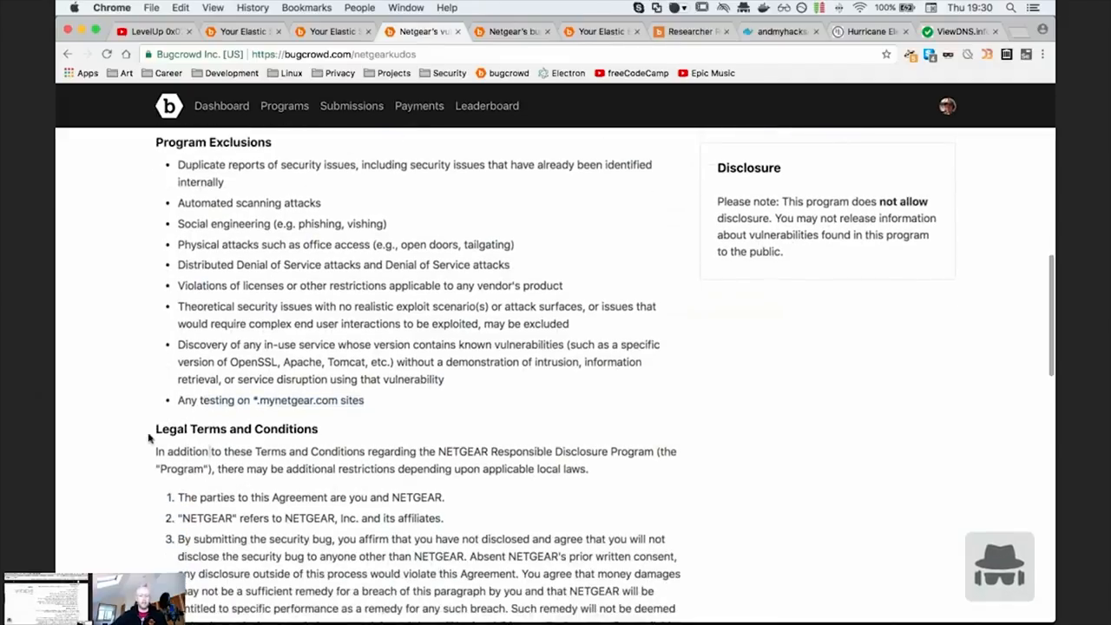
scroll(down, 3)
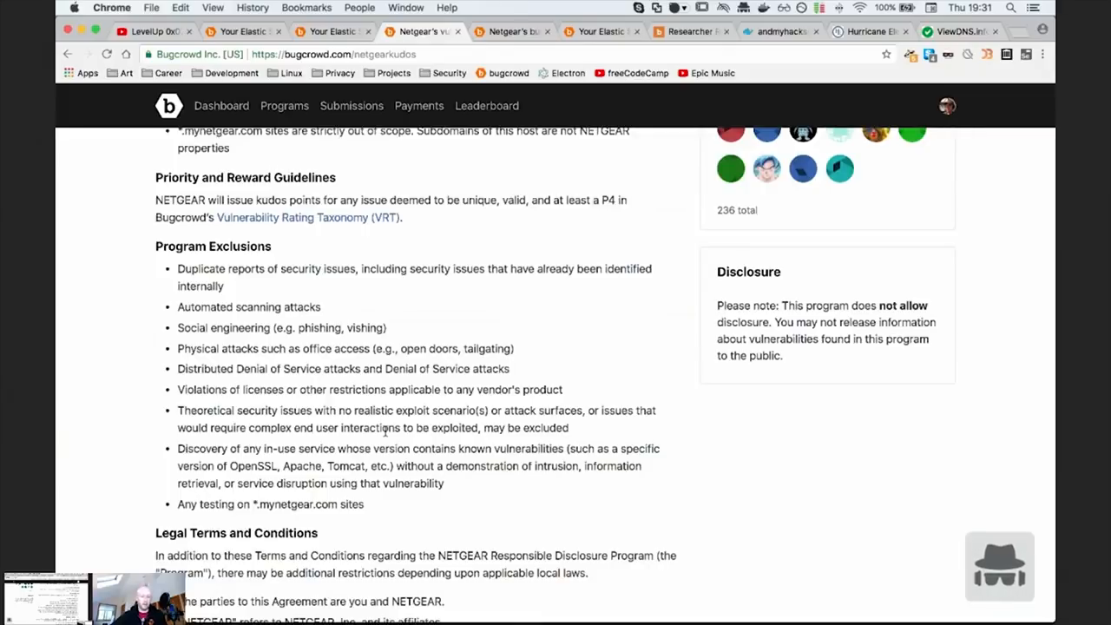
scroll(down, 3)
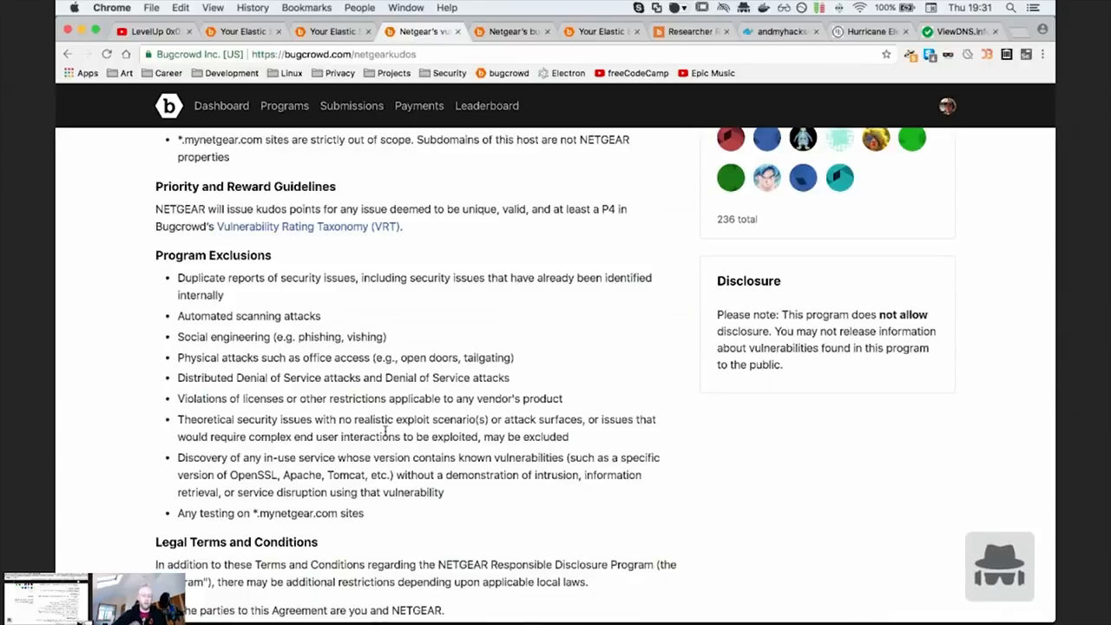
scroll(up, 3)
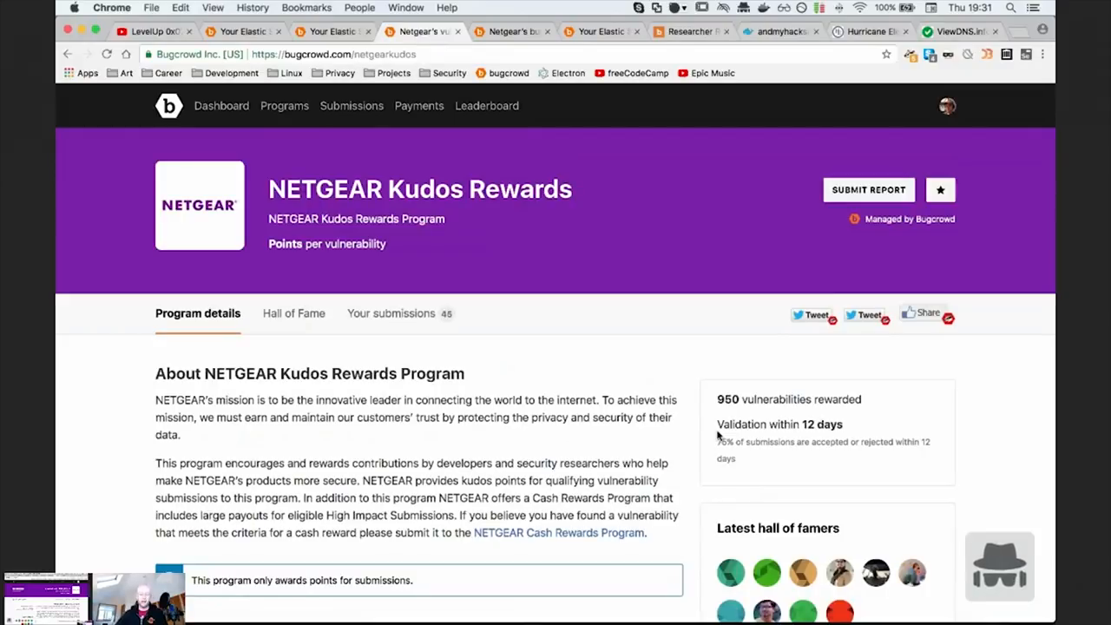
mouse_move(639, 420)
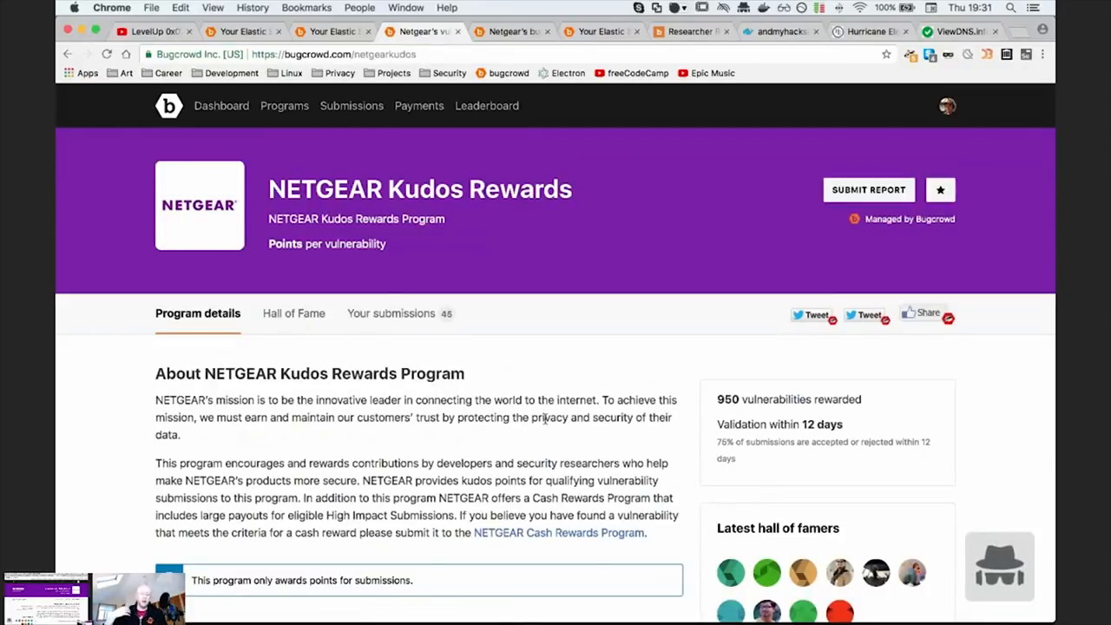
- Switch to the 'Your Elastic' tab showing the researcher profile with rank 76 and 1,219 points
click(223, 105)
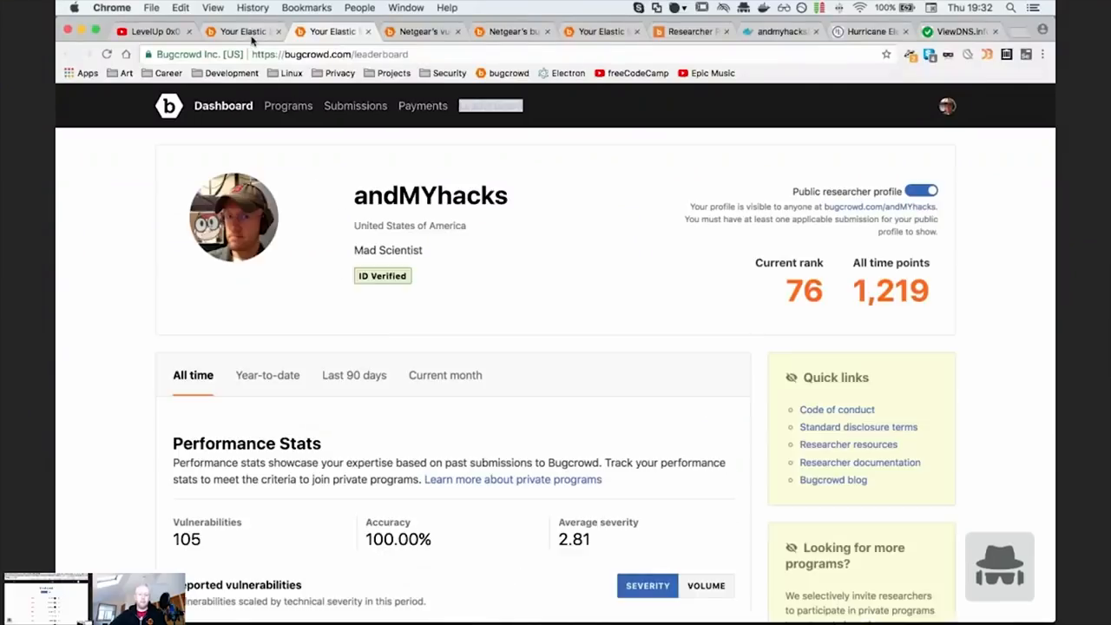
- Open Mission Control to show all windows, including the Bugcrowd Vulnerability Rating Taxonomy page
click(510, 31)
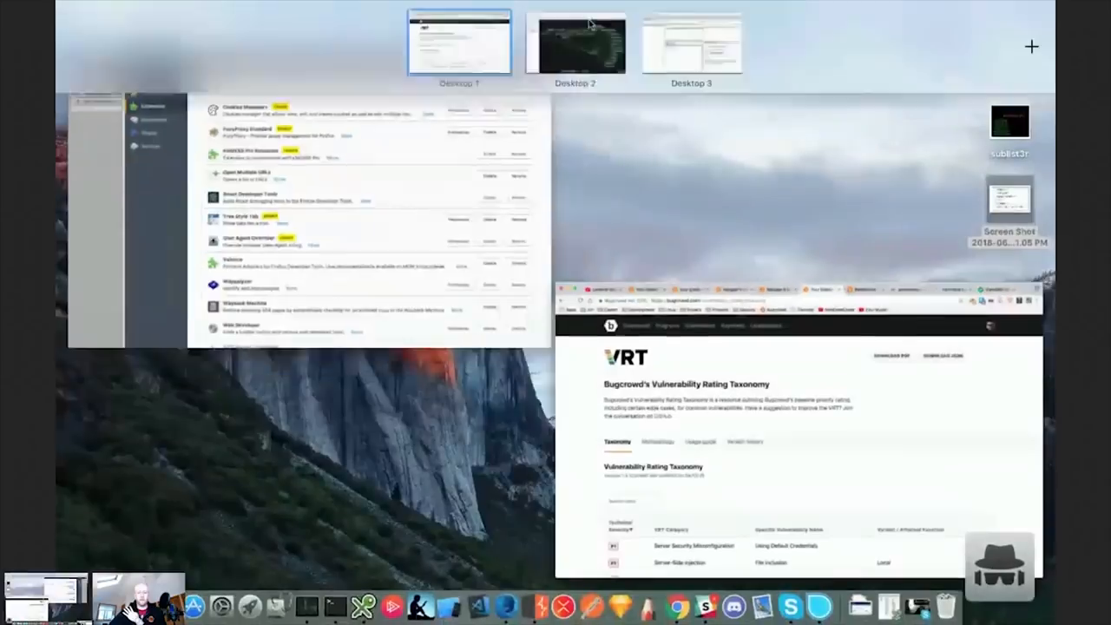
- Bring up SimpleMind Pro's NETGEAR mind map of discovered domains and the Sublist3r node
click(458, 42)
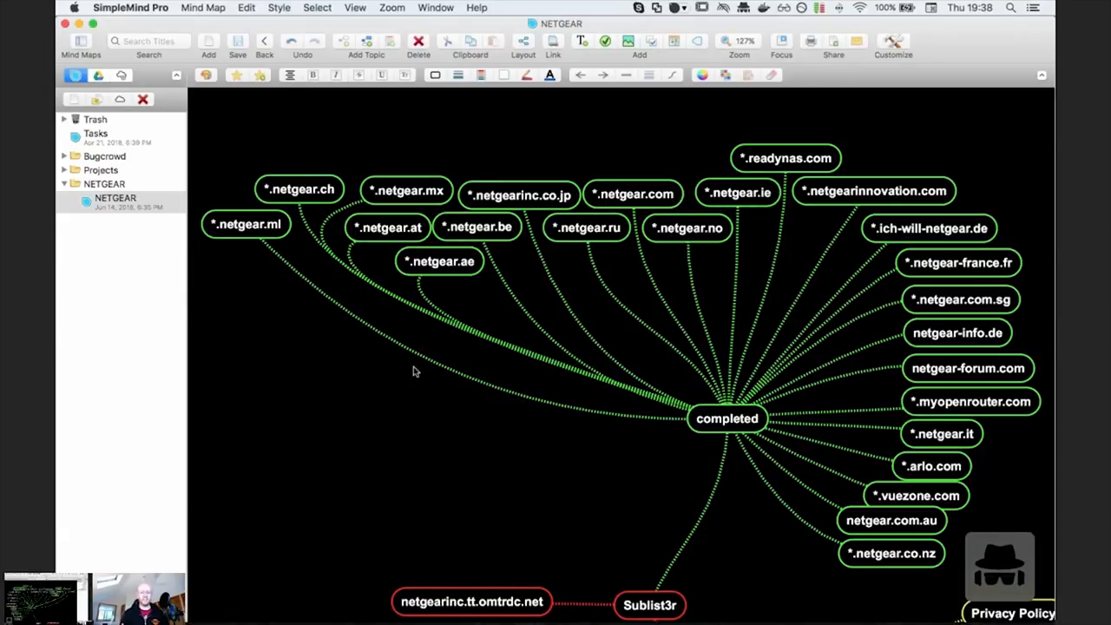
mouse_move(330, 341)
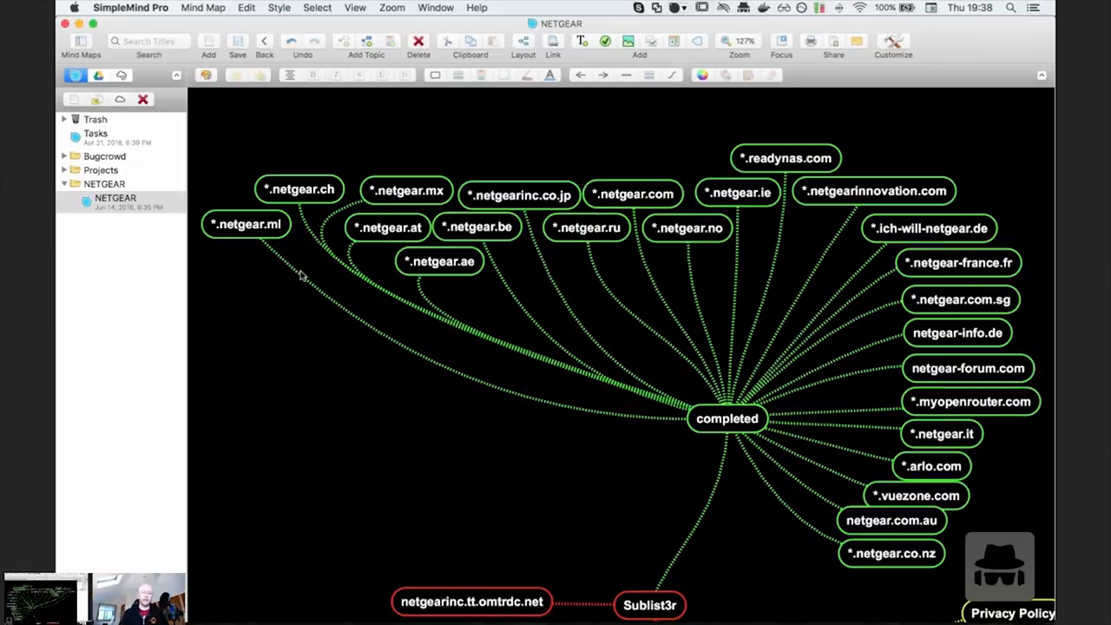
mouse_move(341, 272)
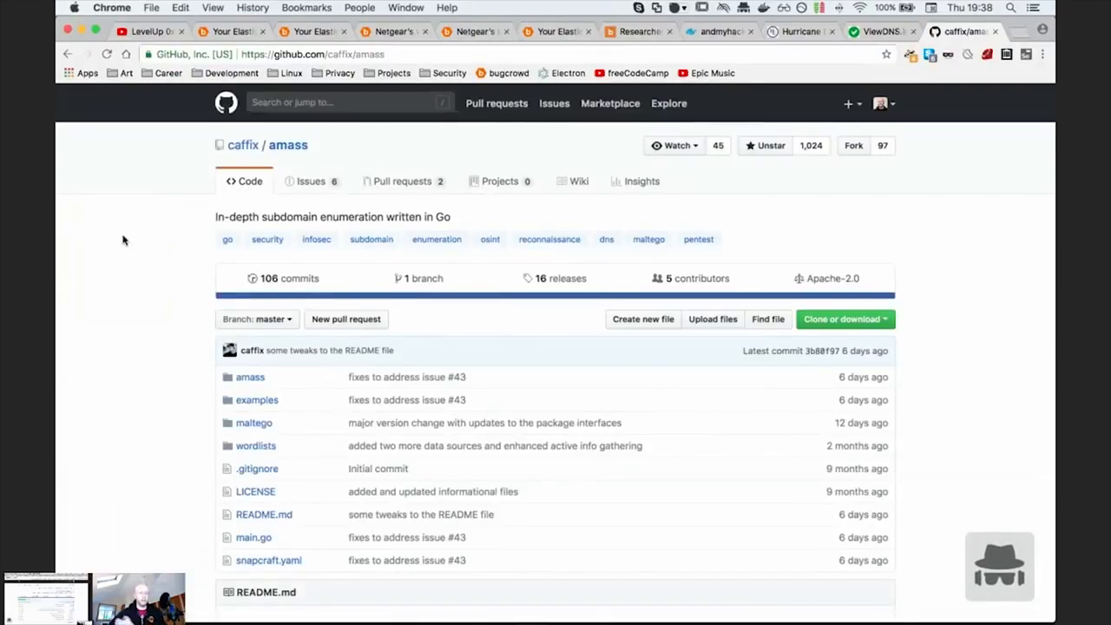
- Skim the caffix/amass README, then go to Ice3man543's subfinder repository page
scroll(down, 3)
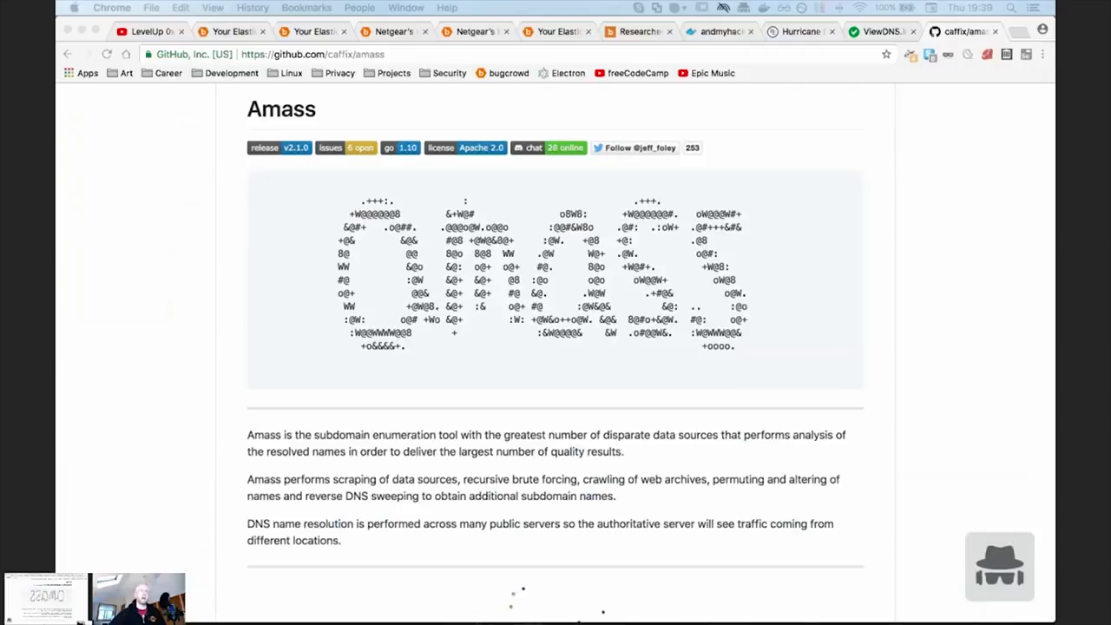
mouse_move(767, 61)
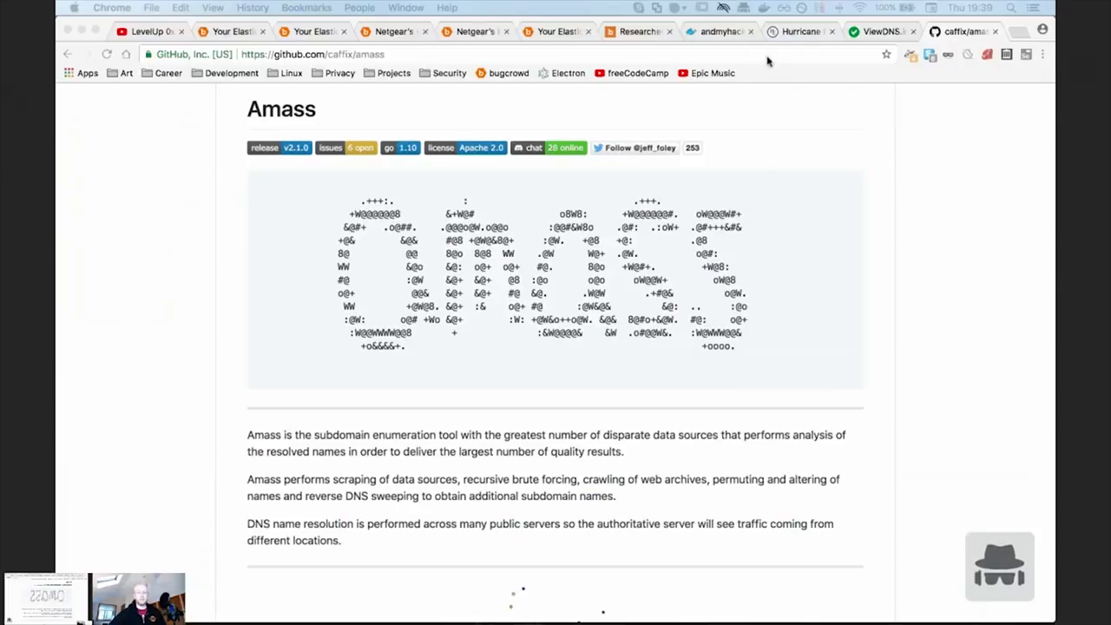
click(943, 31)
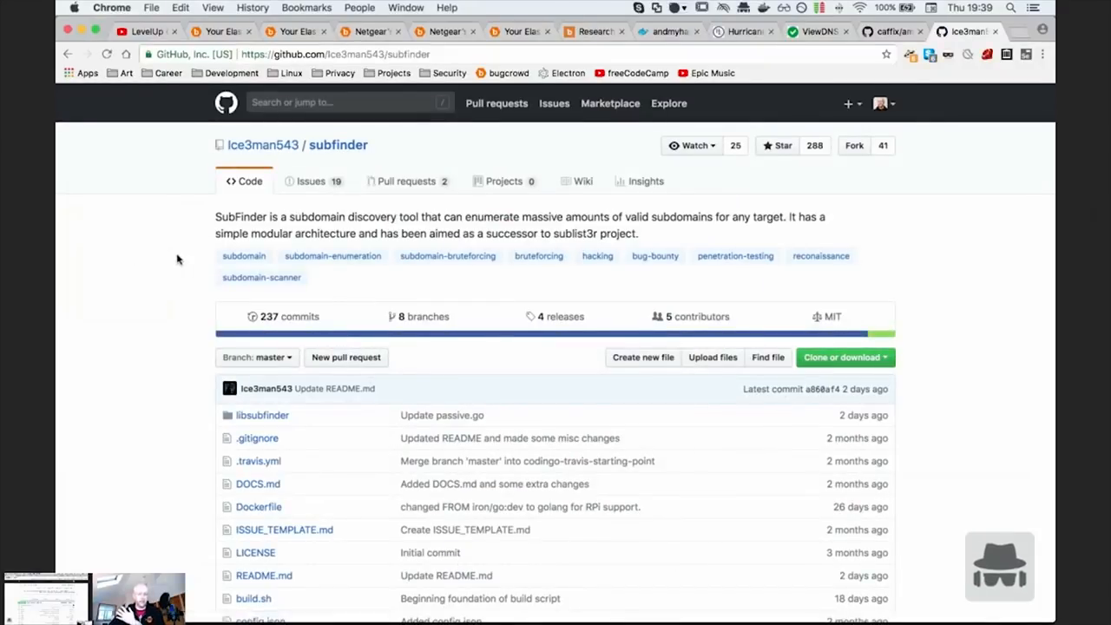
- Scroll the subfinder README past the options table, installation and API key setup sections
scroll(down, 3)
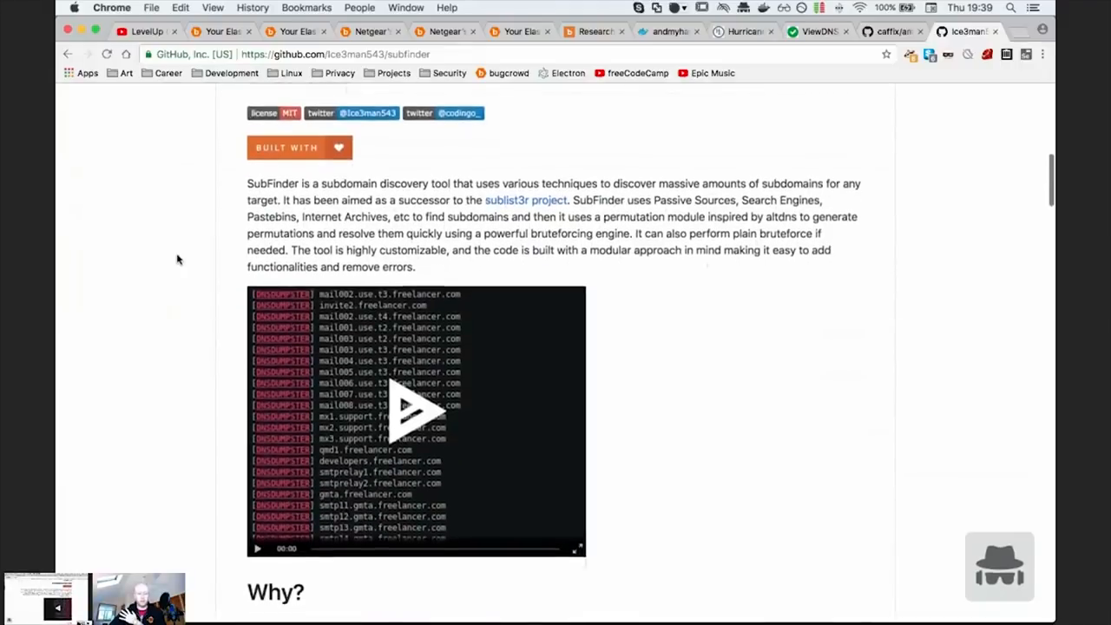
scroll(down, 3)
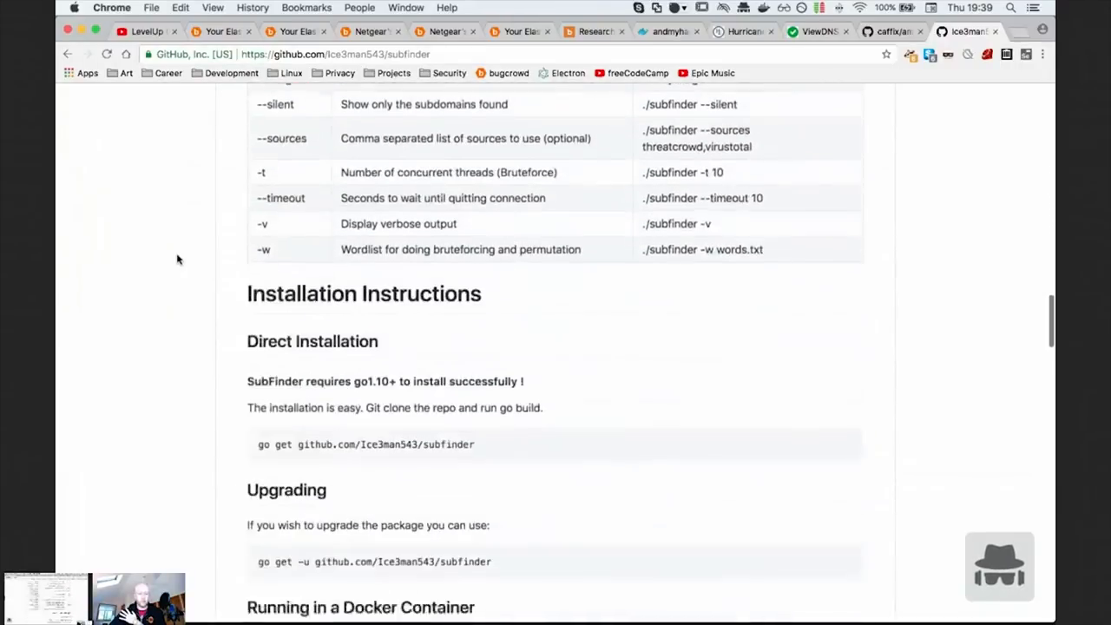
scroll(down, 3)
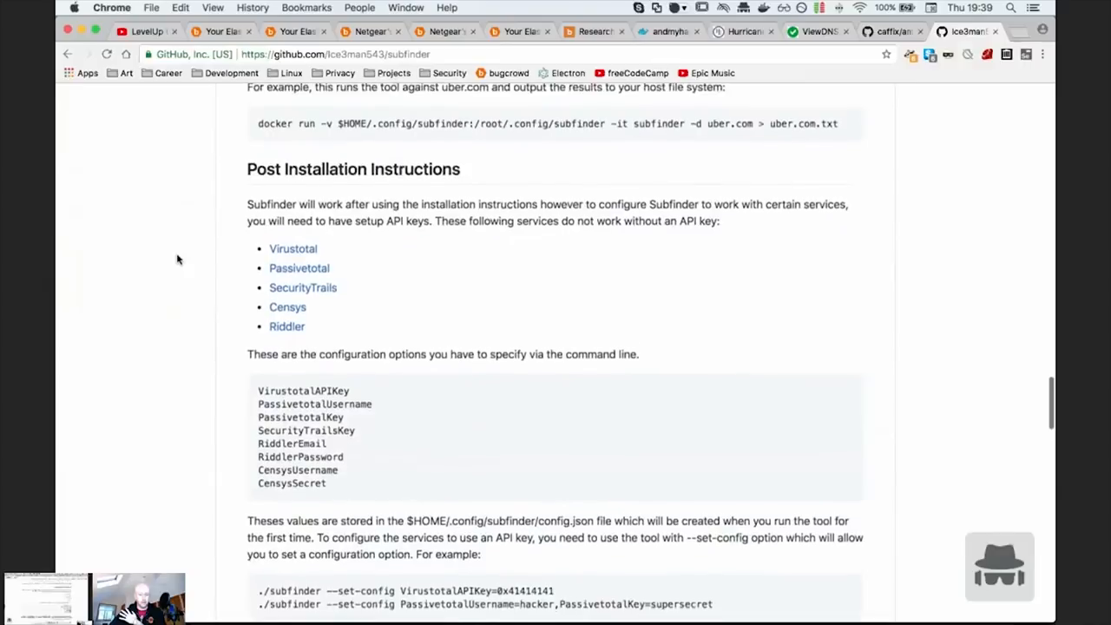
scroll(down, 3)
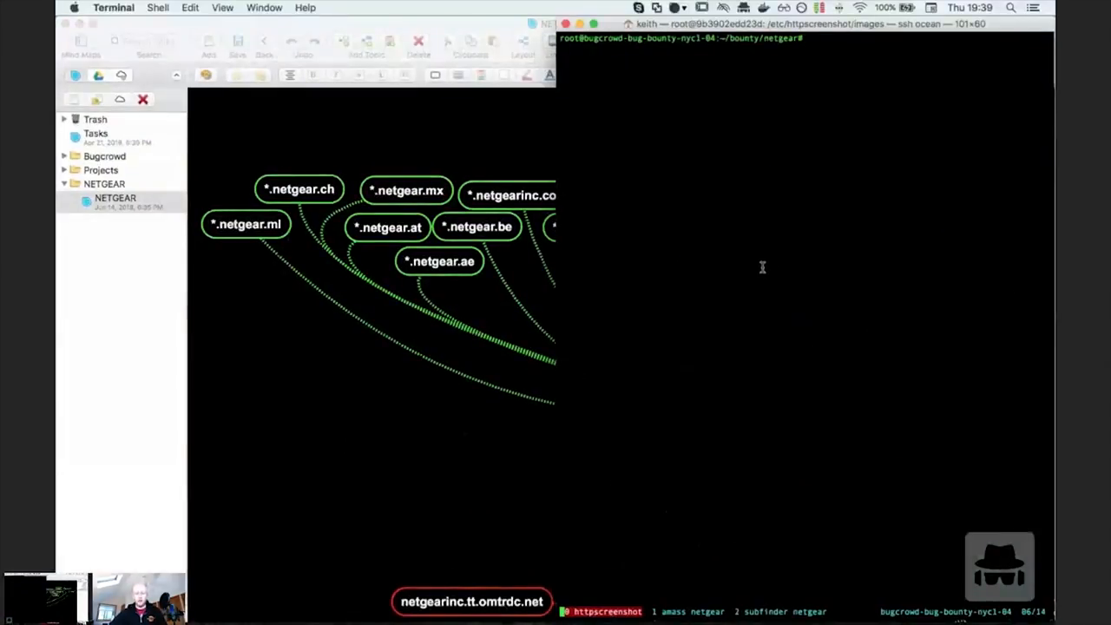
- Recall and run the amass -df netgear.txt command, hit the missing-file error, and list the folder with ll
text(amass -o amass.netgear.txt -df netgear.txt)
text(l)
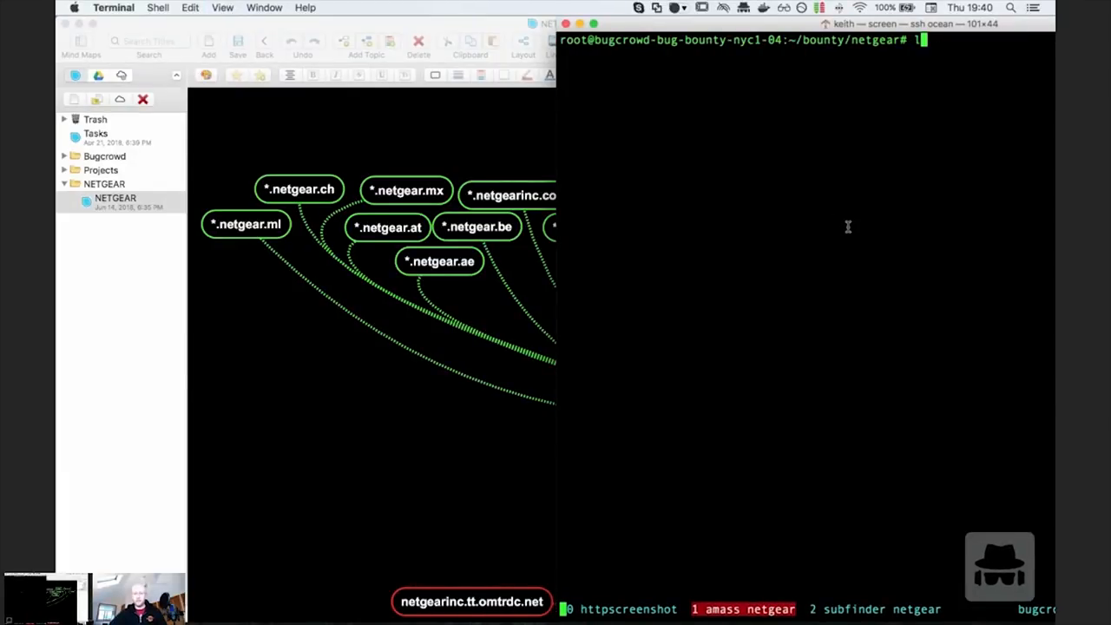
key(ctrl+c)
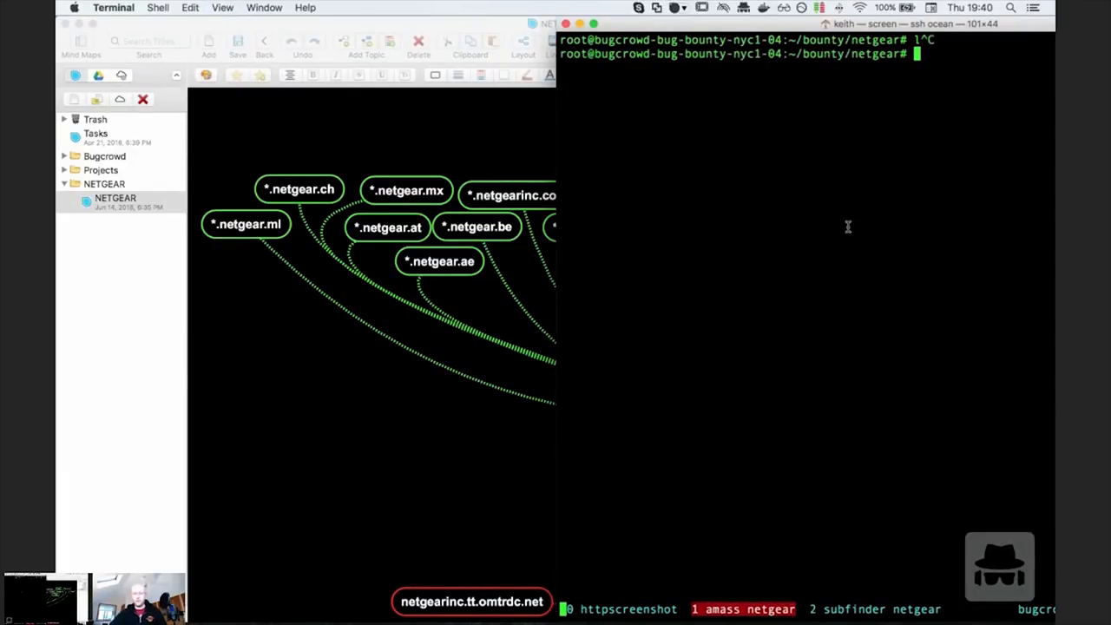
key(ctrl+r)
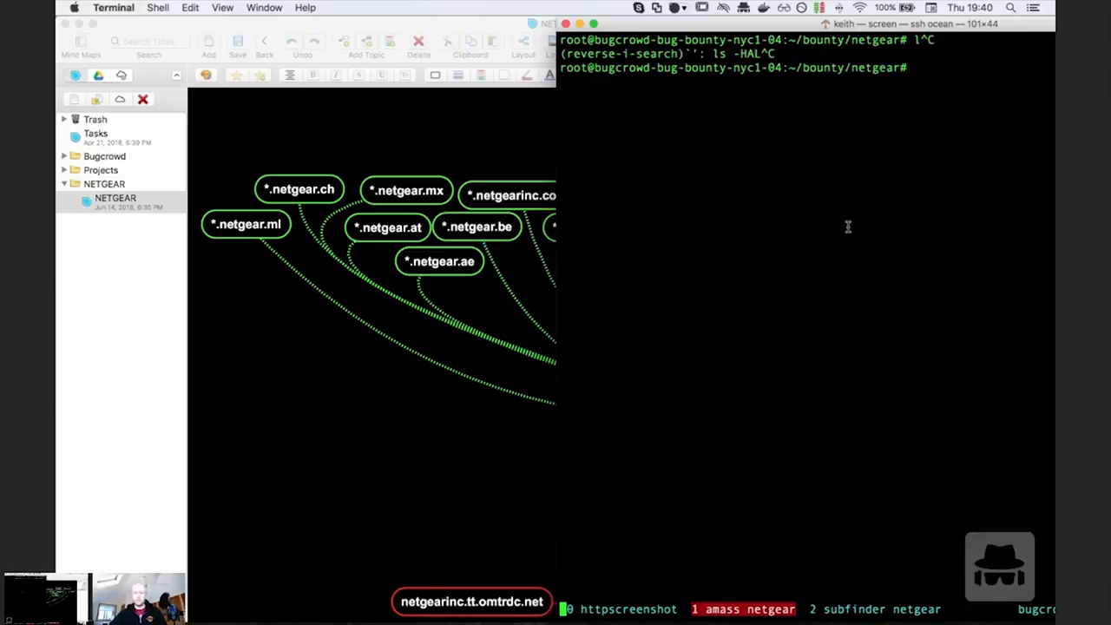
text(a)
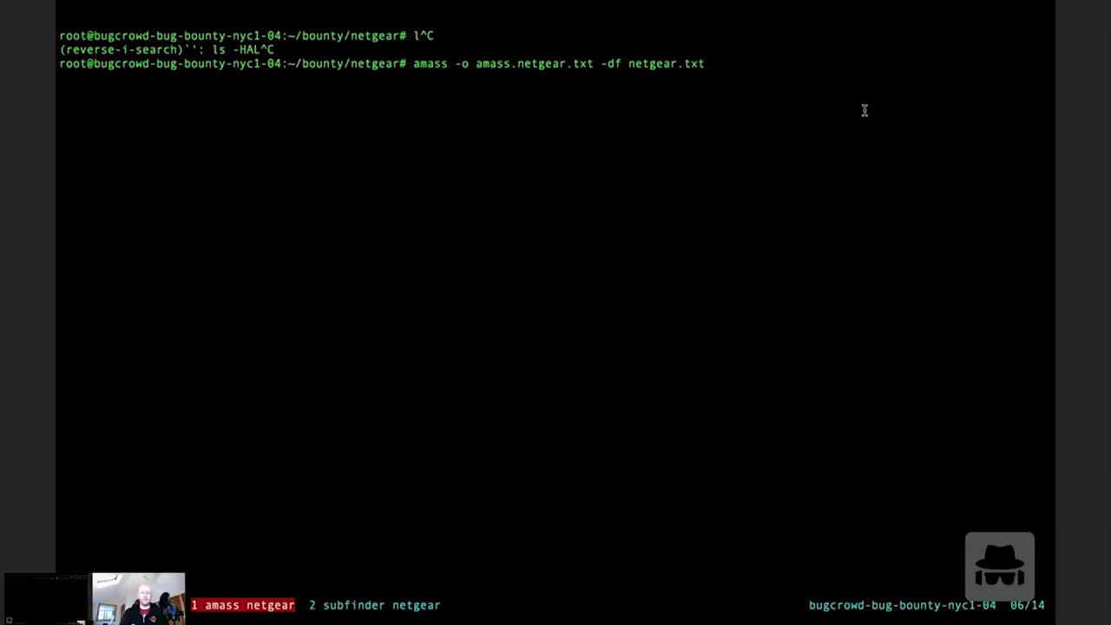
mouse_move(628, 120)
text(2)
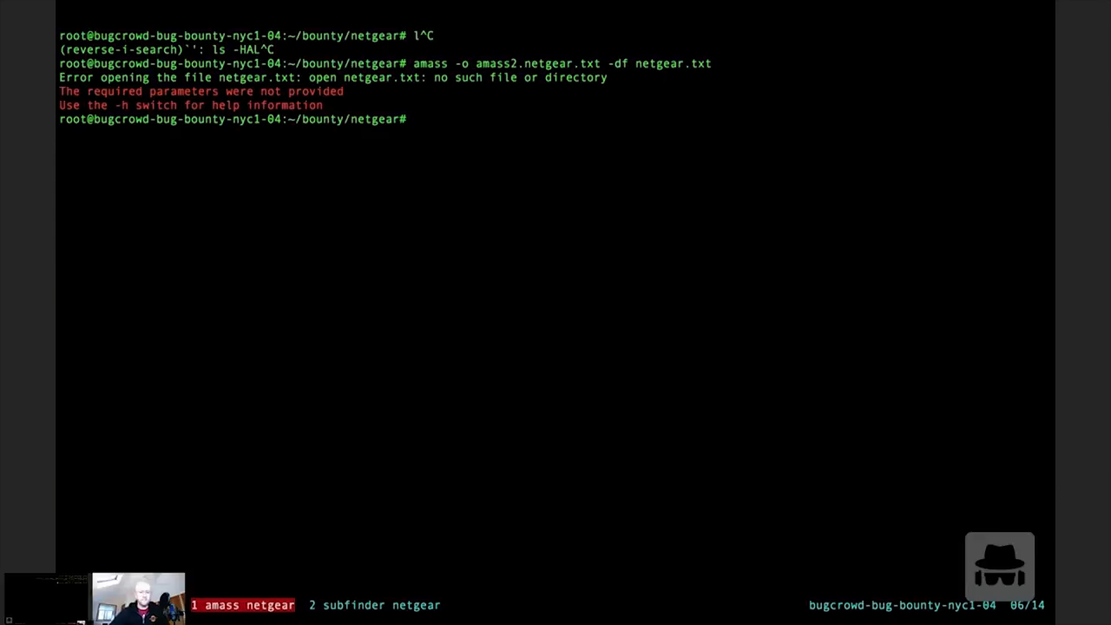
text(ll)
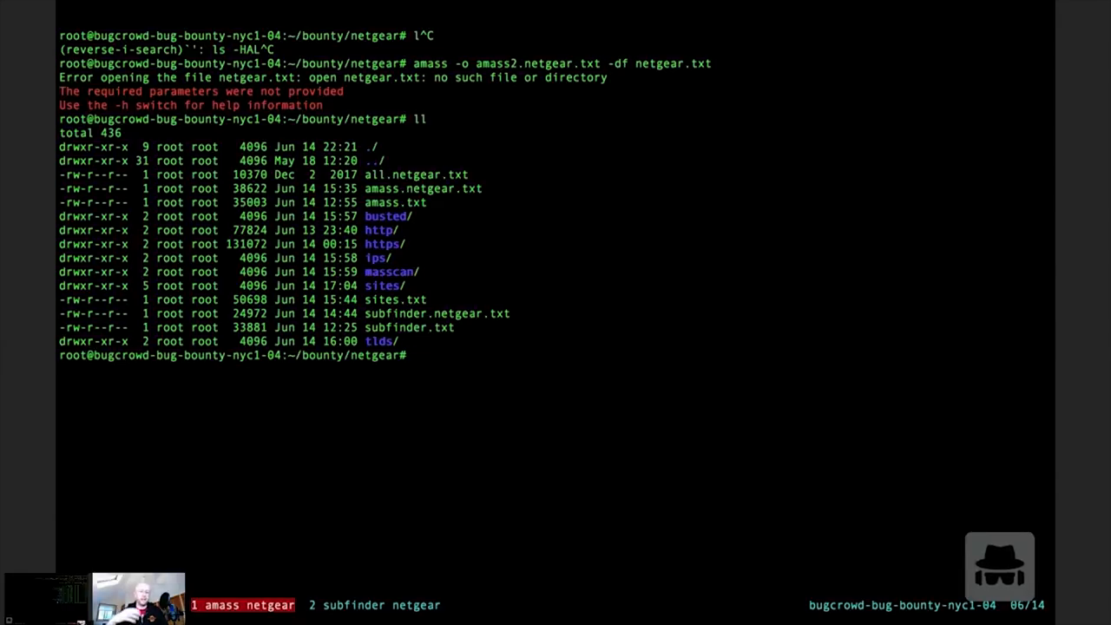
- Change into the netgear sites folder, list its consolidated, http and https subfolders, and clear the screen
text(cd sites)
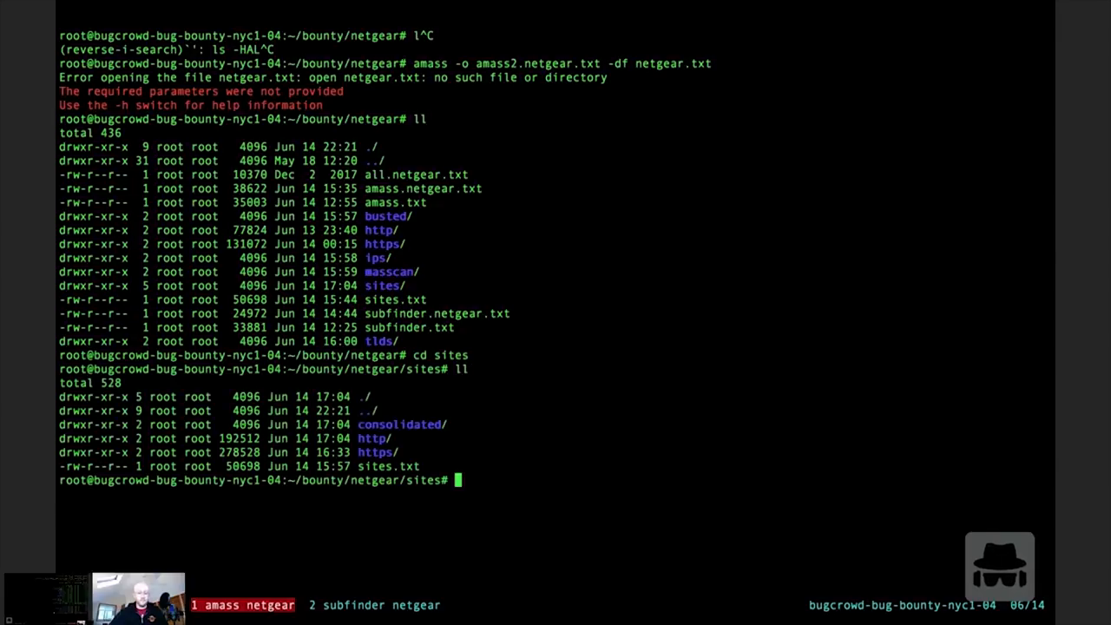
text(cd con)
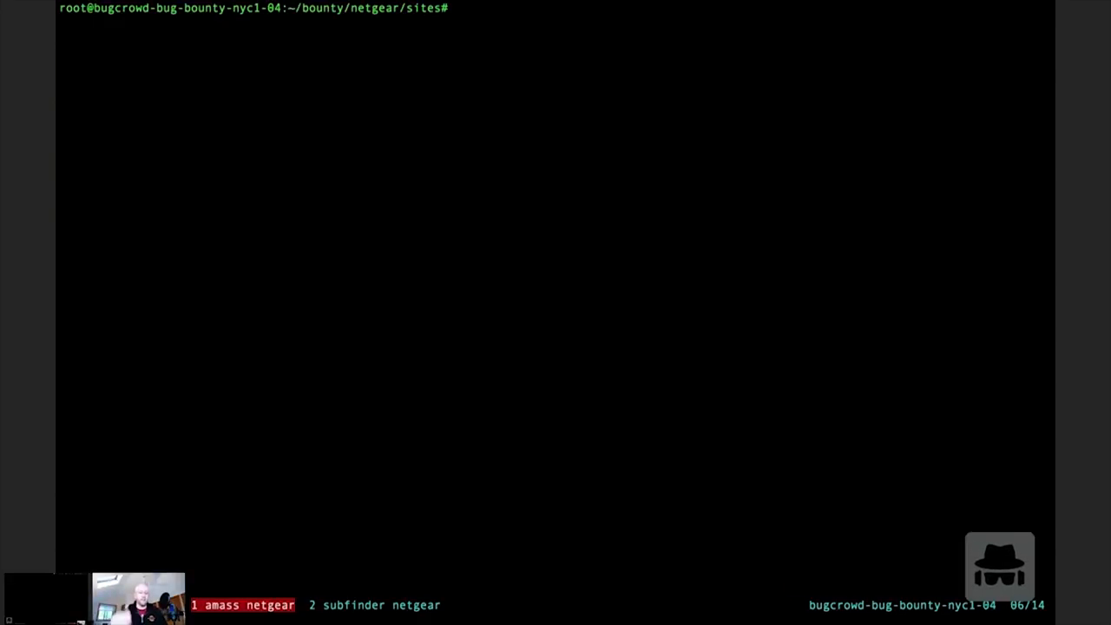
- Return to the netgear folder with cd .. and recall the amass command writing amass2.netgear.txt
text(vim amass)
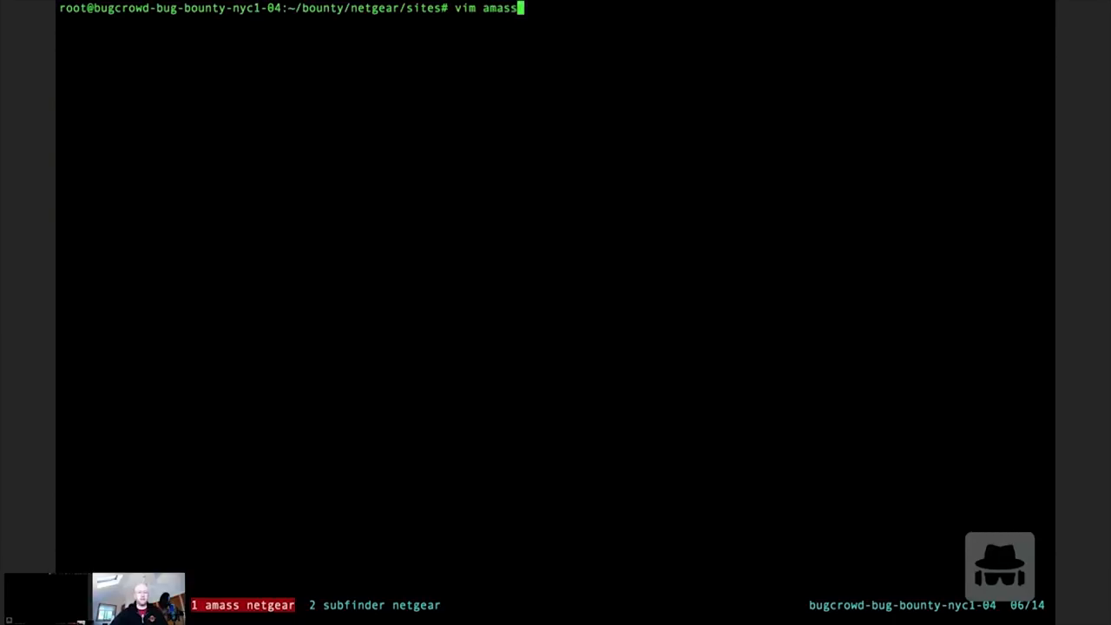
text(cd ..)
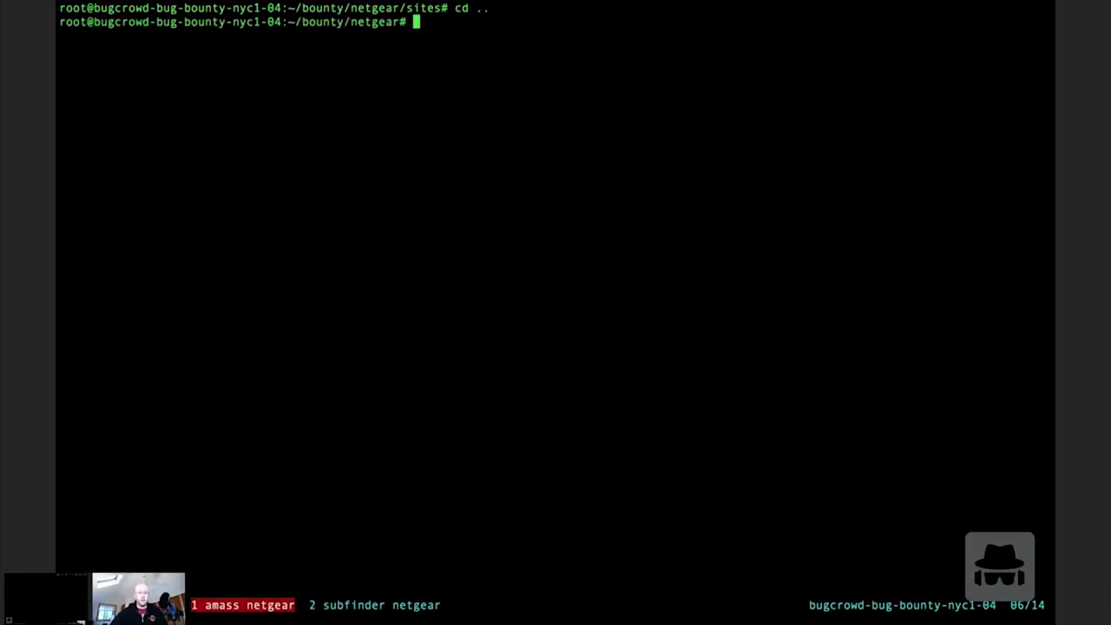
text(vim amass.)
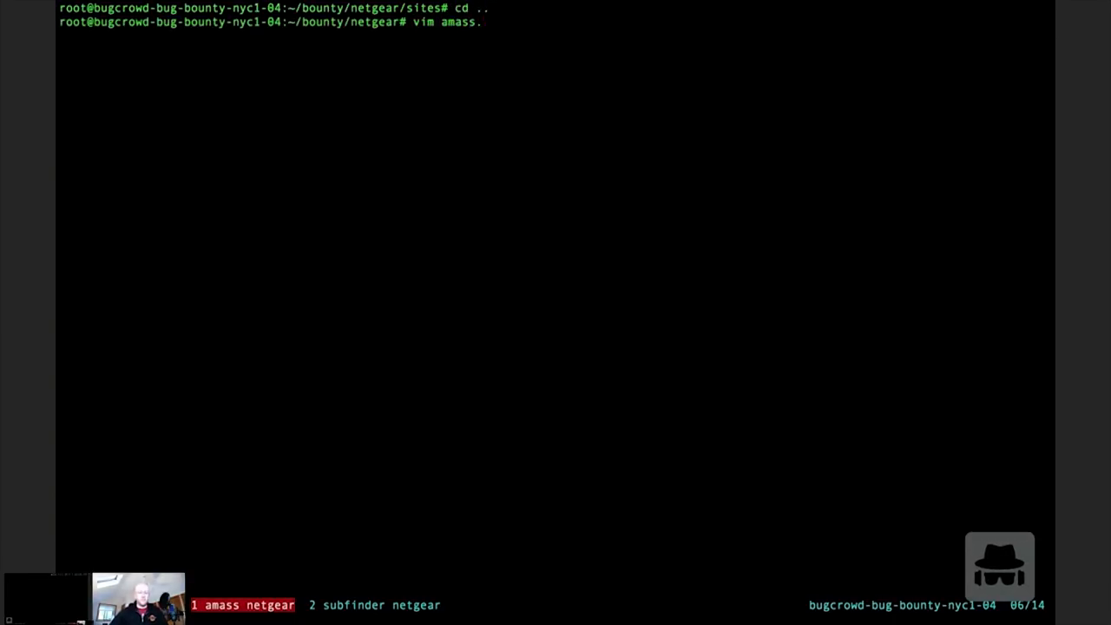
text(netgear.txt)
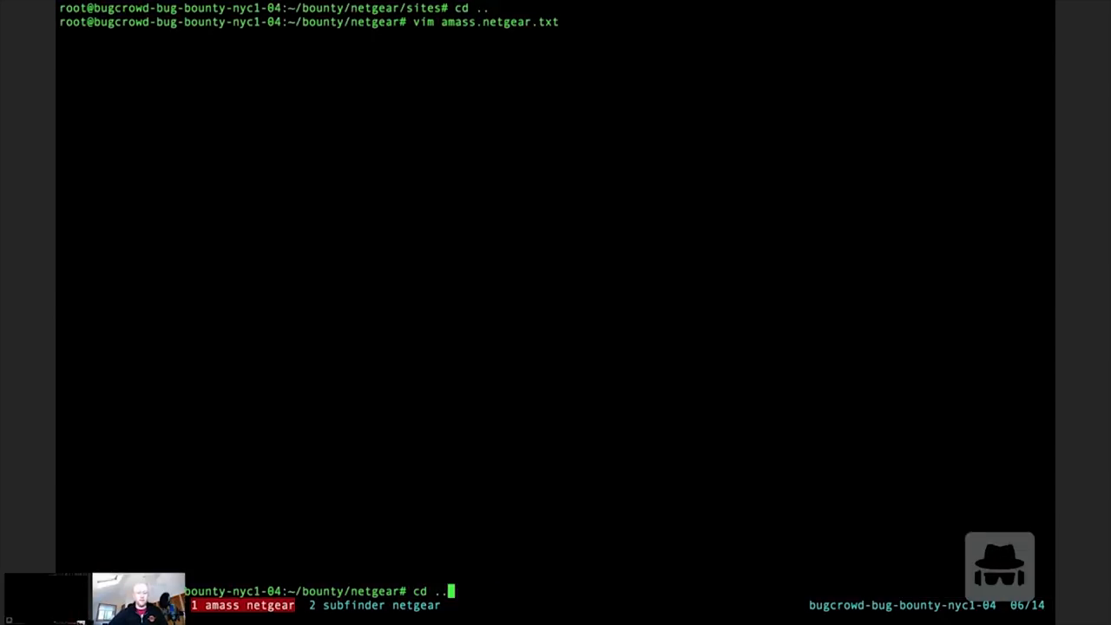
text(cd consolidated/)
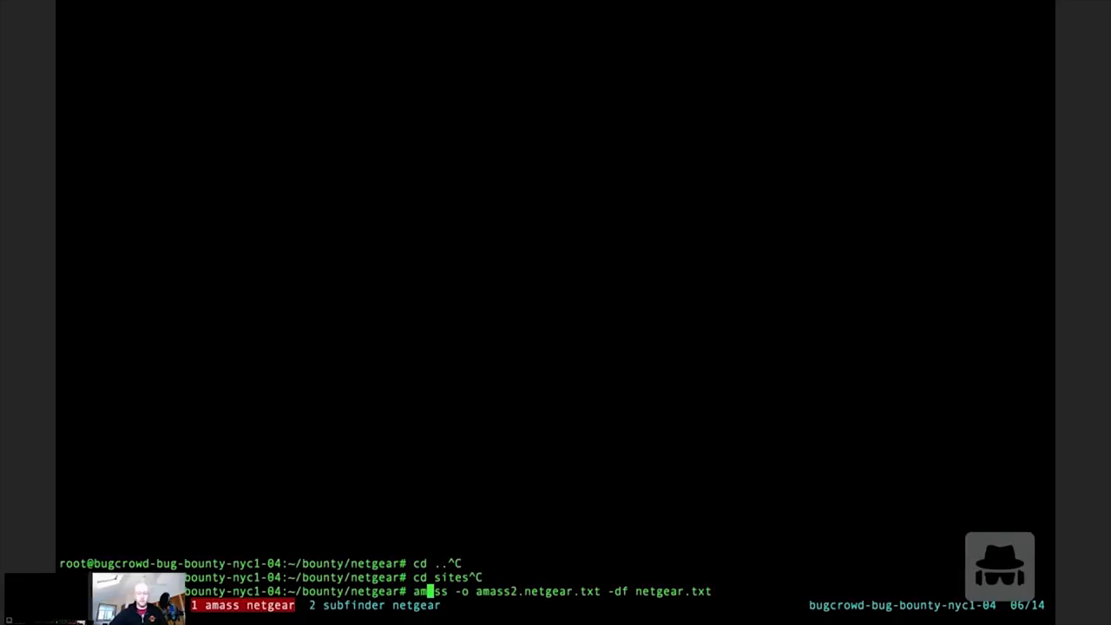
mouse_move(431, 484)
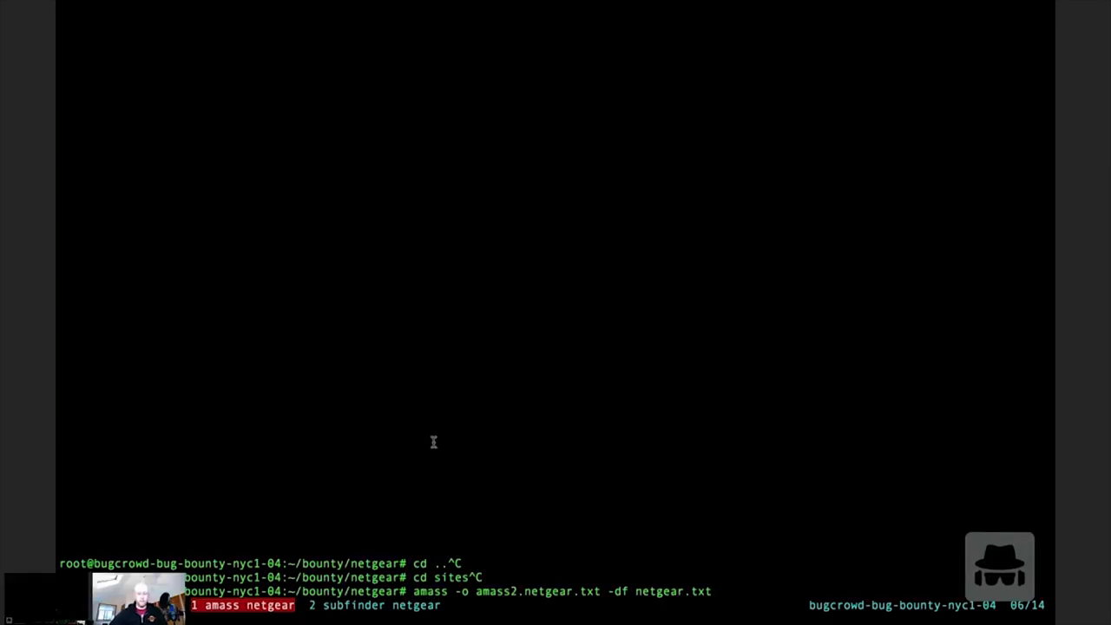
mouse_move(107, 3)
text(com)
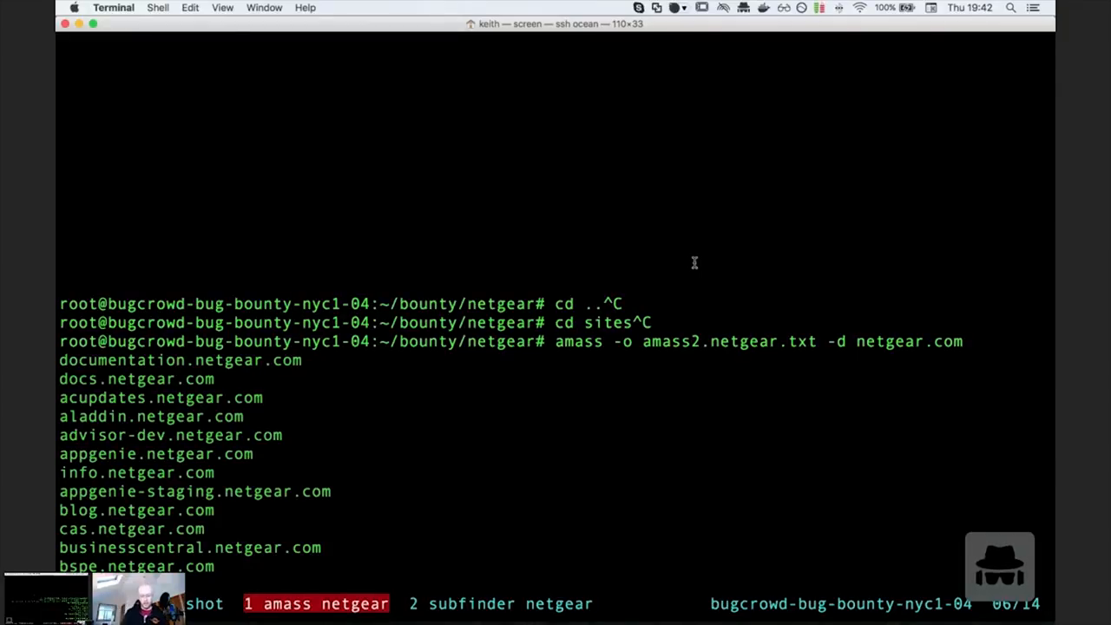
- Scroll through the amass output listing the many discovered netgear.com subdomains
scroll(down, 3)
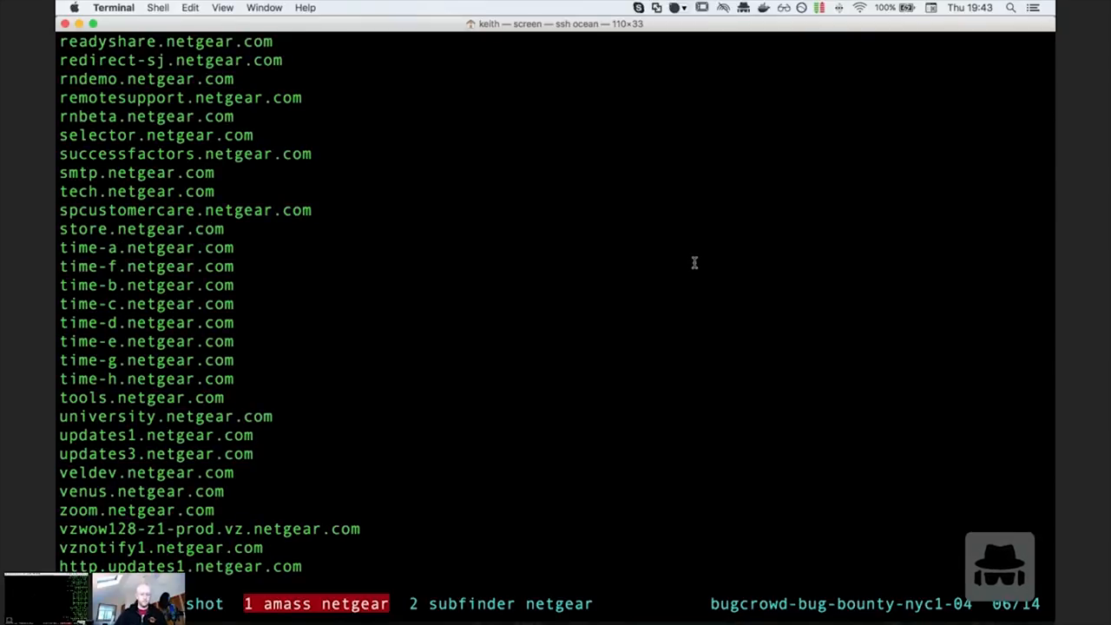
scroll(down, 3)
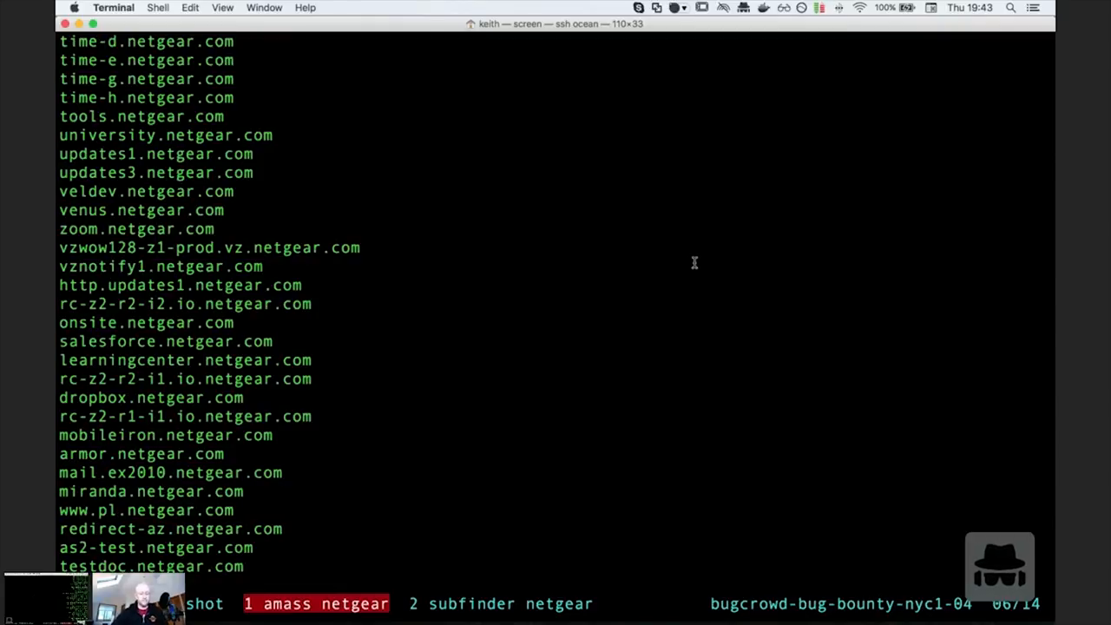
scroll(down, 3)
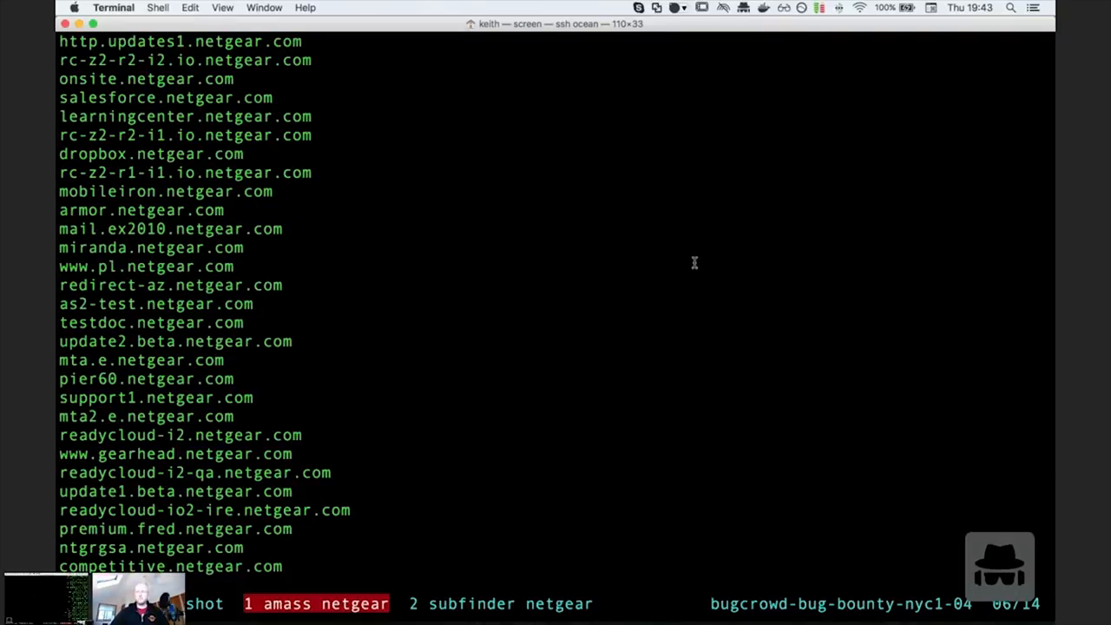
scroll(down, 3)
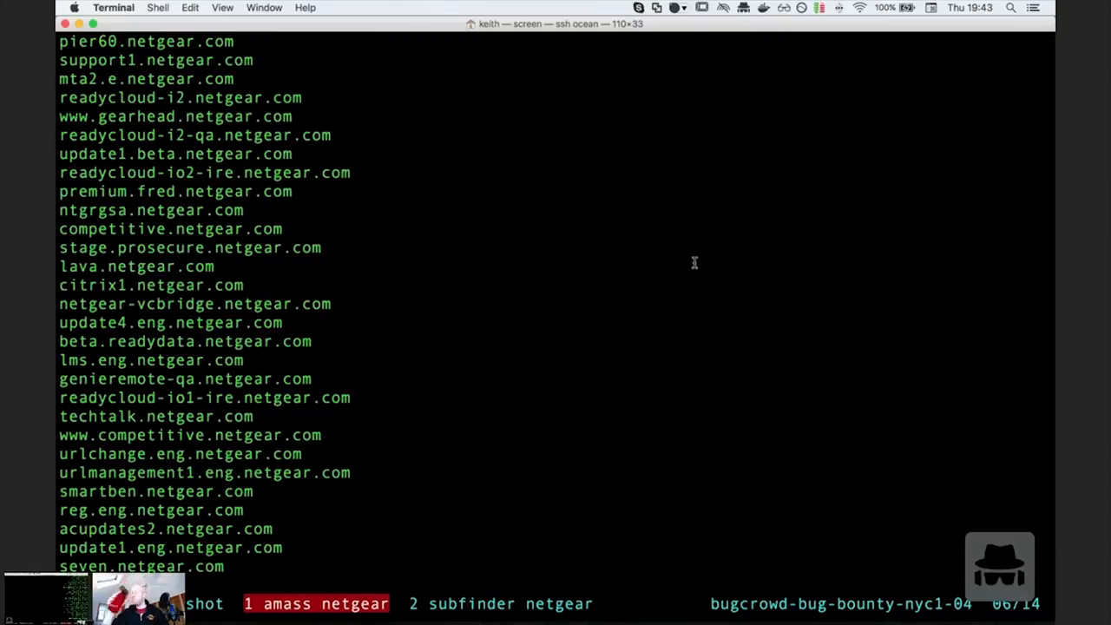
scroll(down, 3)
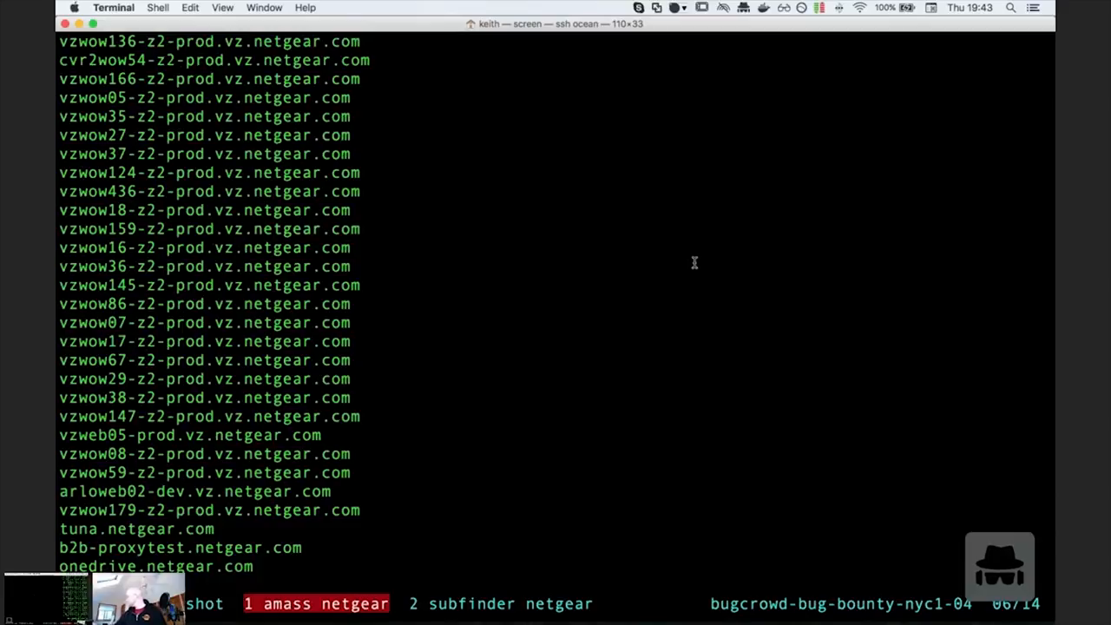
scroll(down, 3)
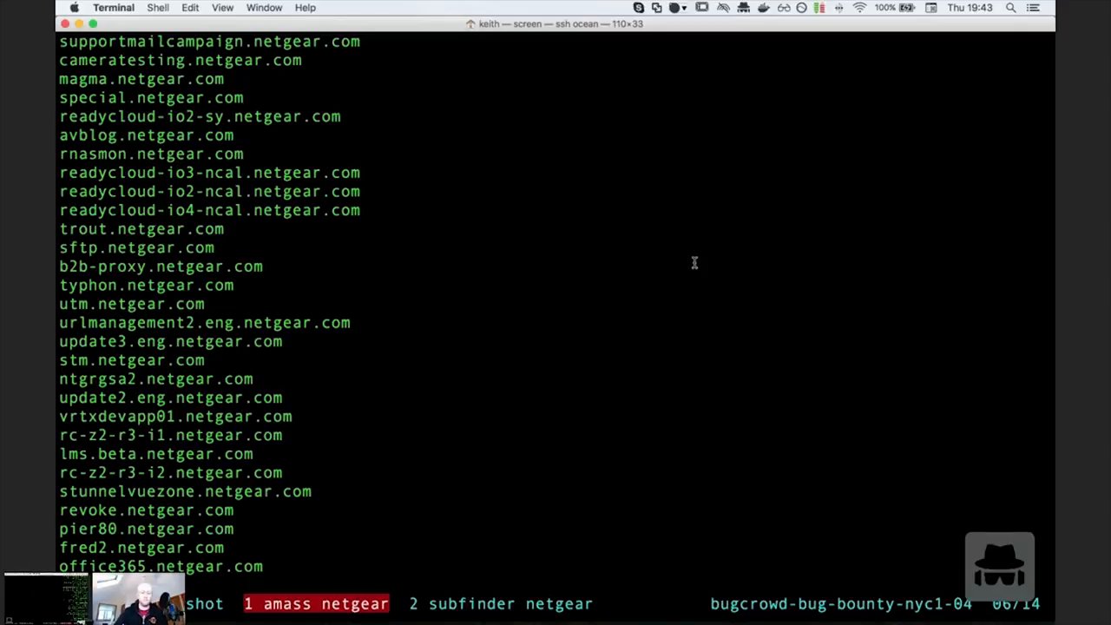
scroll(down, 3)
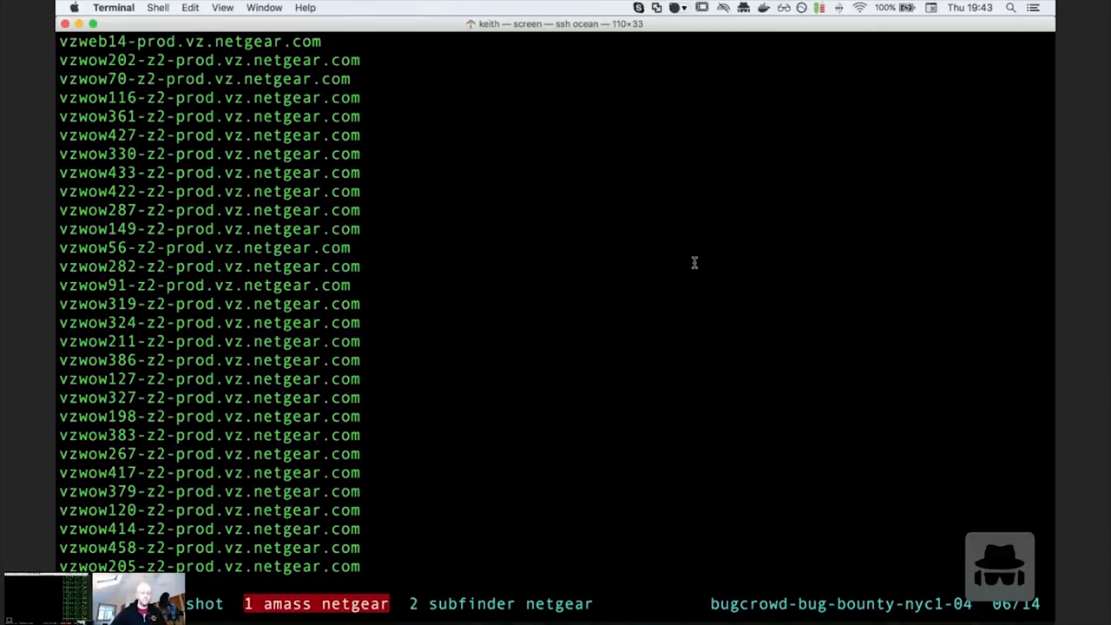
scroll(down, 3)
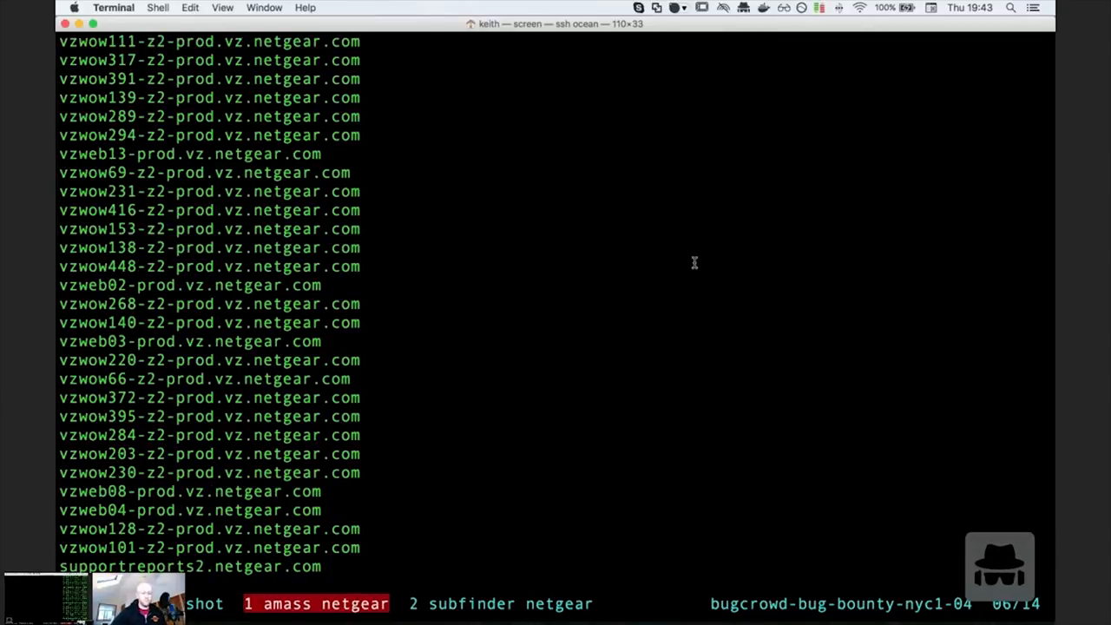
scroll(down, 3)
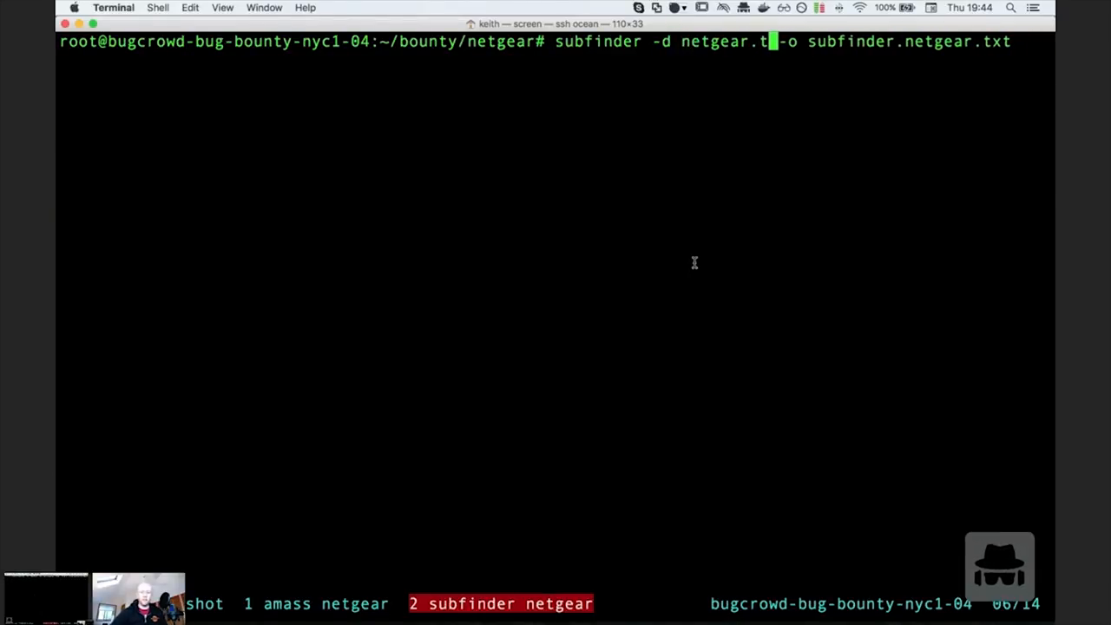
- Run subfinder on netgear.com, saving results to subfinder2.netgear.txt
text(om)
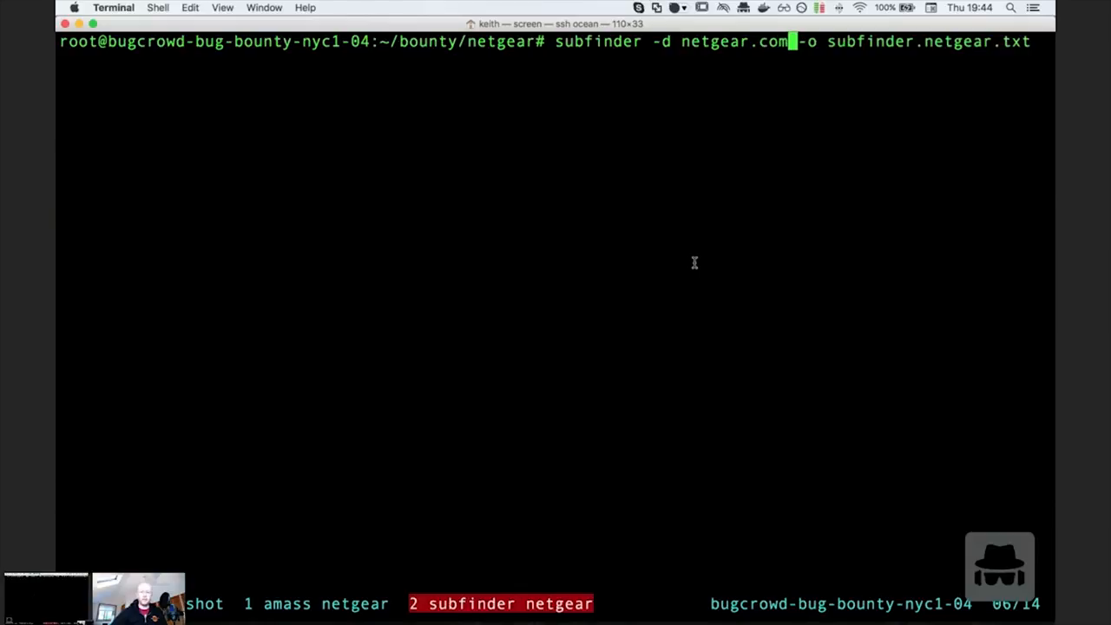
text(2)
text(vim)
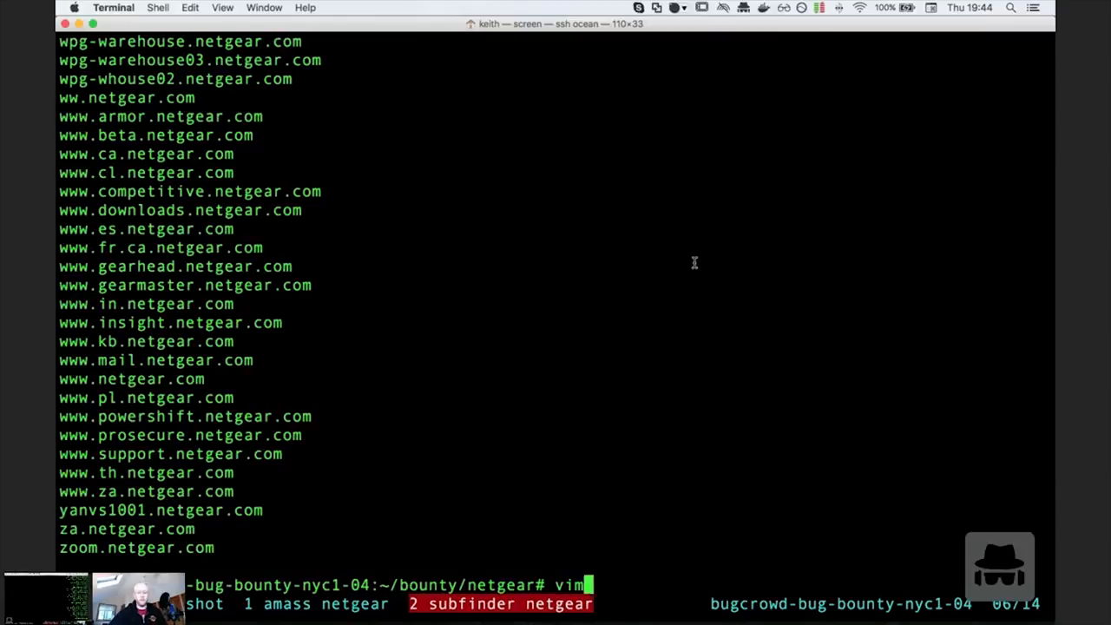
- Review the 1369-line subfinder2.netgear.txt in vim, then clear the terminal
text(su)
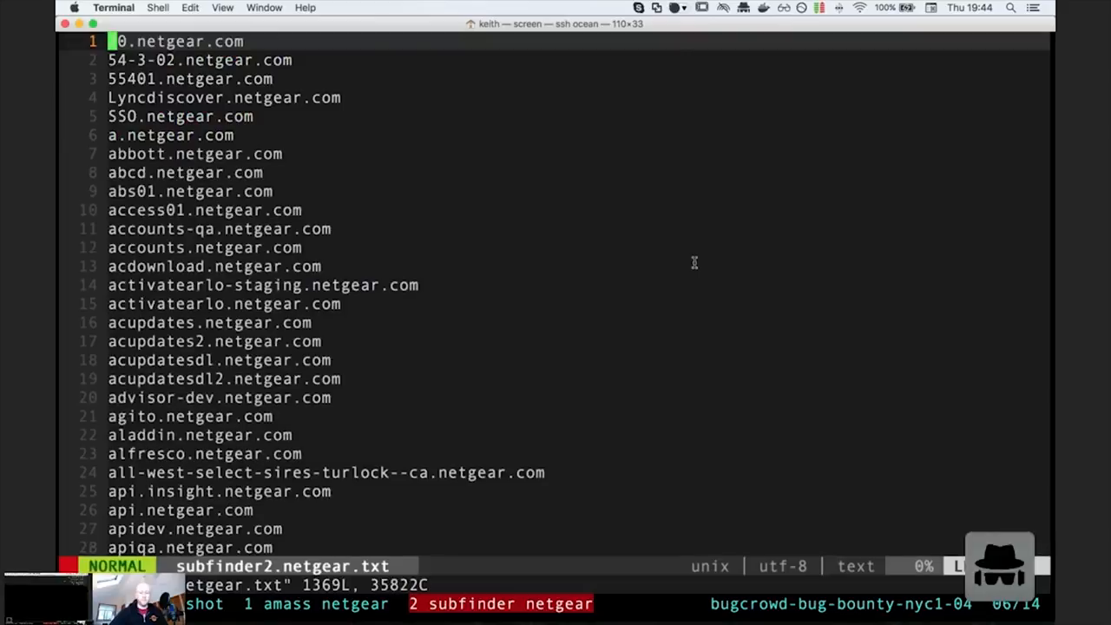
key(G)
text(vim)
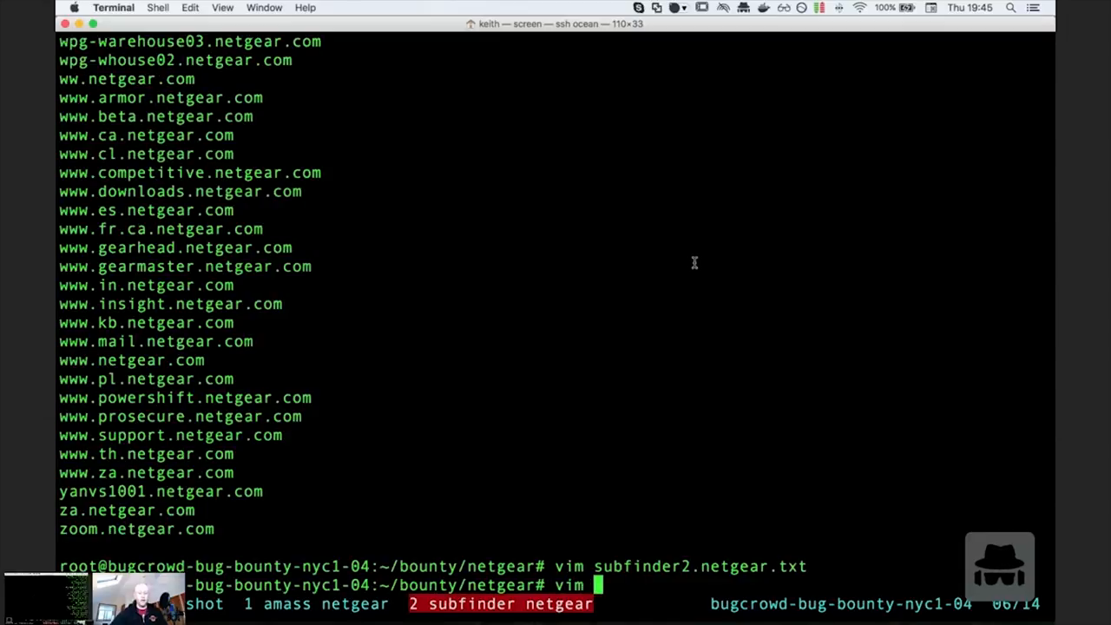
text(amass.)
text(cat)
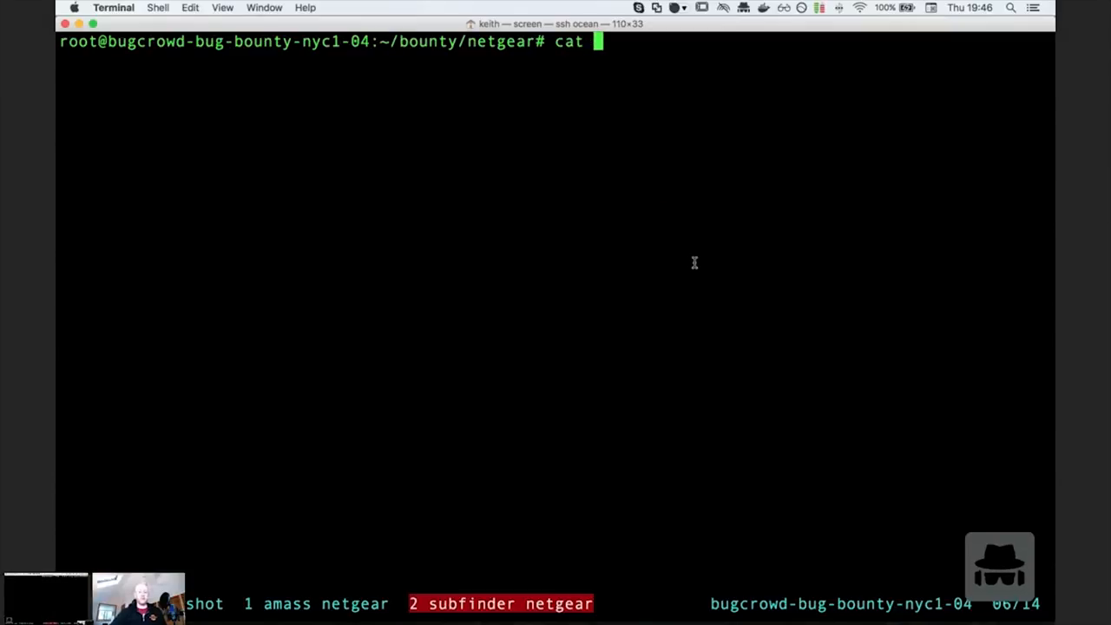
- List the amass.netgear.txt and amass.txt matches and discard the unfinished redirect command
text(amass.netgear.txt)
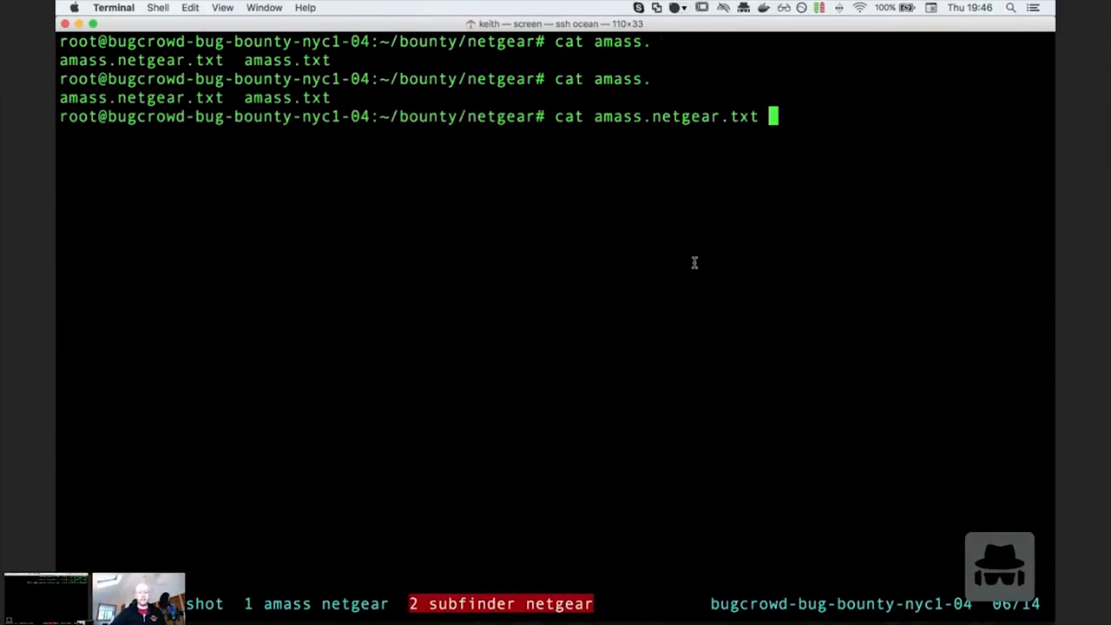
text(>)
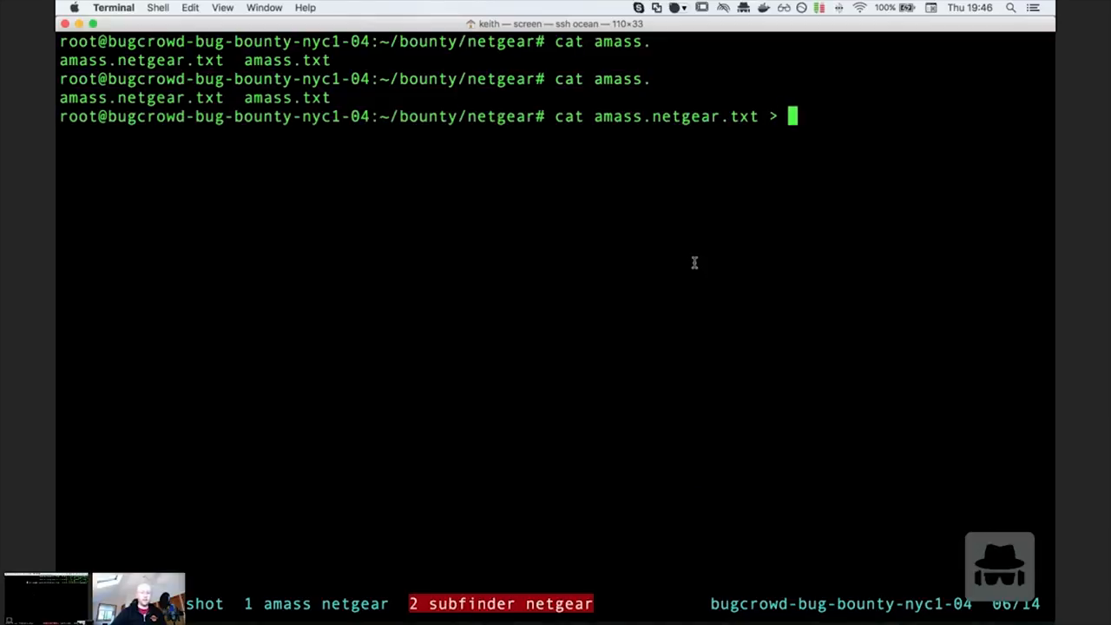
key(backspace)
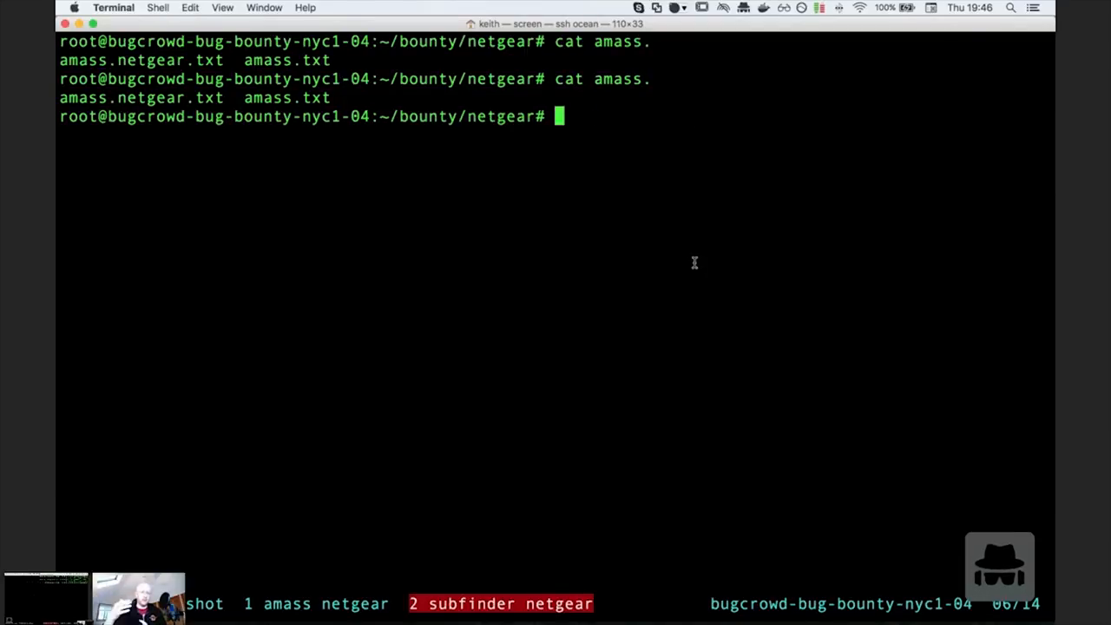
text(ll)
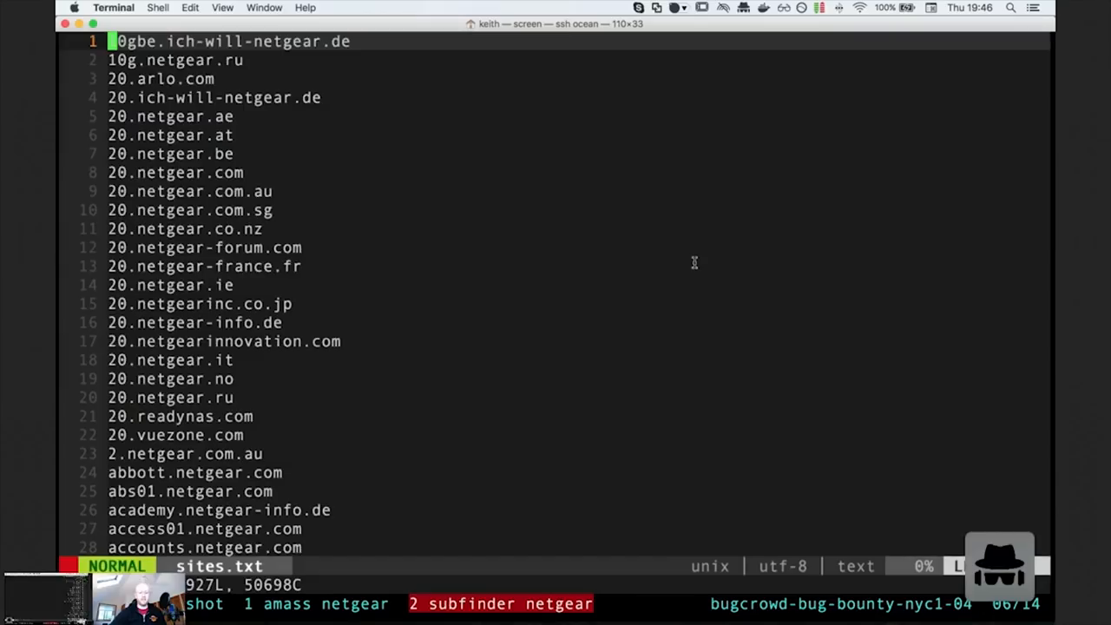
- Jump to the end of sites.txt, the 1927-line list of NETGEAR hostnames
key(G)
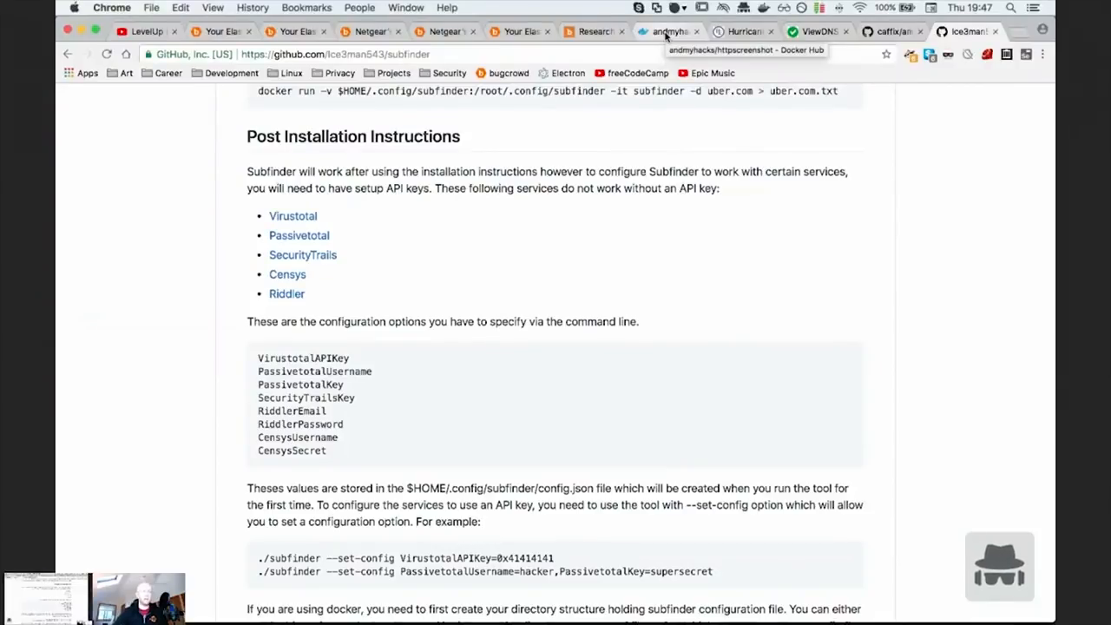
- Search bgp.he.net for tesla, revealing AS394161 and prefix 209.133.79.0/24
click(742, 31)
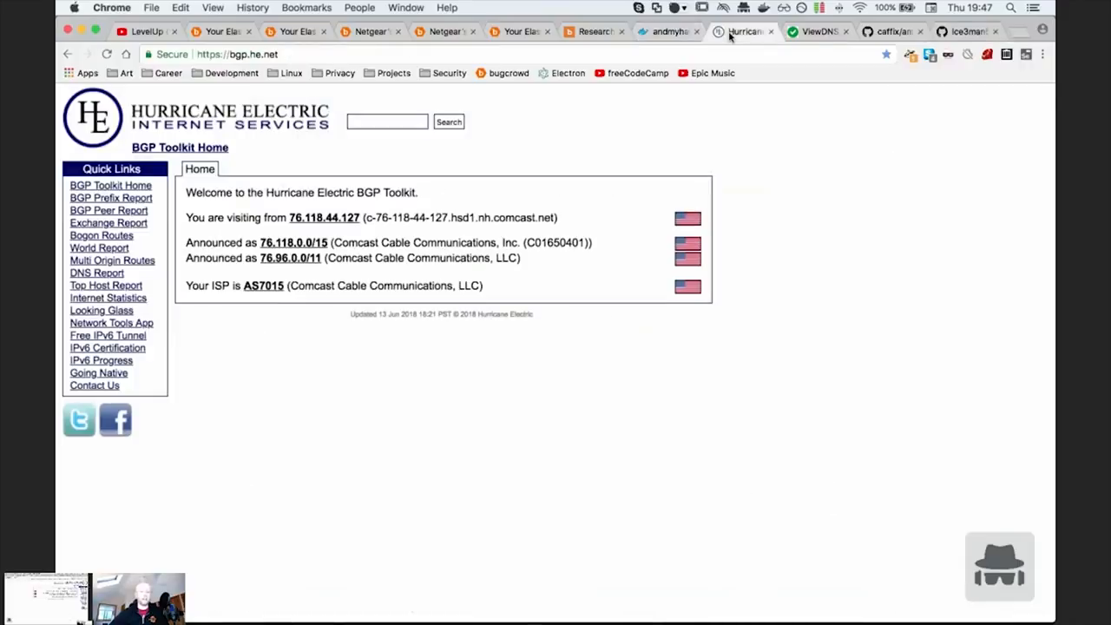
text(test)
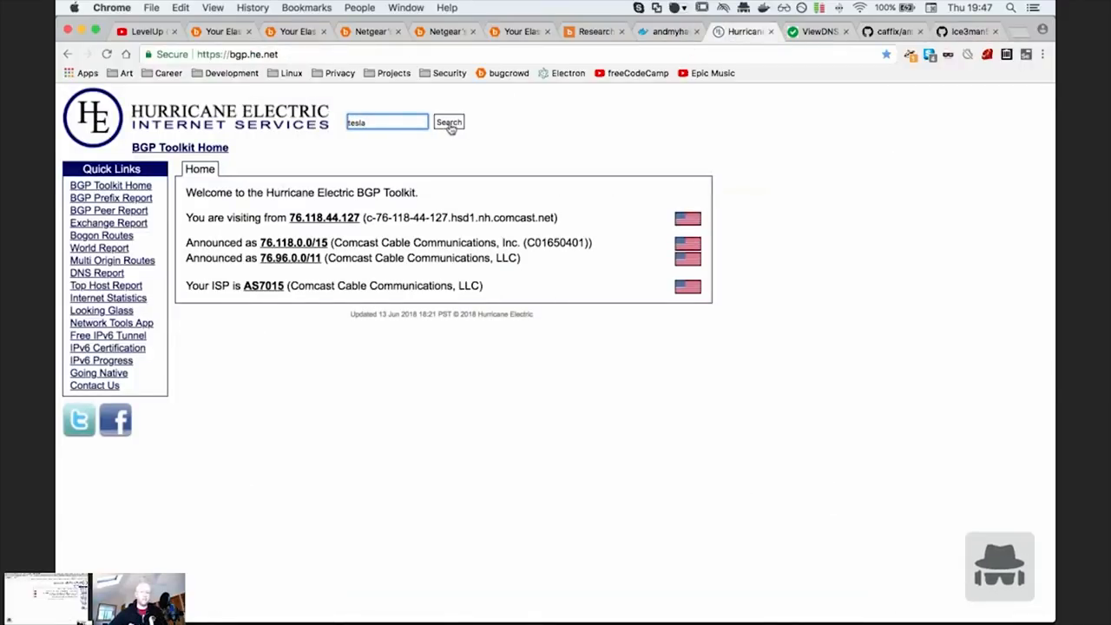
click(448, 121)
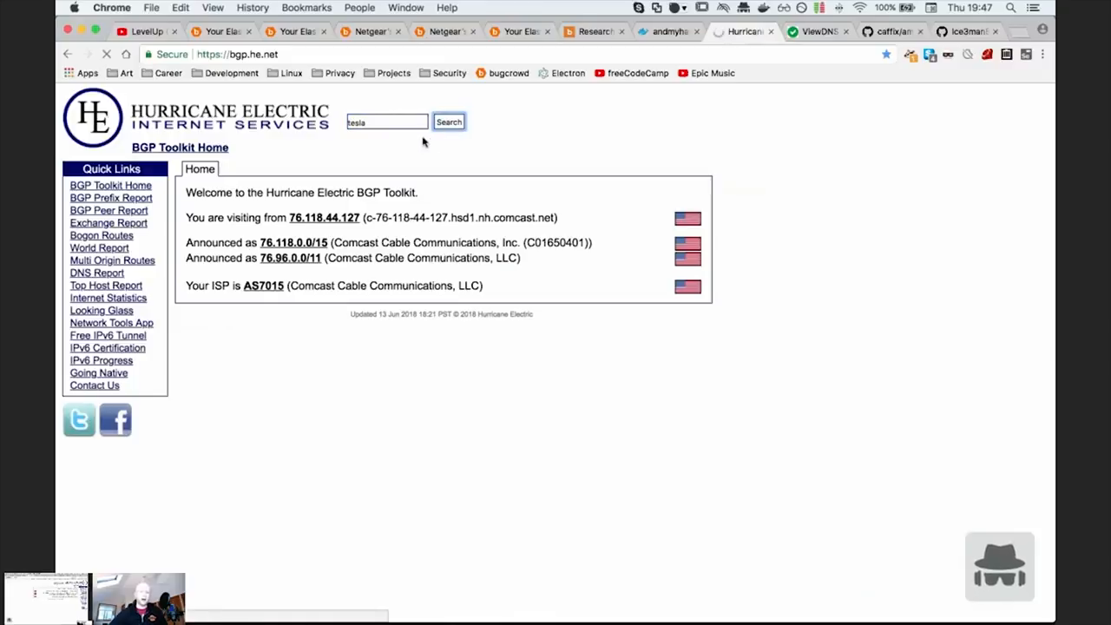
click(449, 121)
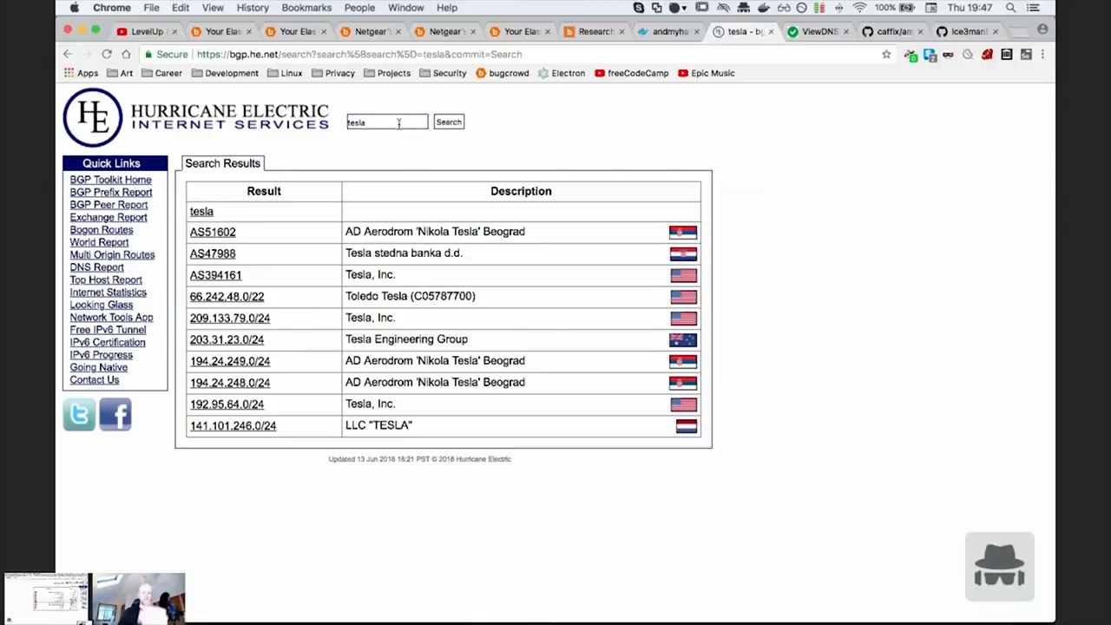
mouse_move(386, 115)
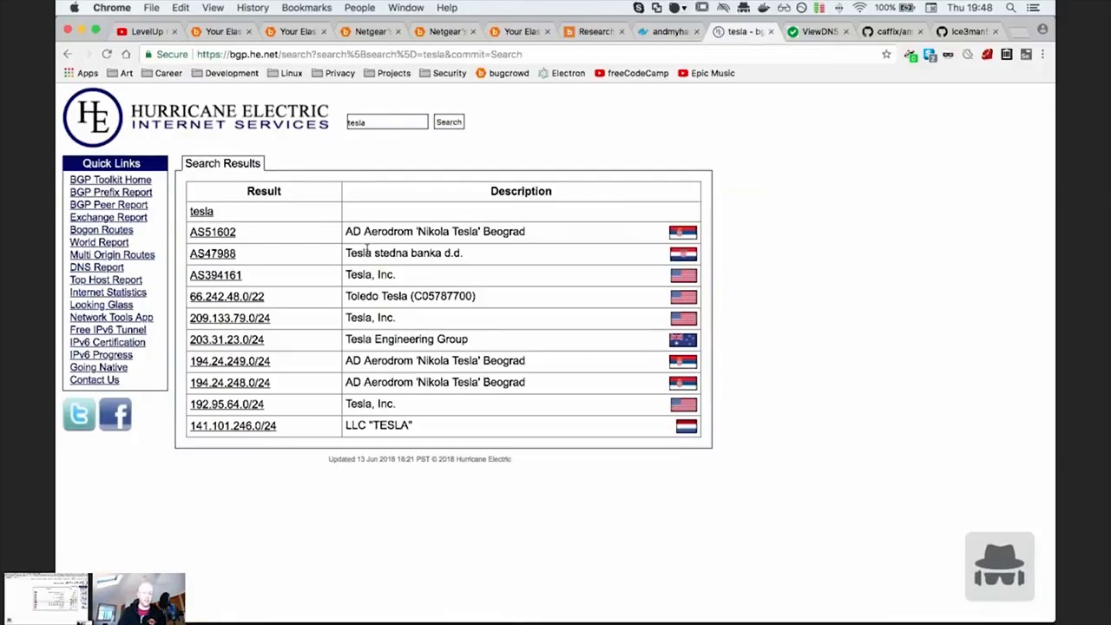
mouse_move(256, 315)
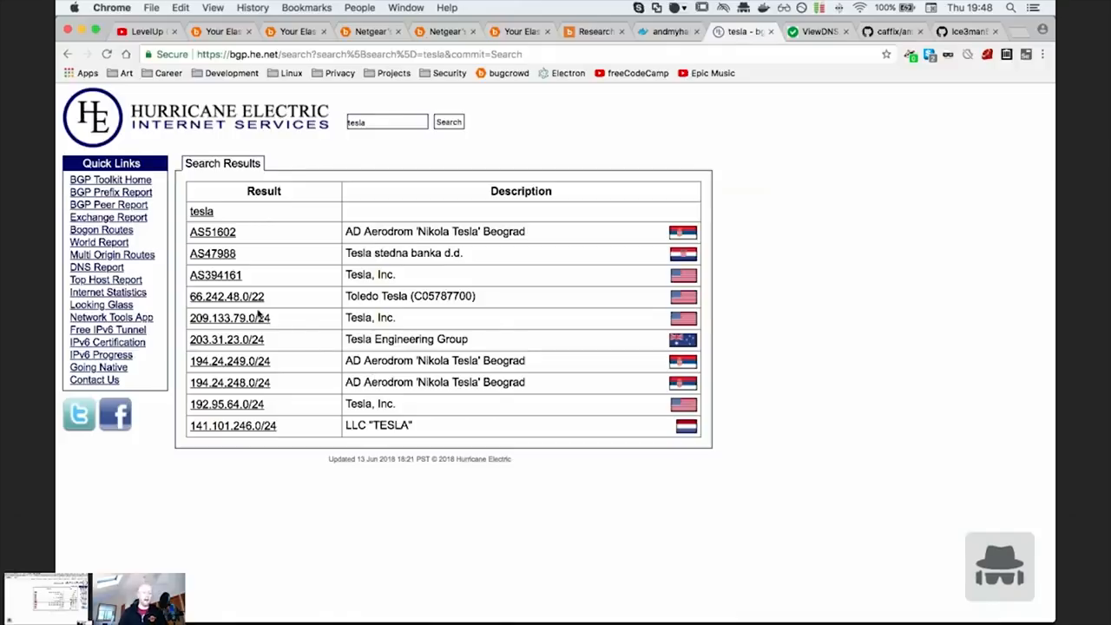
mouse_move(267, 319)
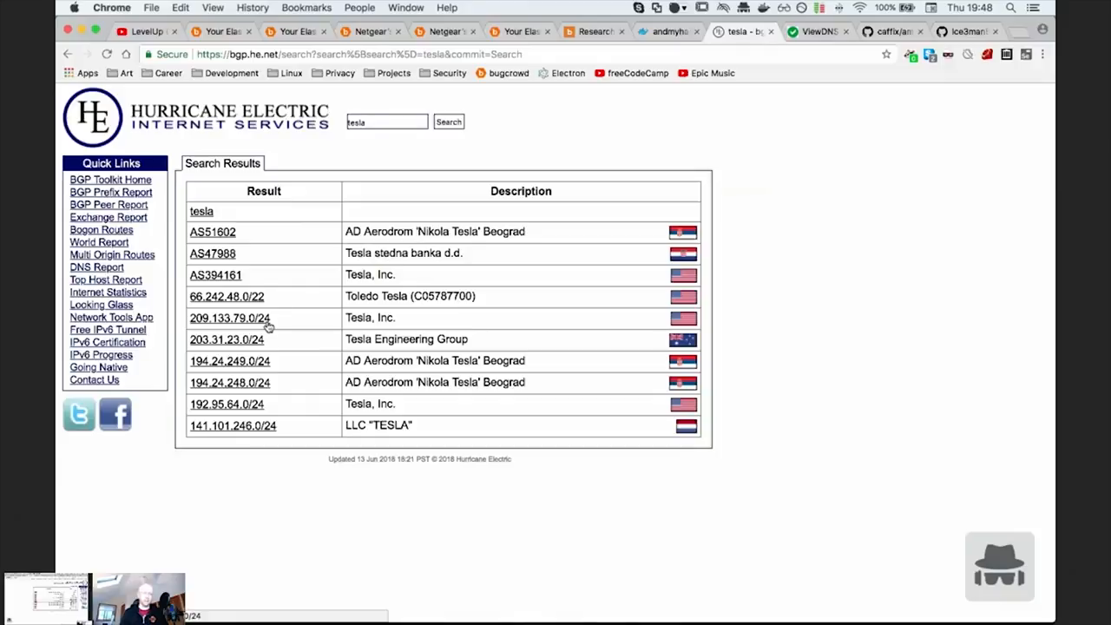
mouse_move(331, 282)
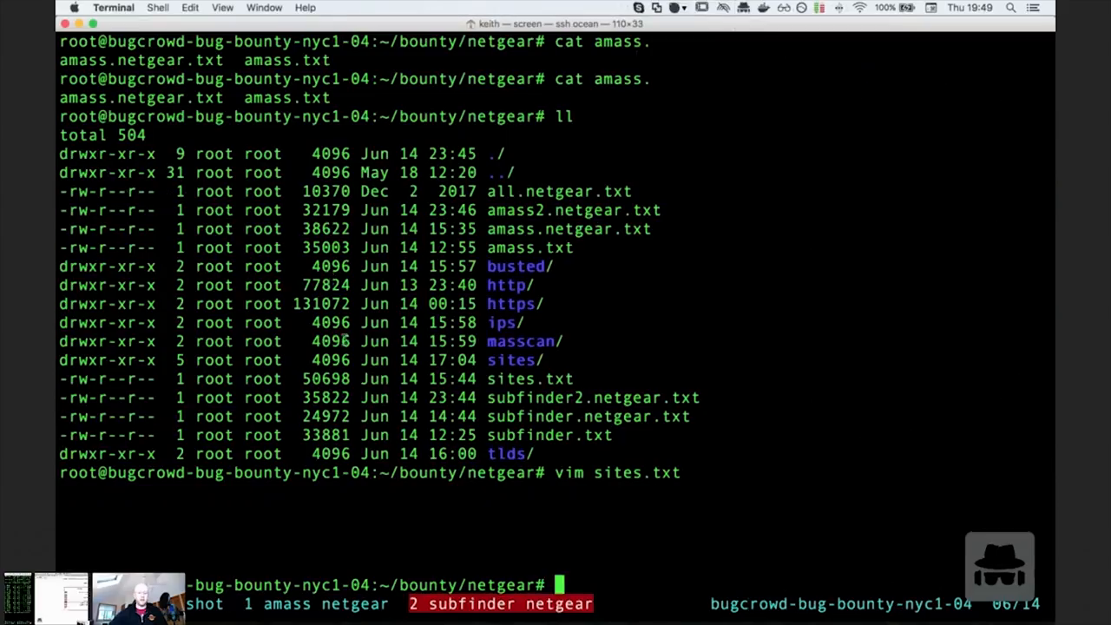
- Exit vim back to the shell prompt below the netgear folder listing
key(enter)
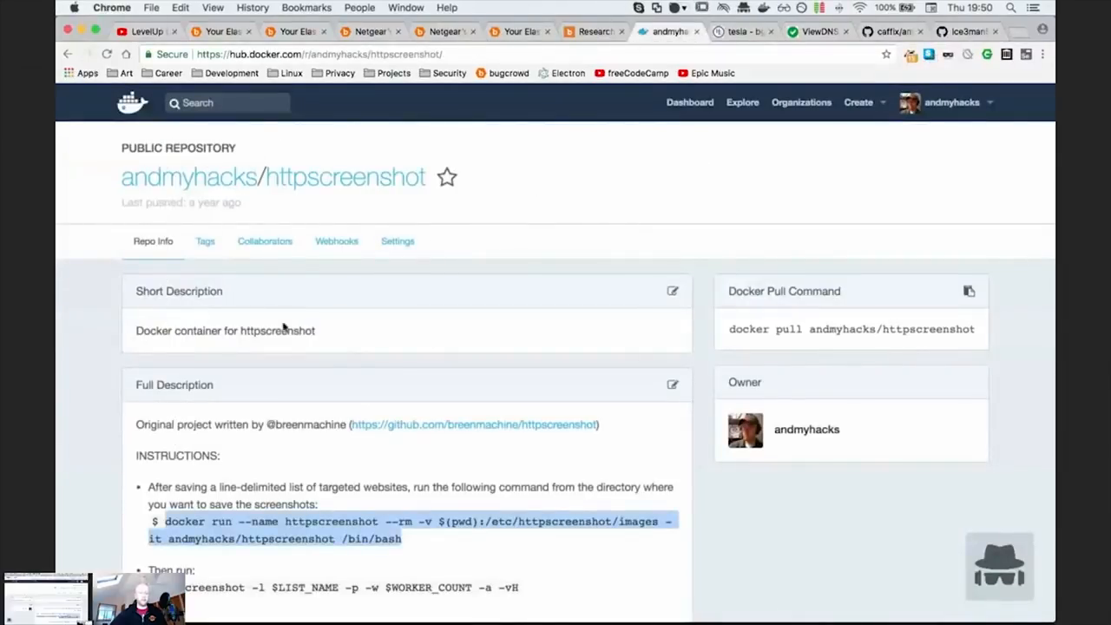
mouse_move(342, 298)
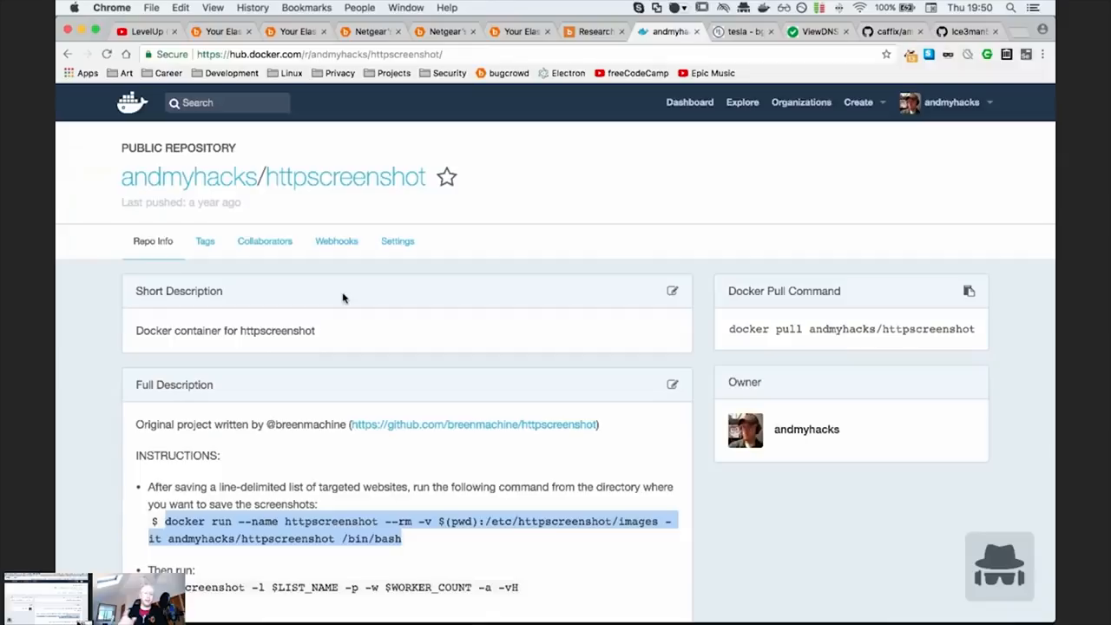
scroll(down, 3)
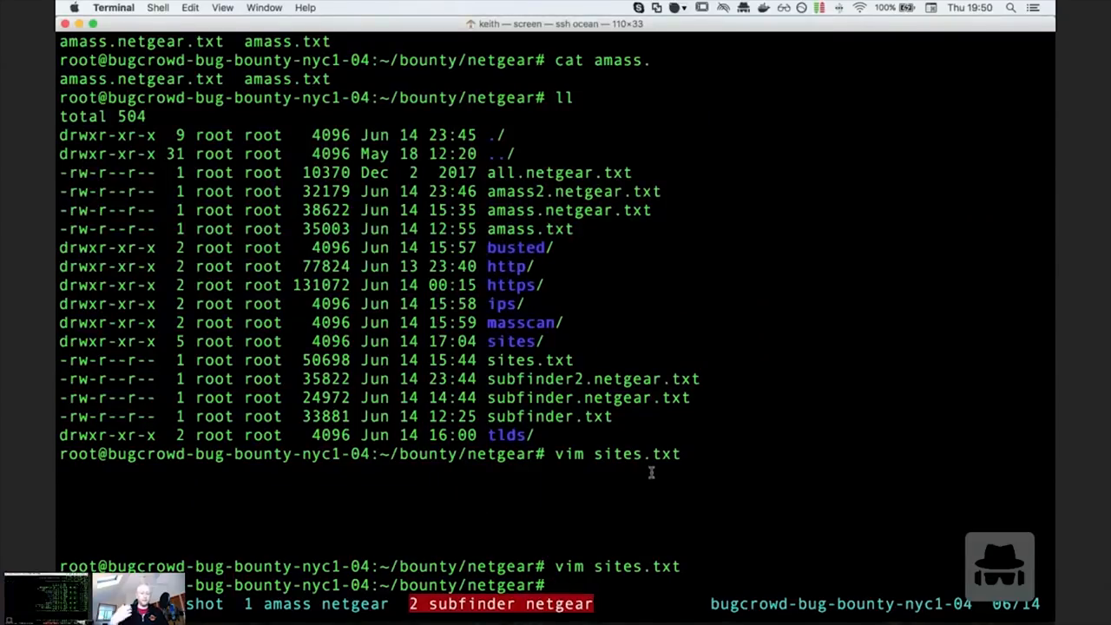
text(cat s)
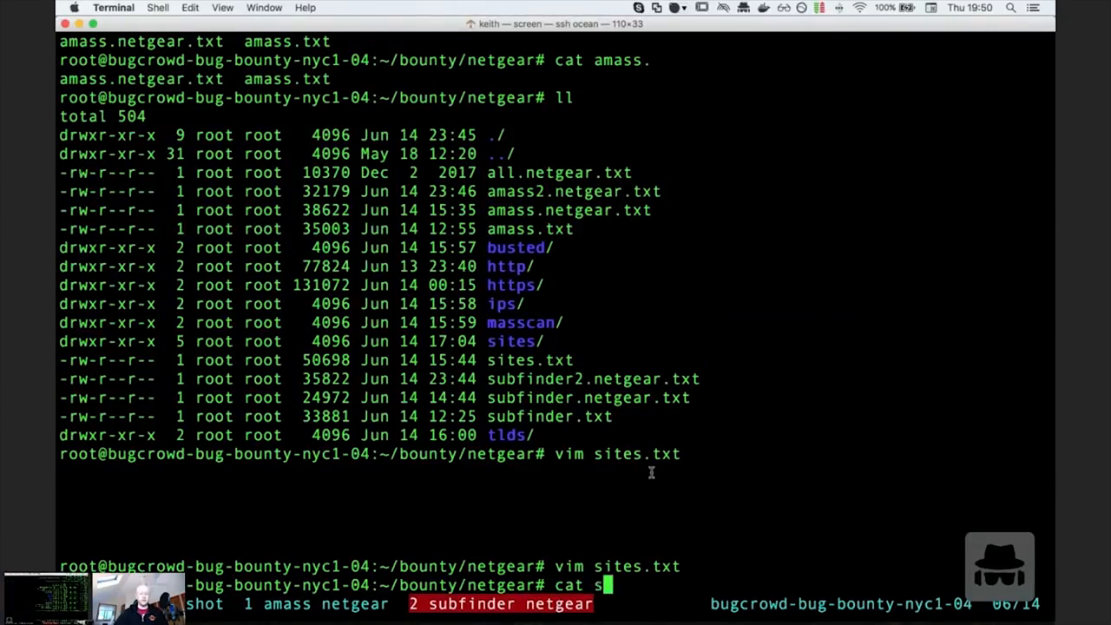
text(ites |)
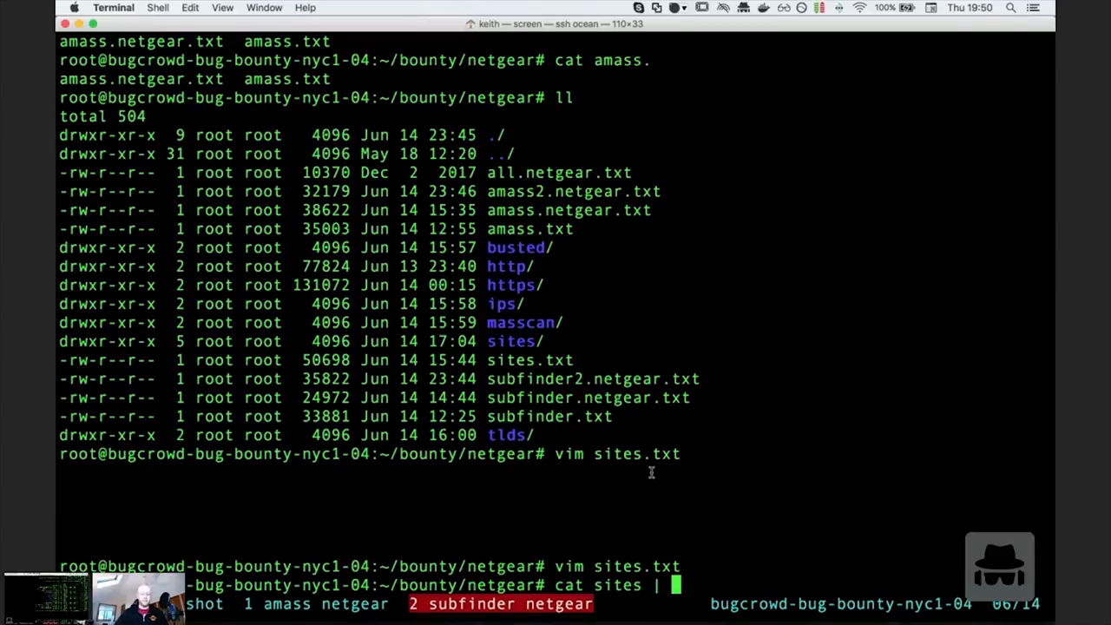
text(awk {")
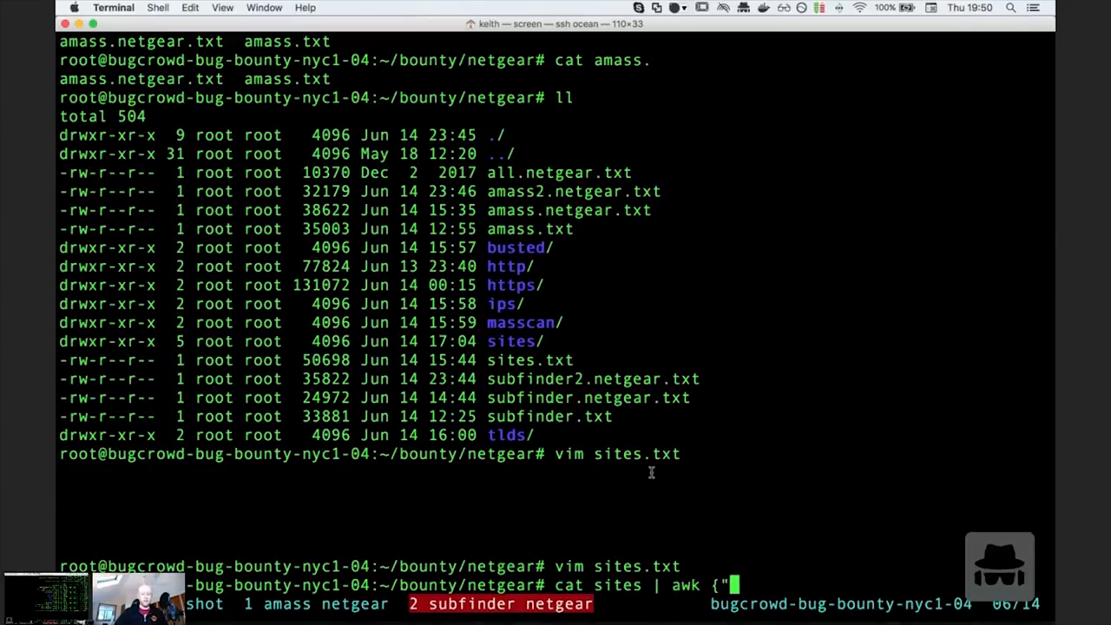
text(')
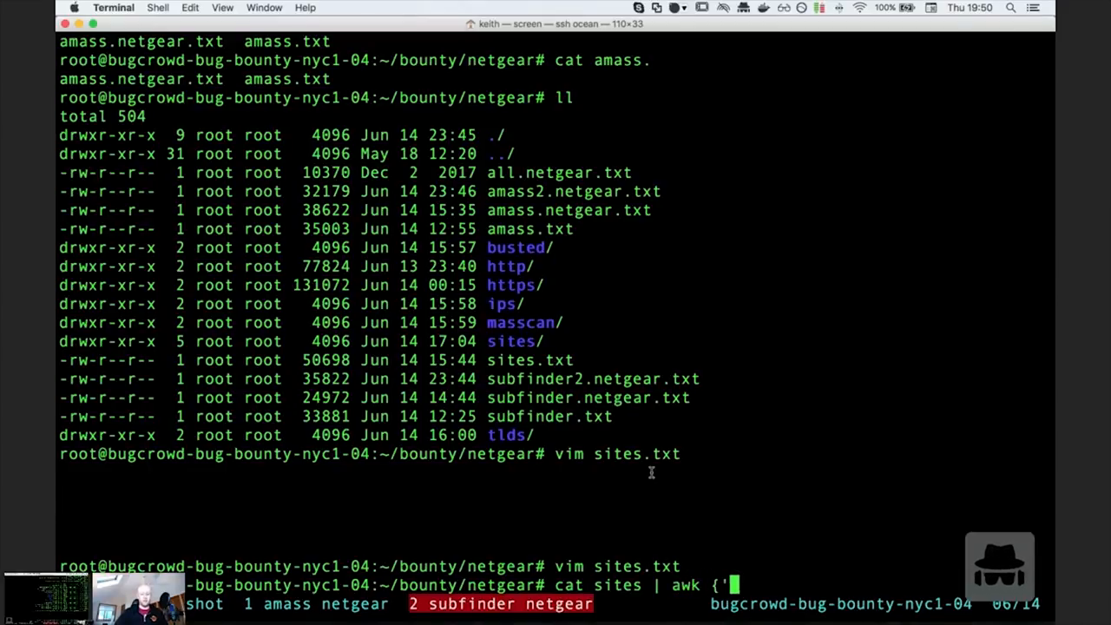
text(print "https:)
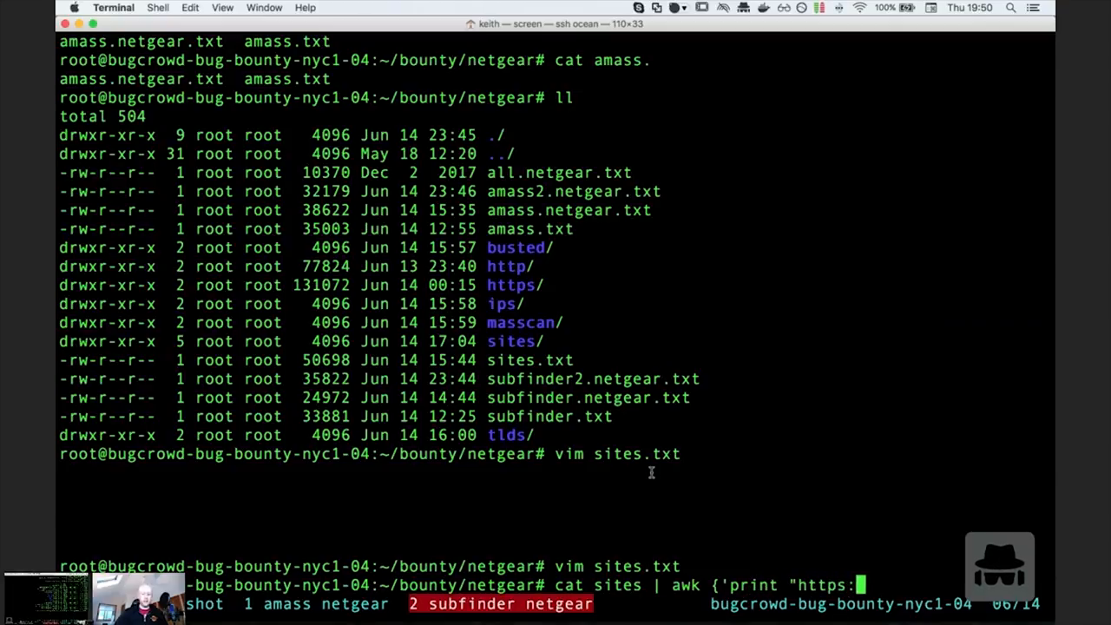
text(/" $0'} > https.txt)
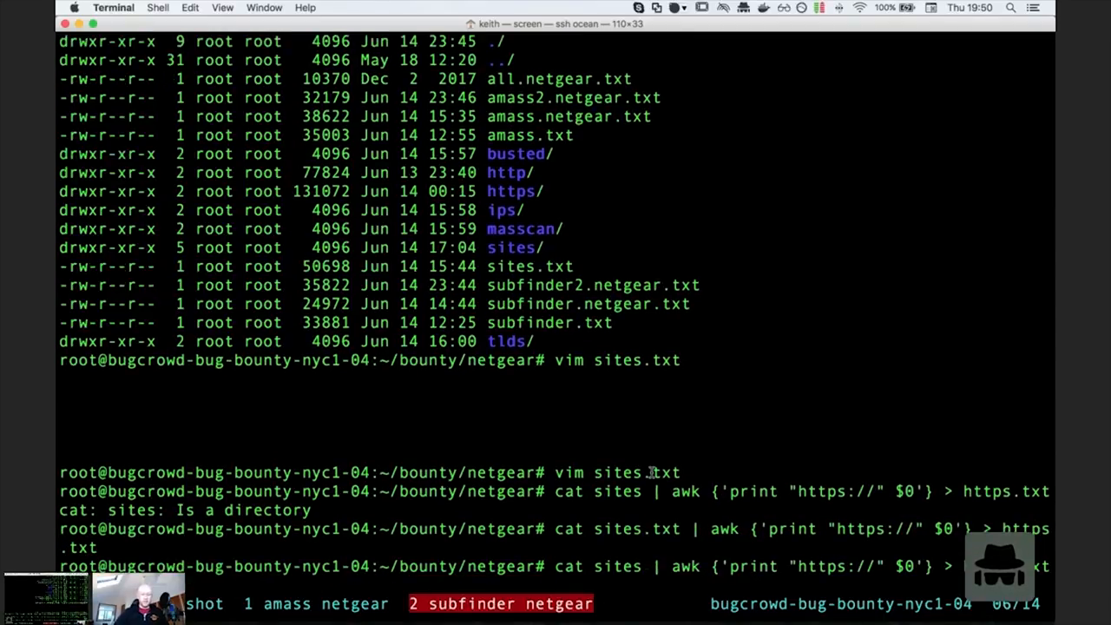
key(ctrl+c)
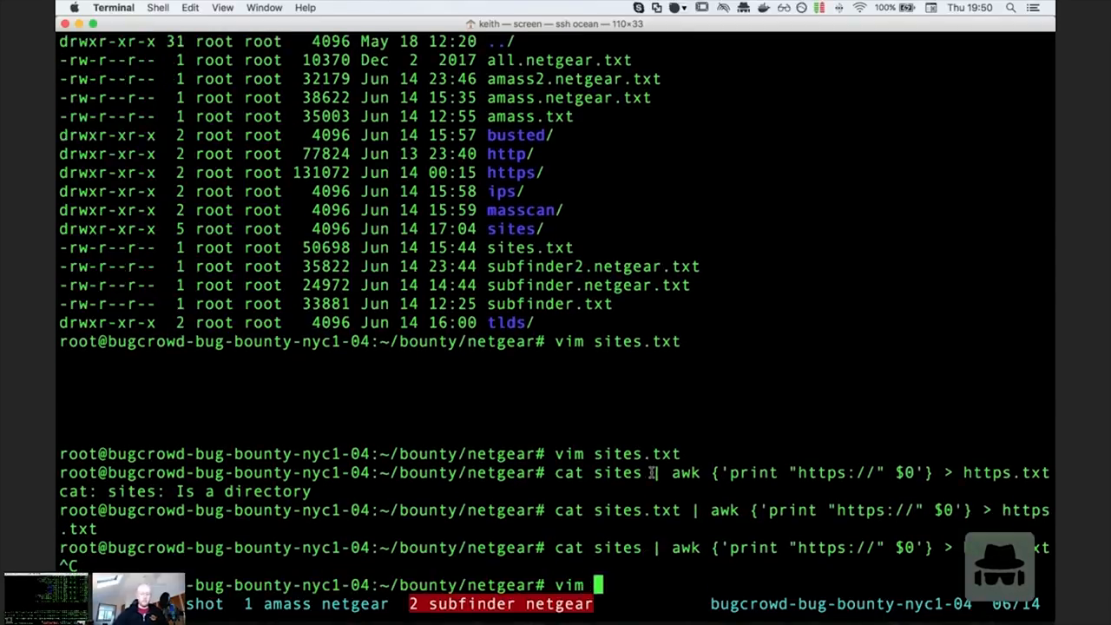
text(https.txt)
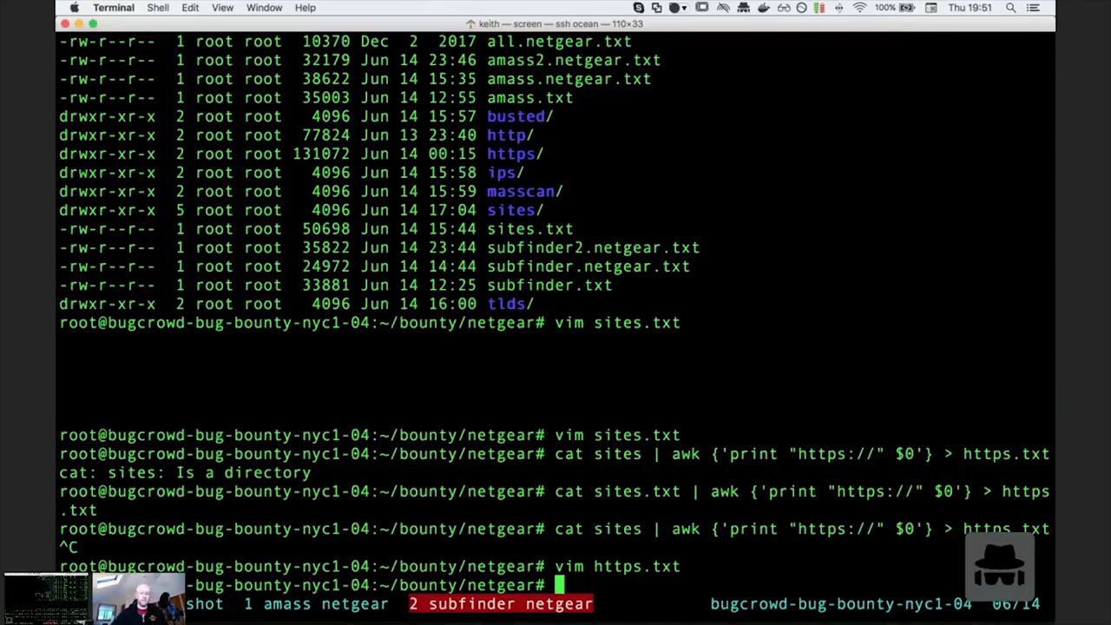
text(cd sites)
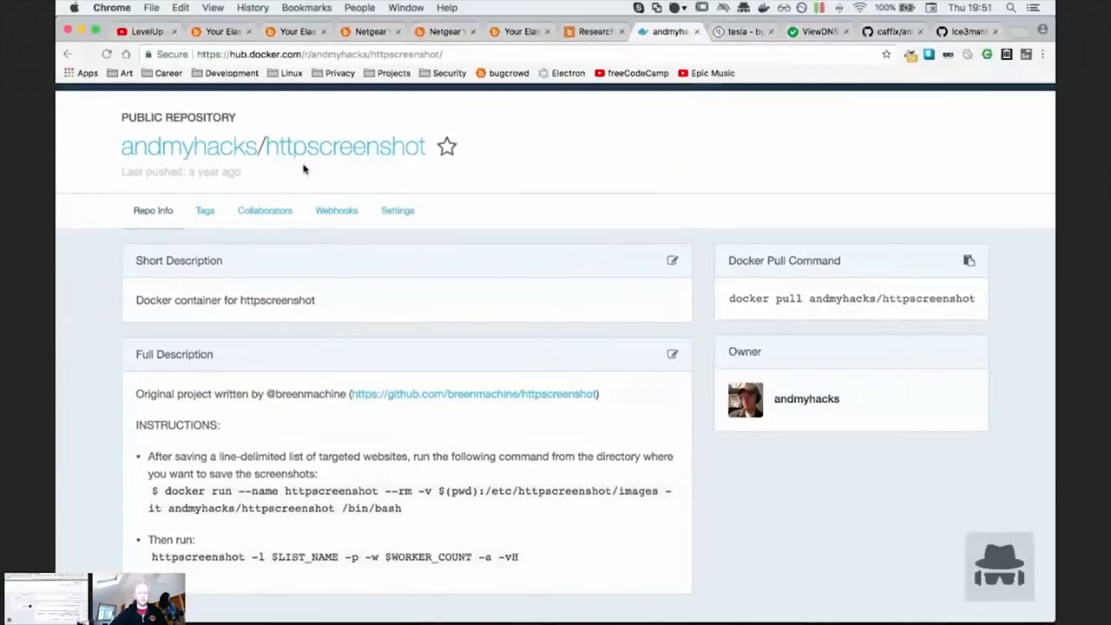
drag(167, 490, 401, 507)
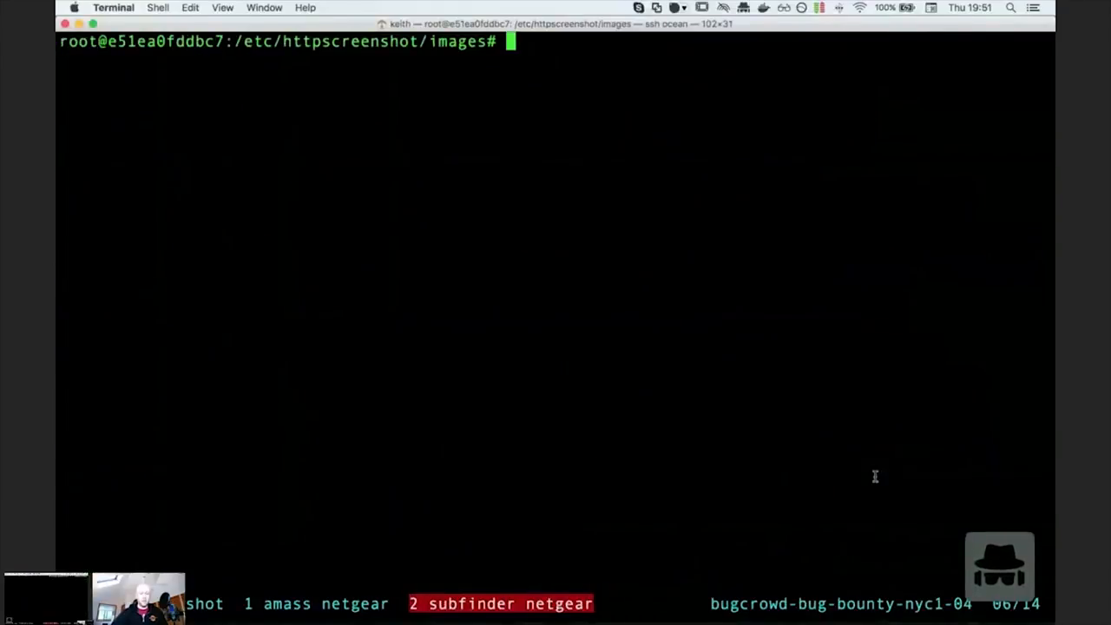
- Run httpscreenshot -l https.txt -p -w 4 -a -vH over the URL list
text(httpscreenshot)
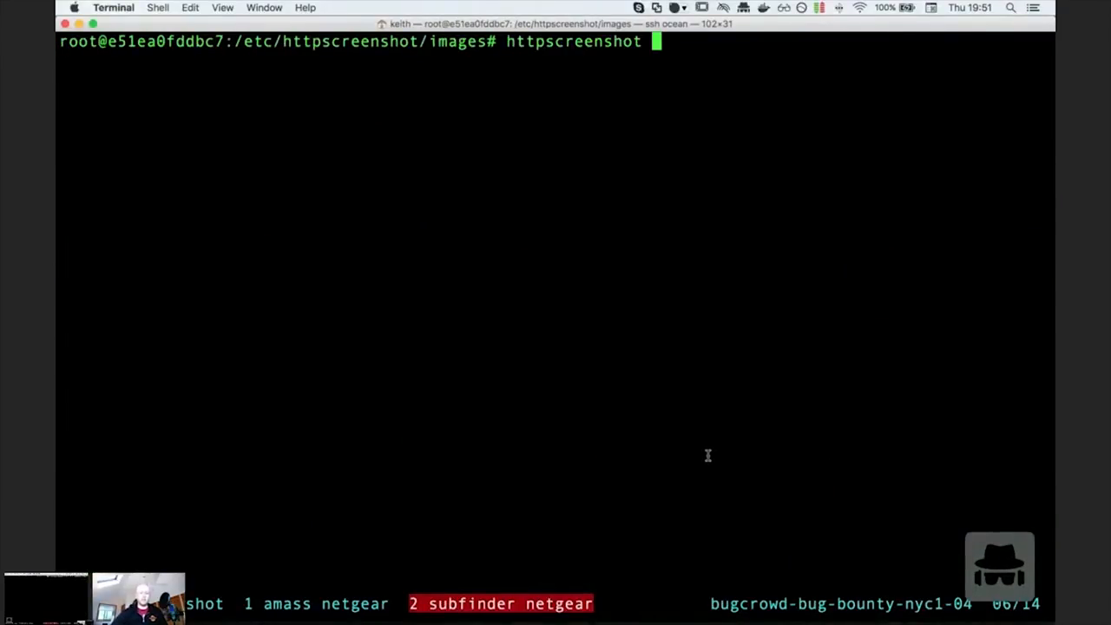
text(-l https)
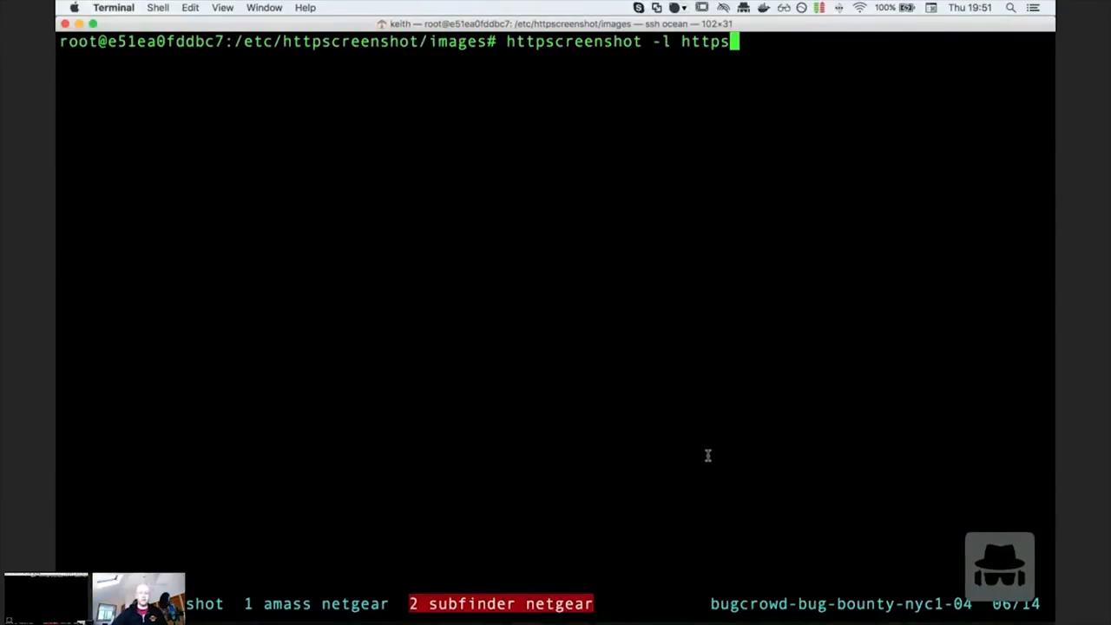
text(.txt -p)
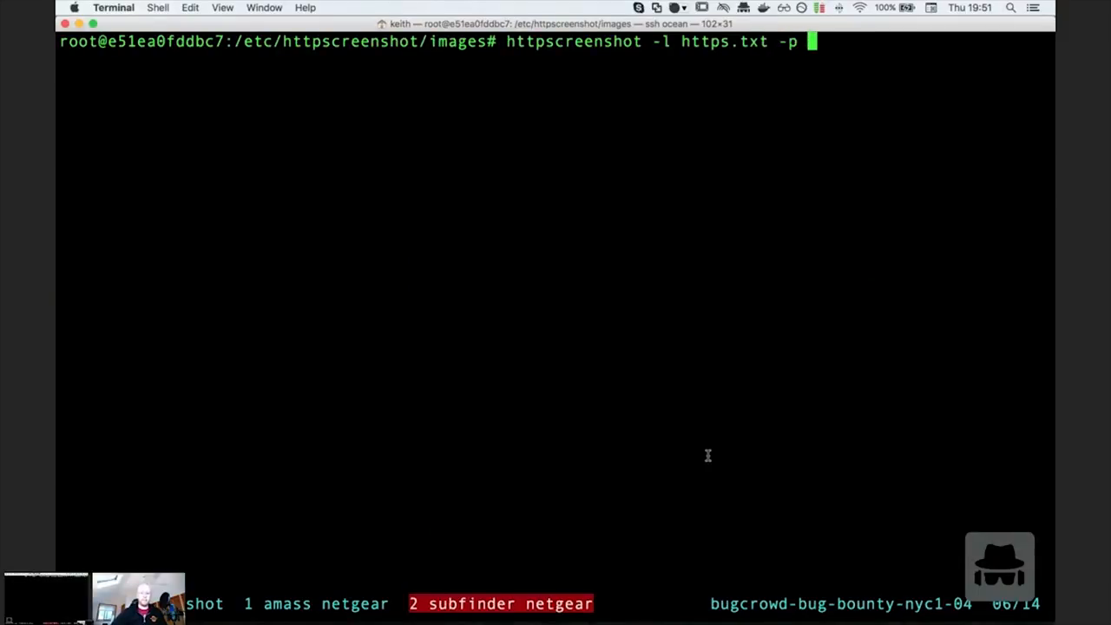
text(-w)
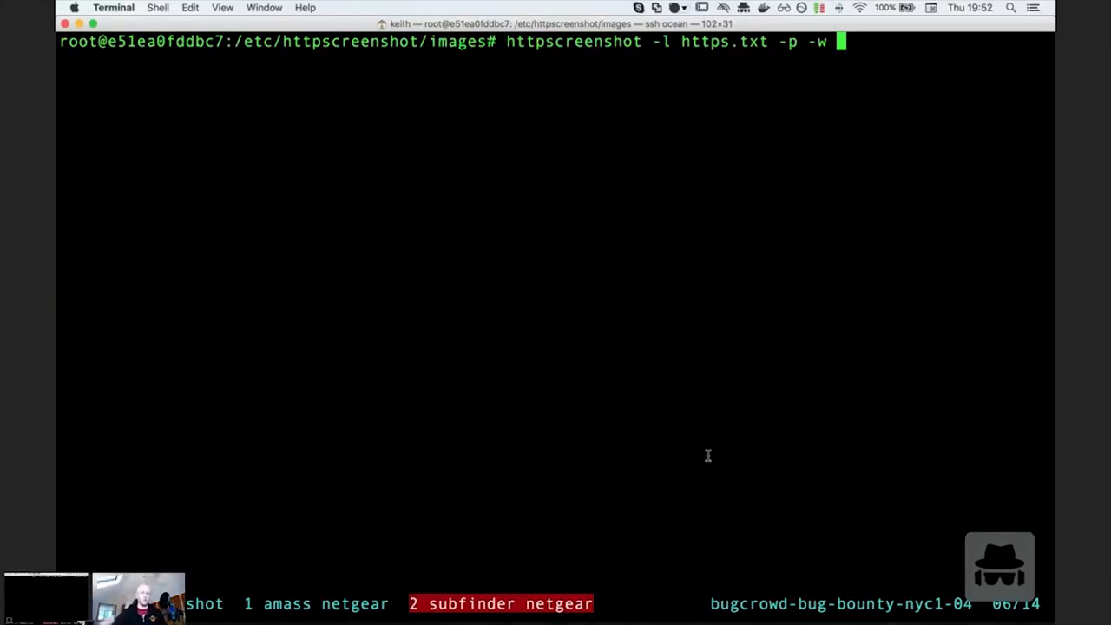
text(4)
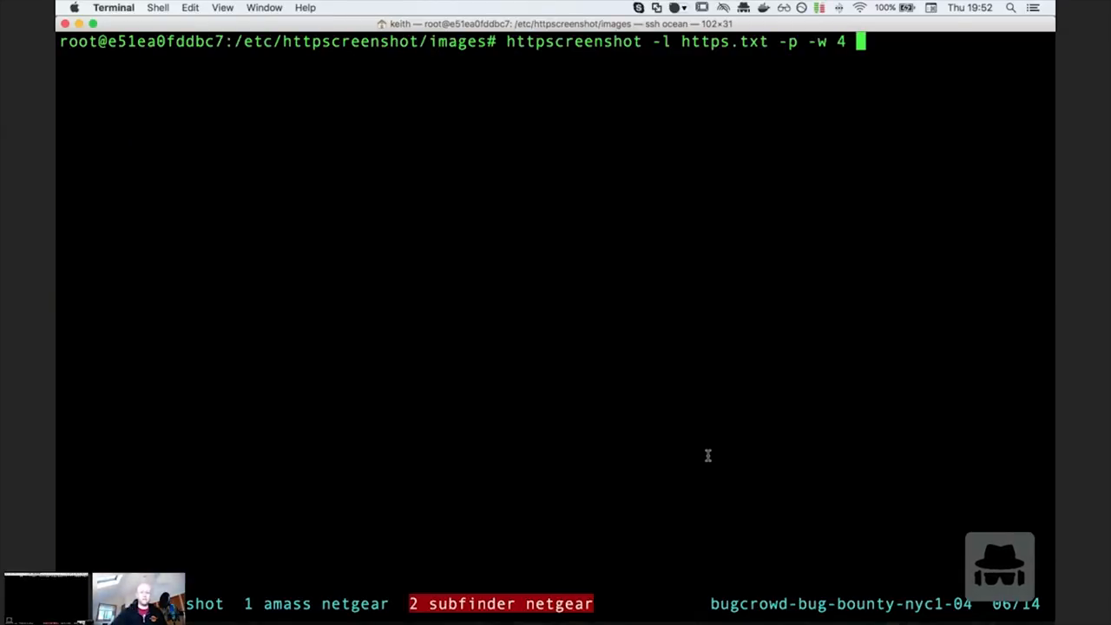
text(-)
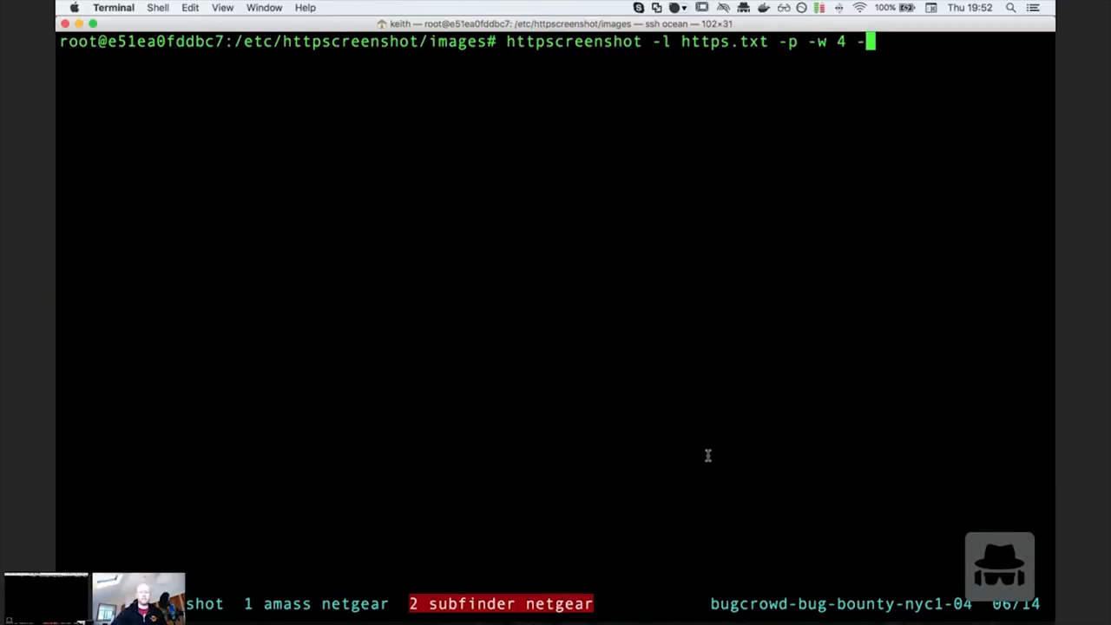
mouse_move(127, 439)
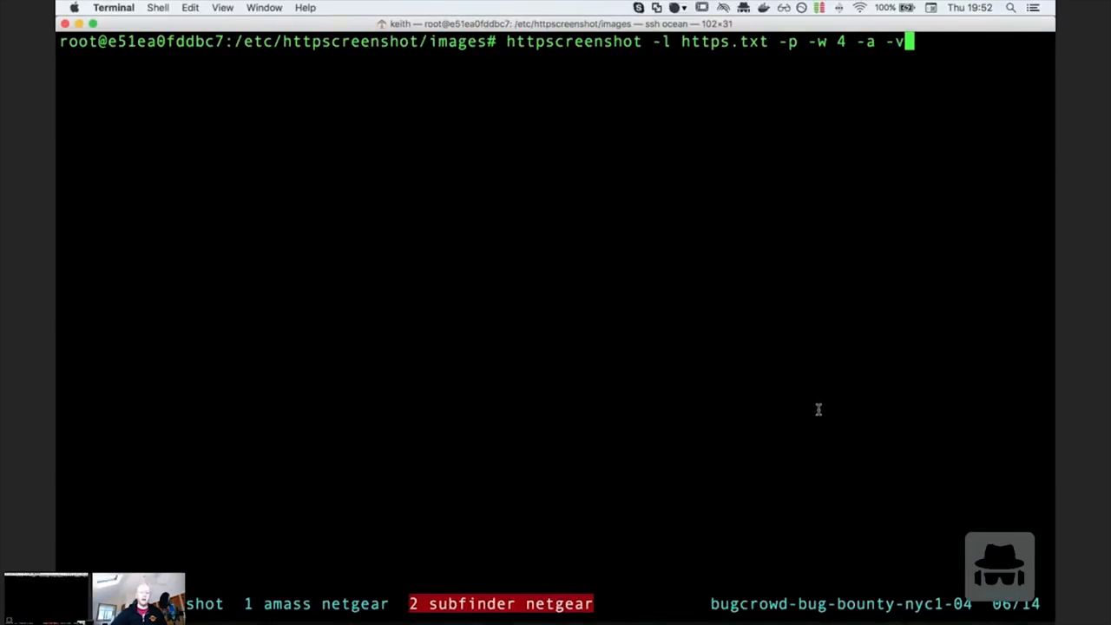
text(H)
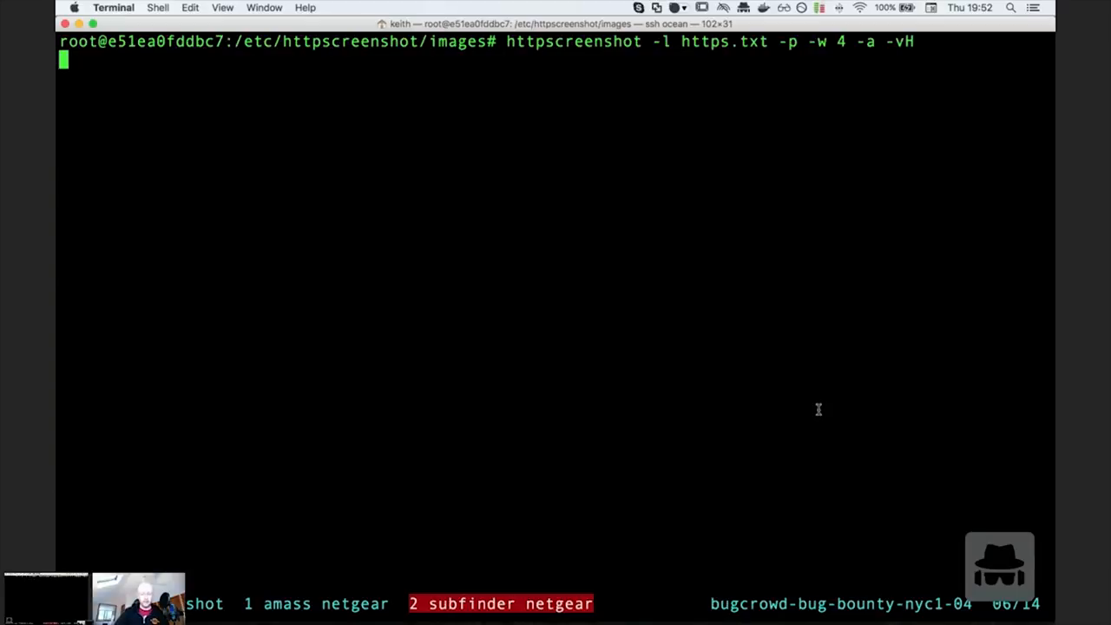
key(Return)
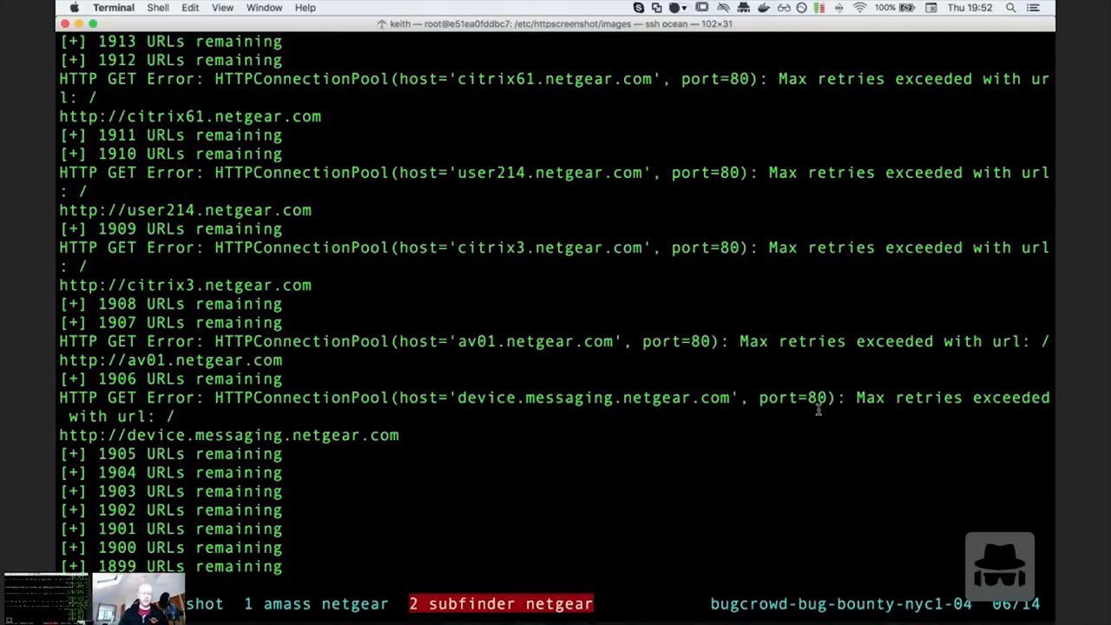
mouse_move(410, 443)
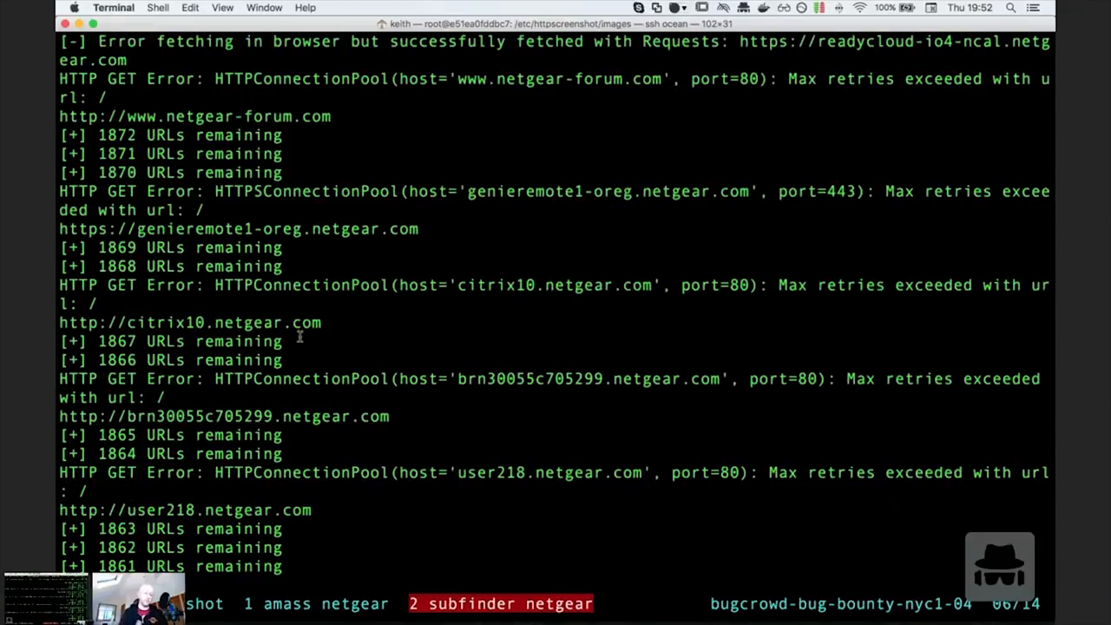
- Scroll the httpscreenshot output as remaining URLs count down to about 1760
scroll(down, 3)
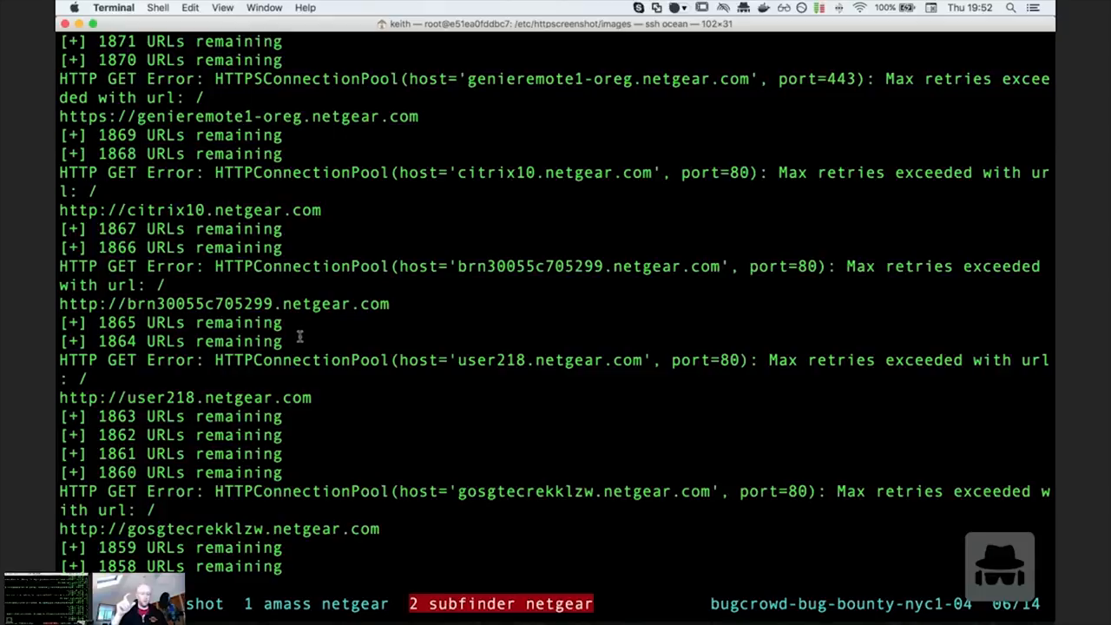
scroll(down, 3)
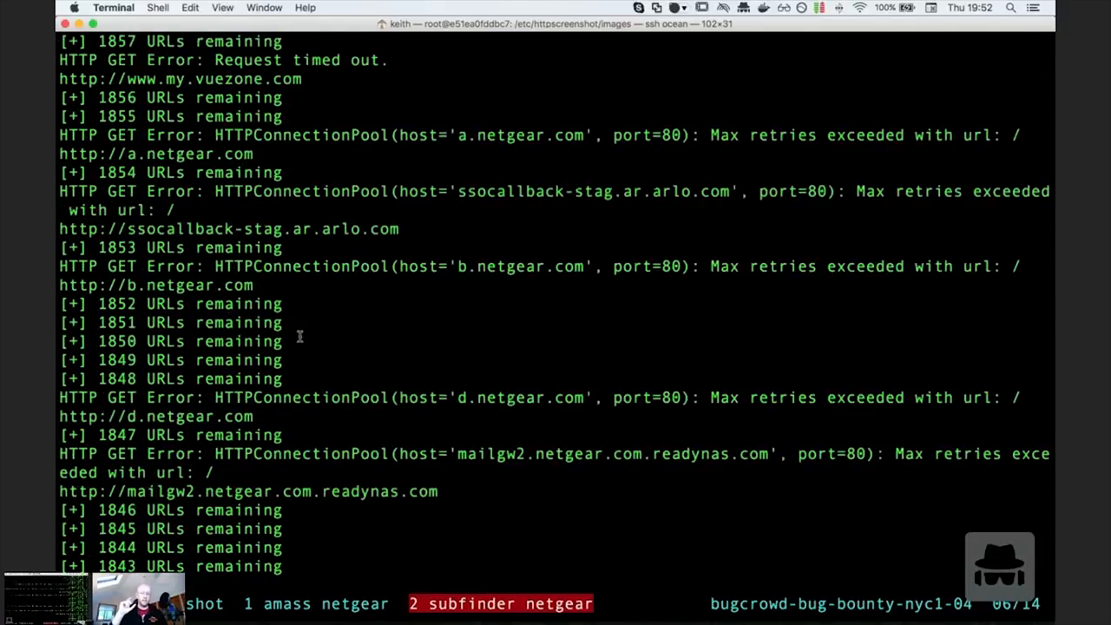
scroll(down, 3)
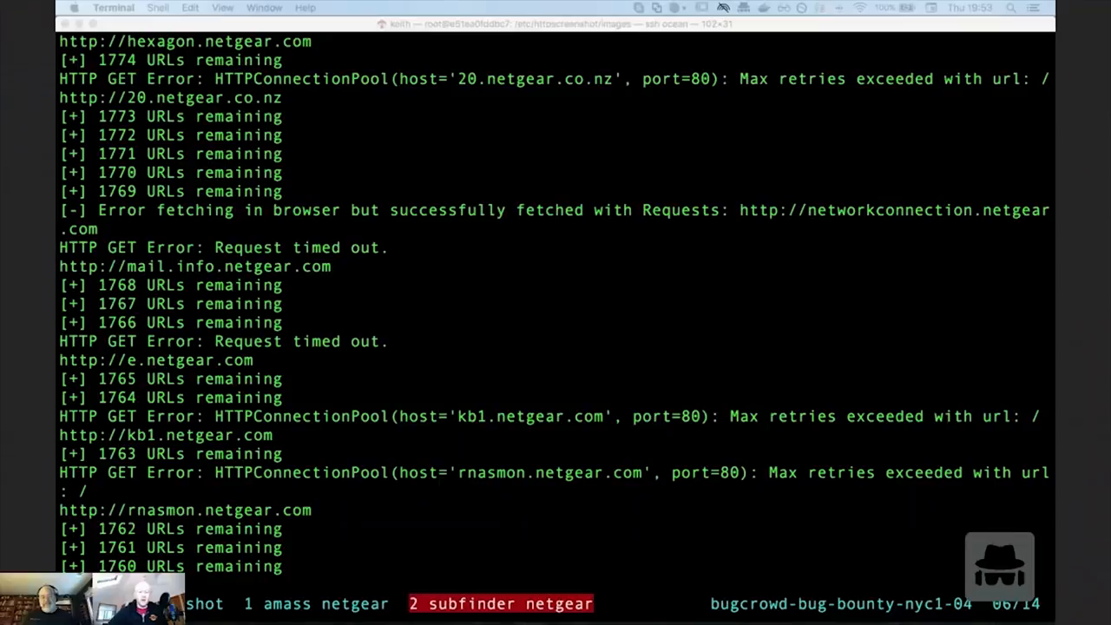
scroll(down, 3)
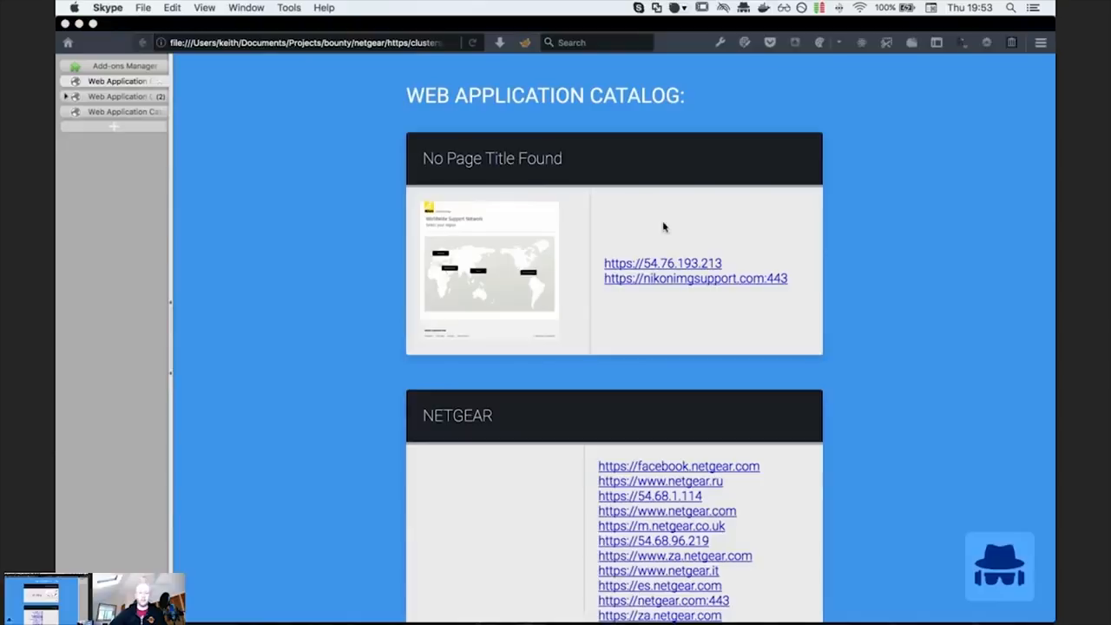
- Scroll the catalog through NETGEAR, 503 and Basic Auth clusters down to community-stage URLs
scroll(down, 3)
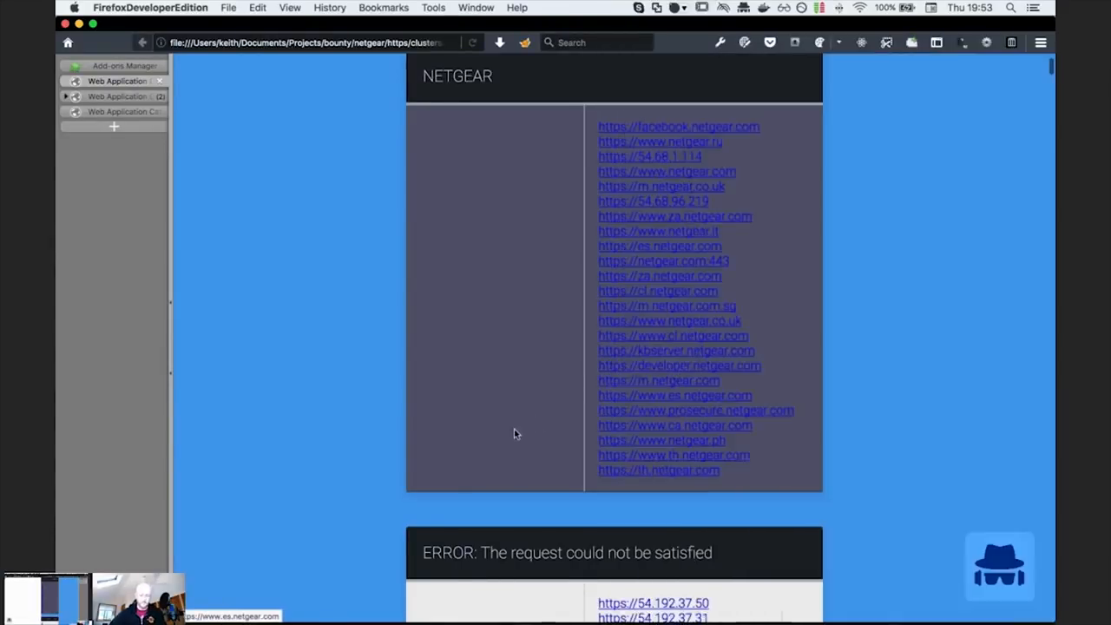
scroll(down, 3)
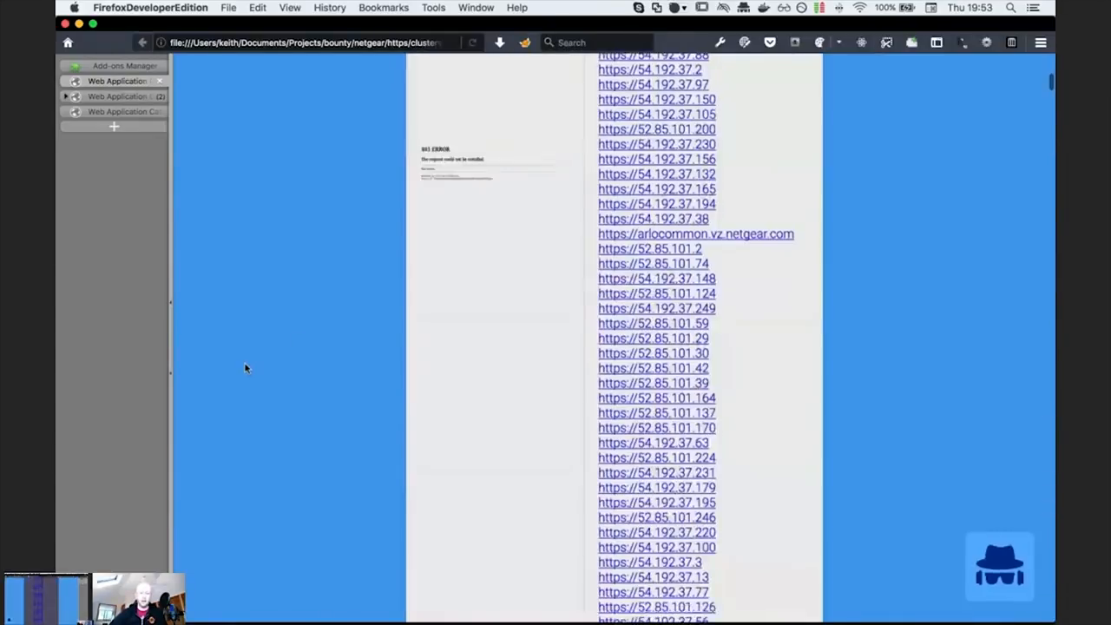
scroll(down, 3)
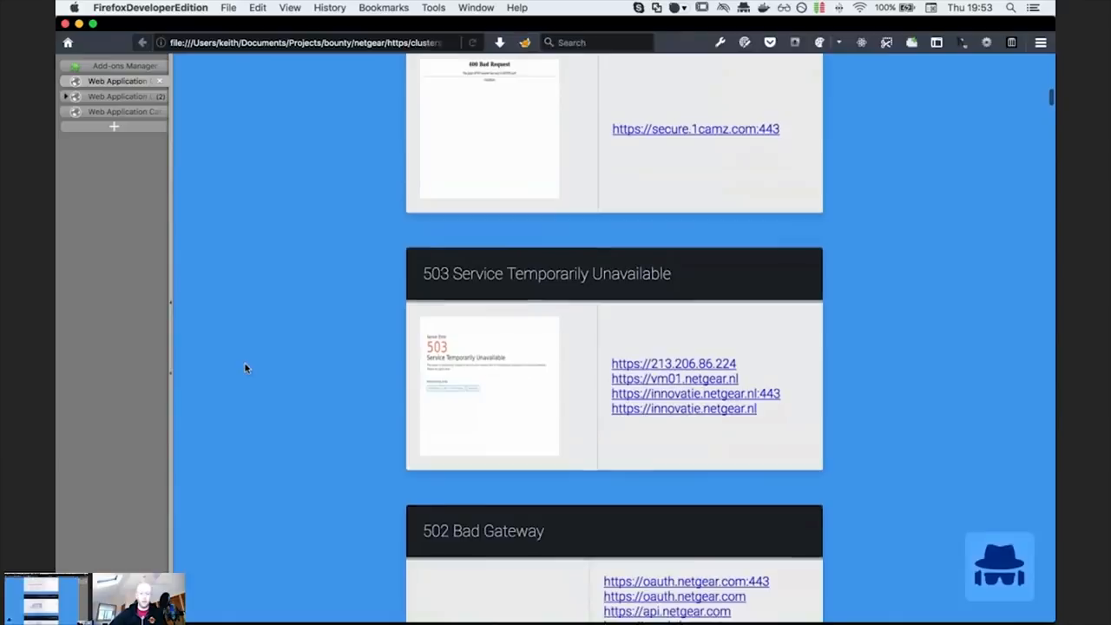
scroll(down, 3)
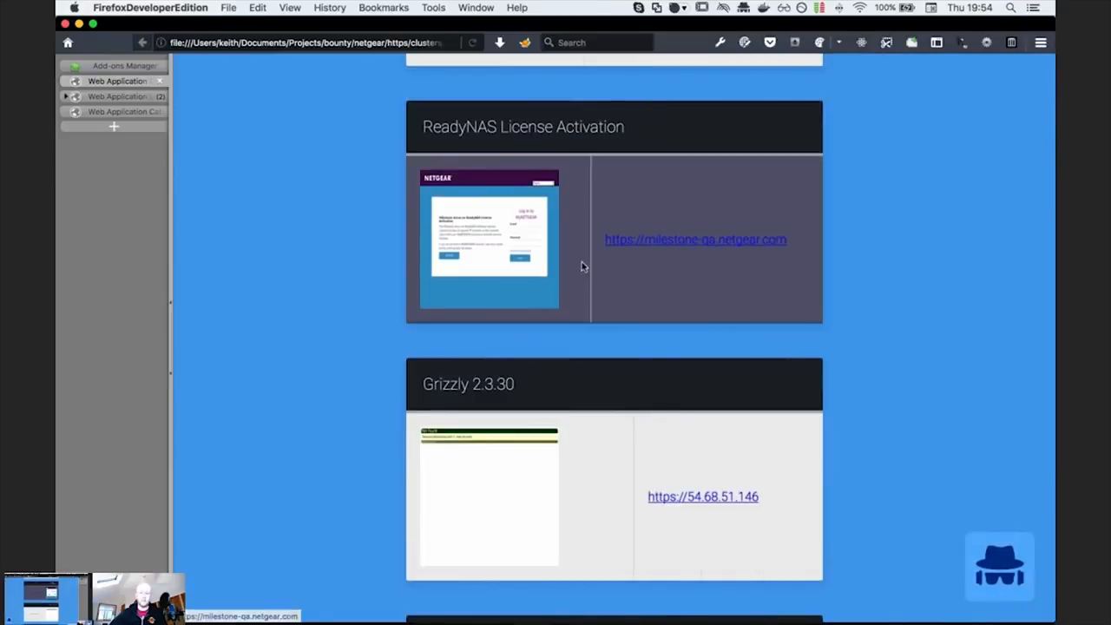
mouse_move(496, 256)
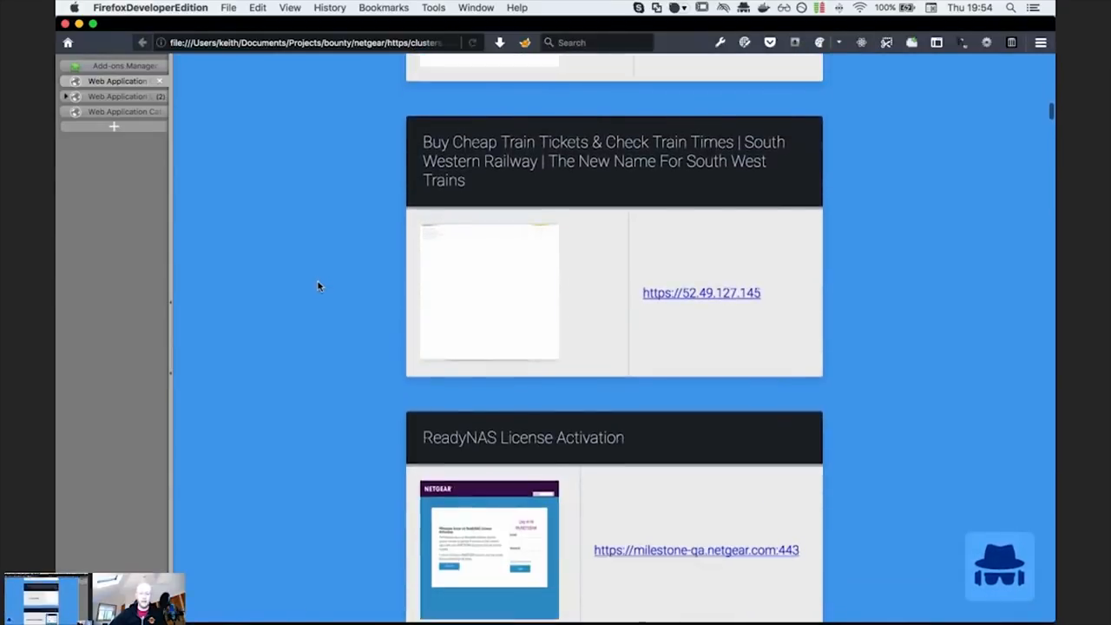
scroll(down, 3)
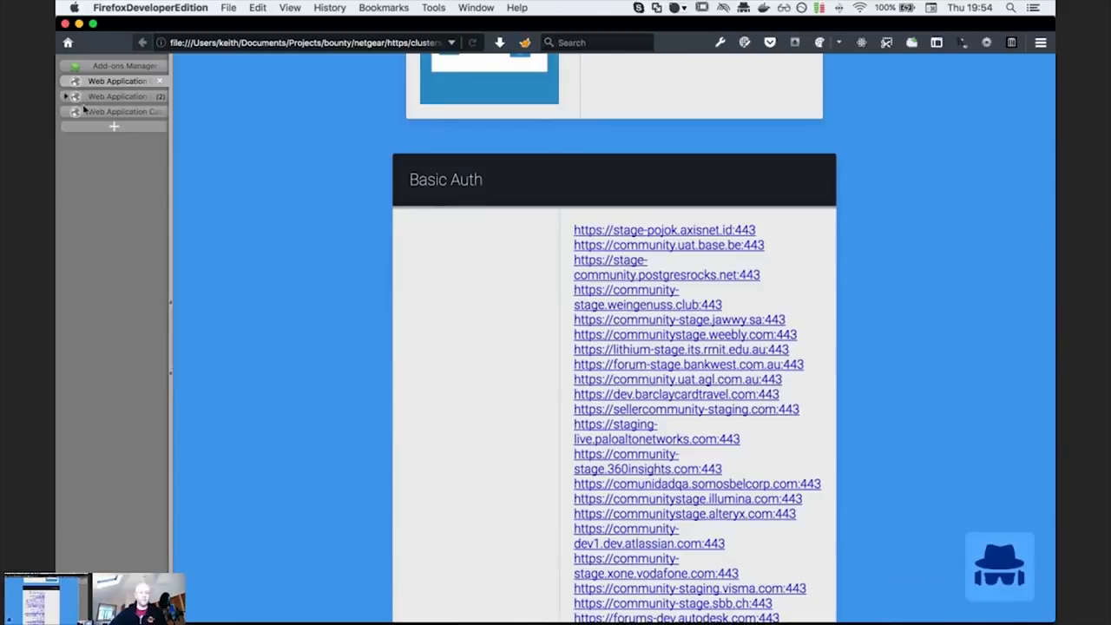
click(68, 96)
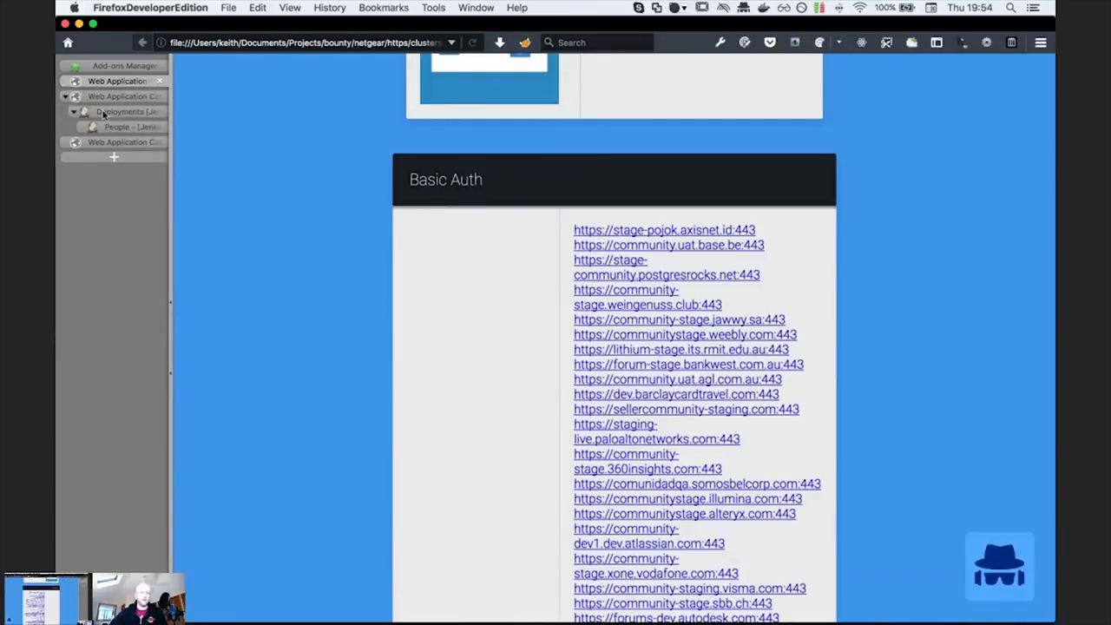
- Open the Jenkins People page listing known user IDs and names
click(121, 111)
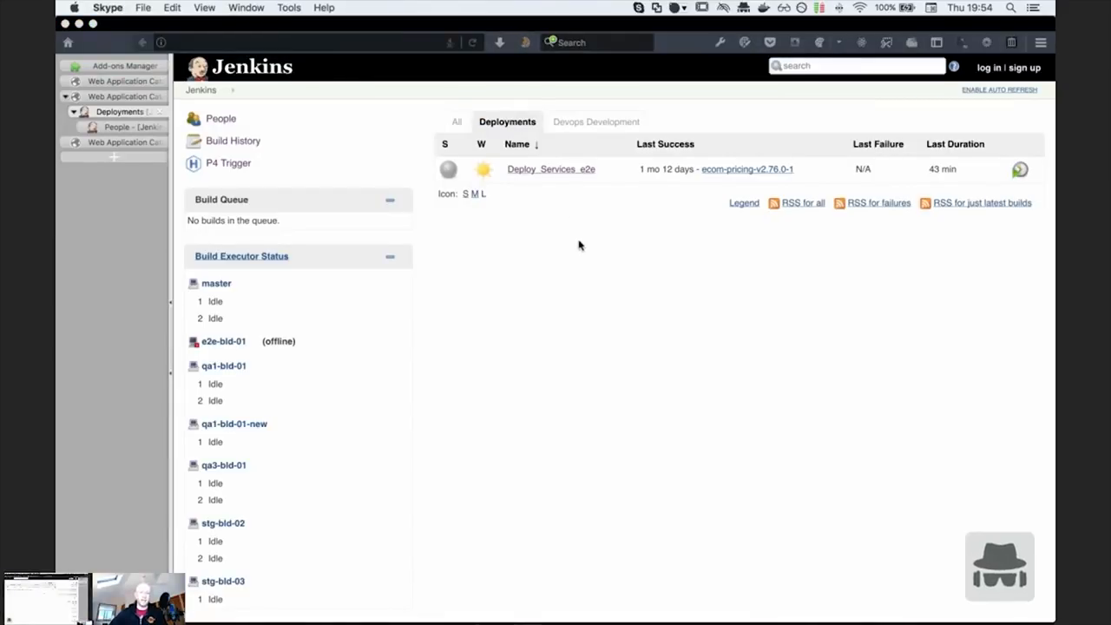
mouse_move(397, 108)
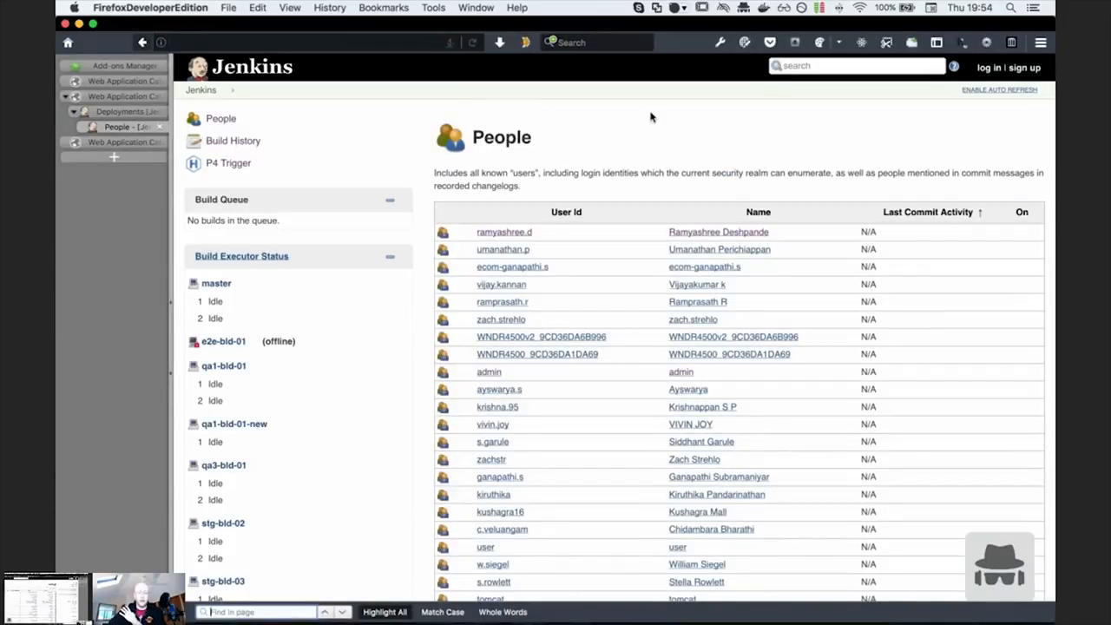
- Scroll the Jenkins People table down to the last user
scroll(down, 3)
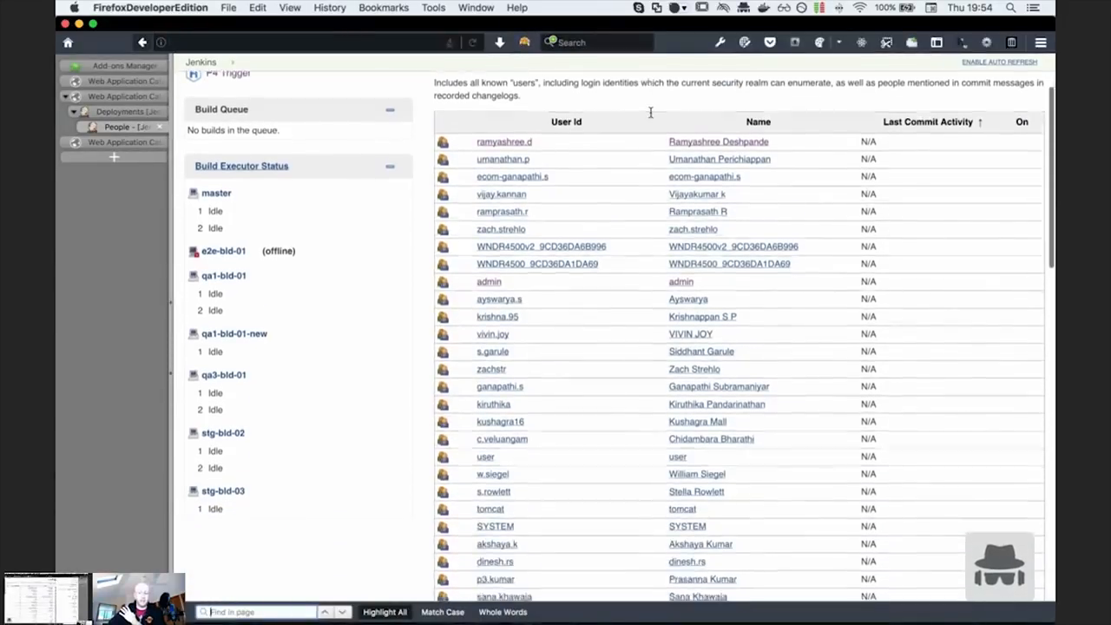
scroll(down, 3)
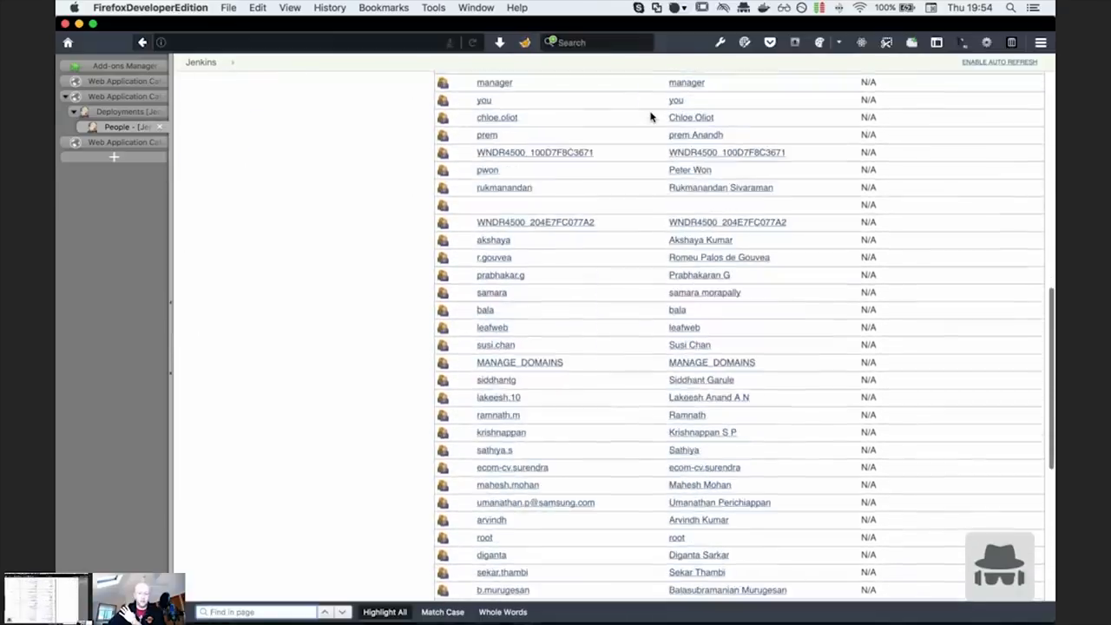
scroll(down, 3)
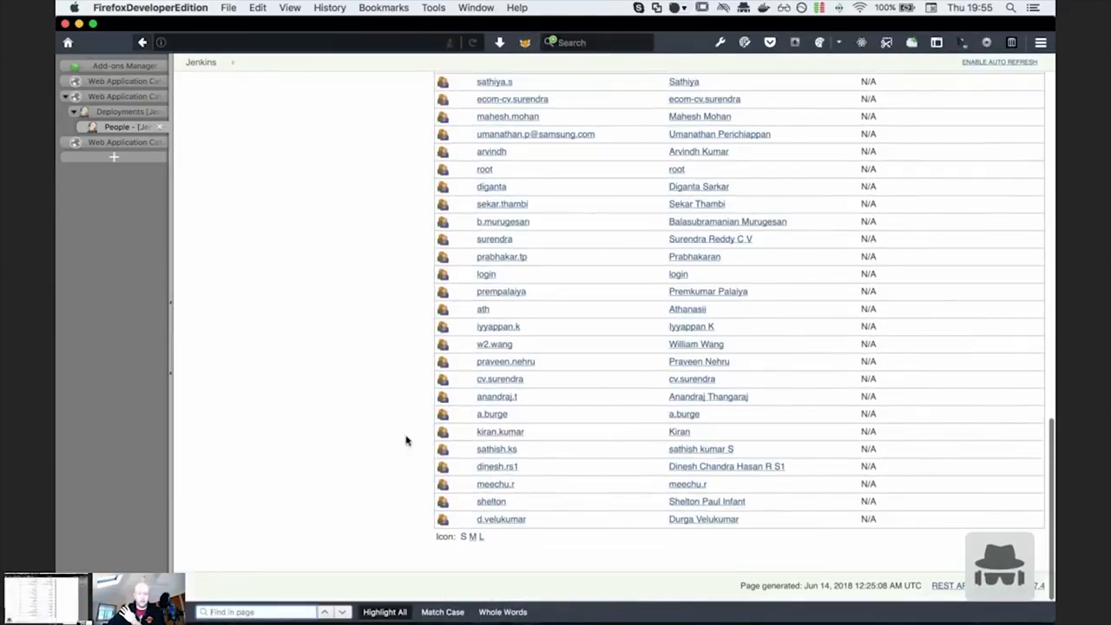
mouse_move(367, 451)
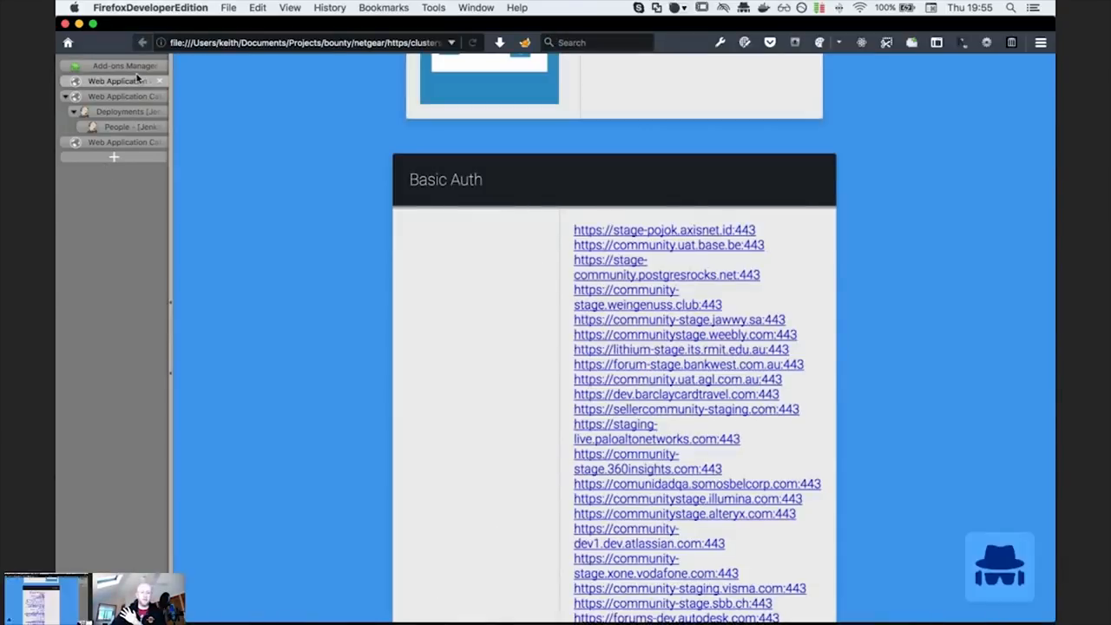
- Scroll clusters.html through the NETGEAR.Russia, NETGEAR Login and SMB Beta Community groups
scroll(down, 3)
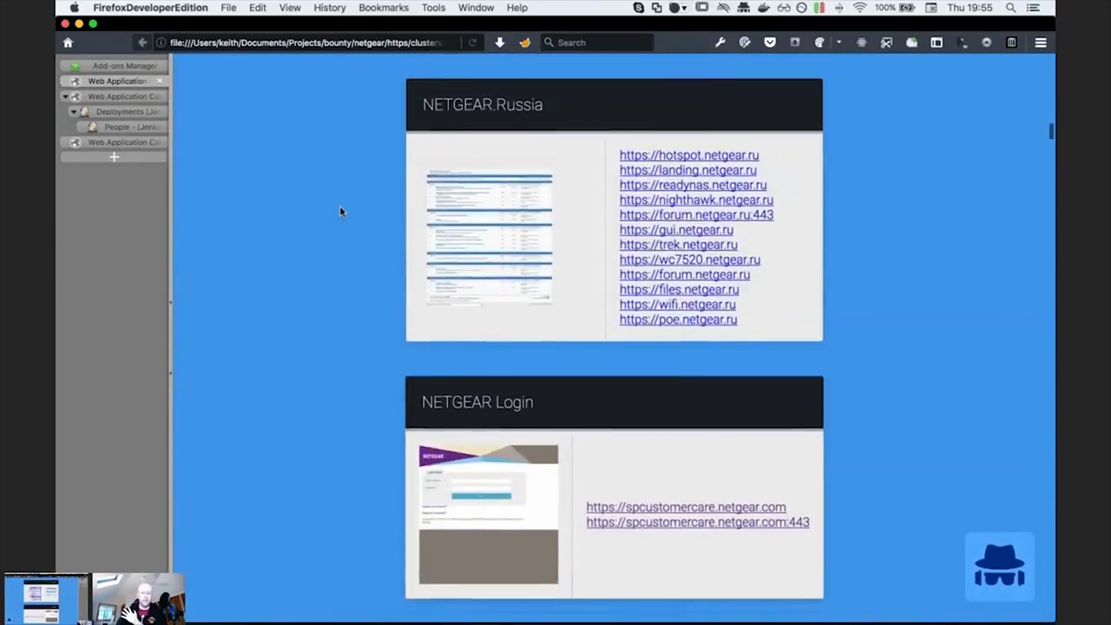
scroll(down, 3)
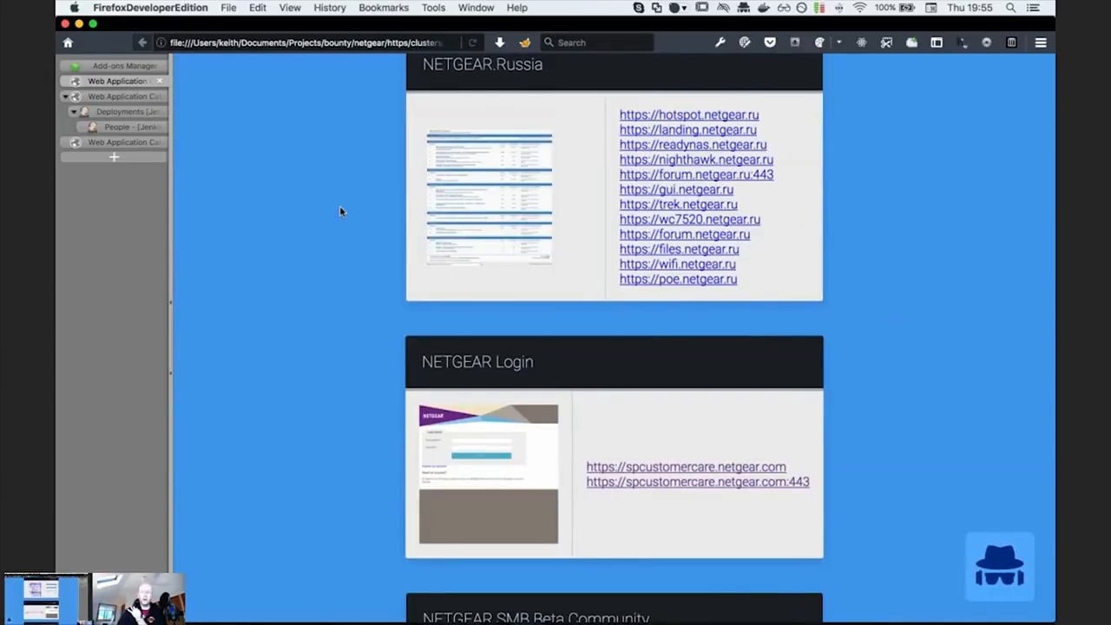
scroll(down, 3)
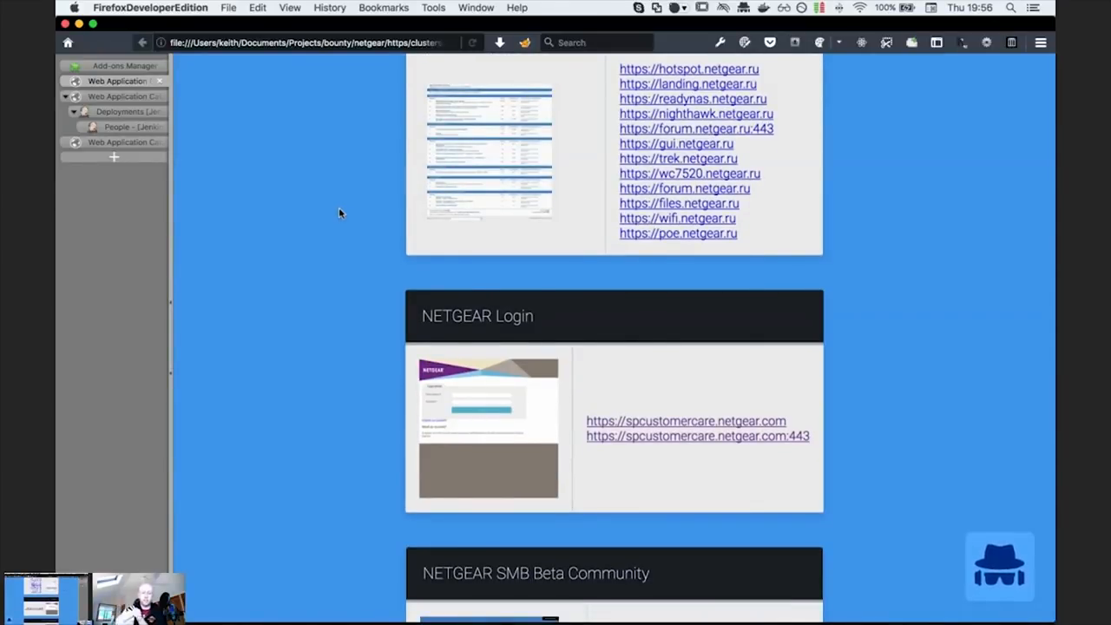
scroll(down, 3)
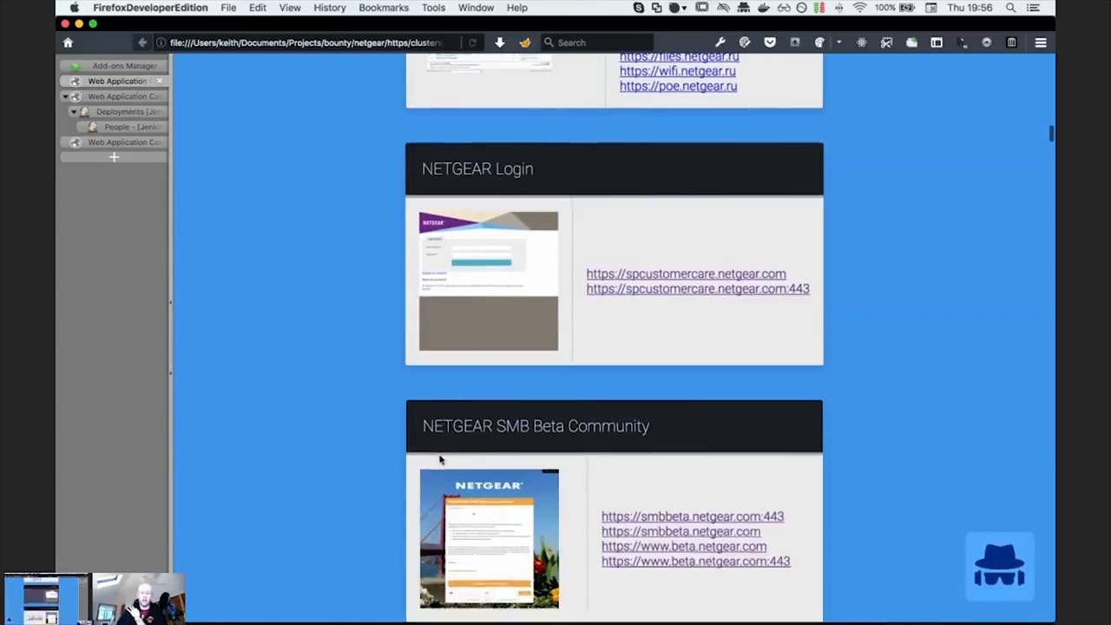
scroll(down, 3)
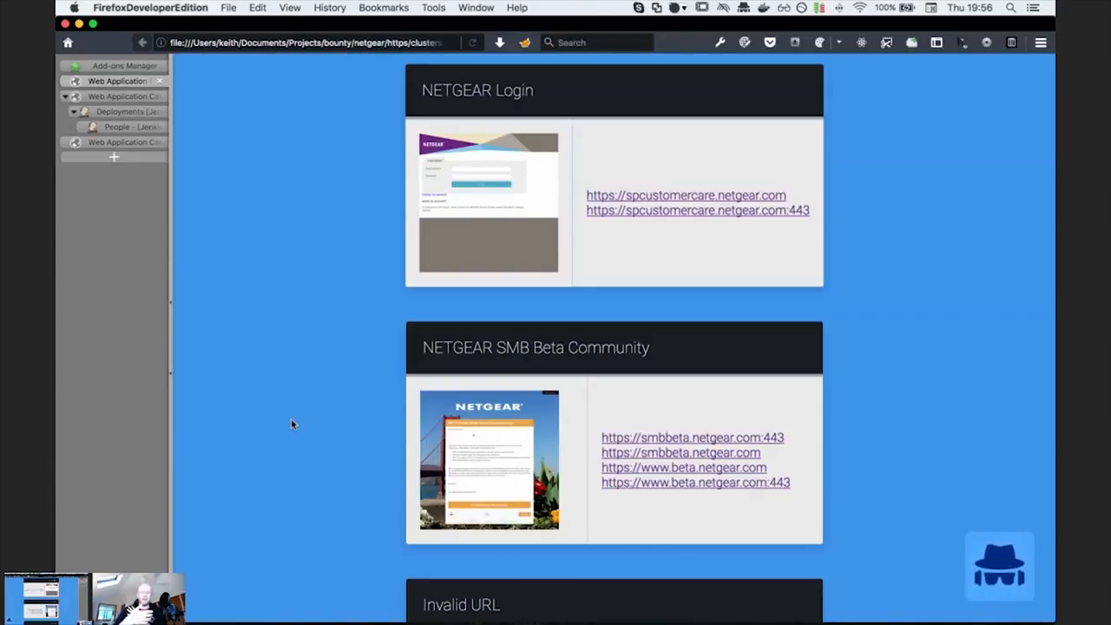
mouse_move(328, 410)
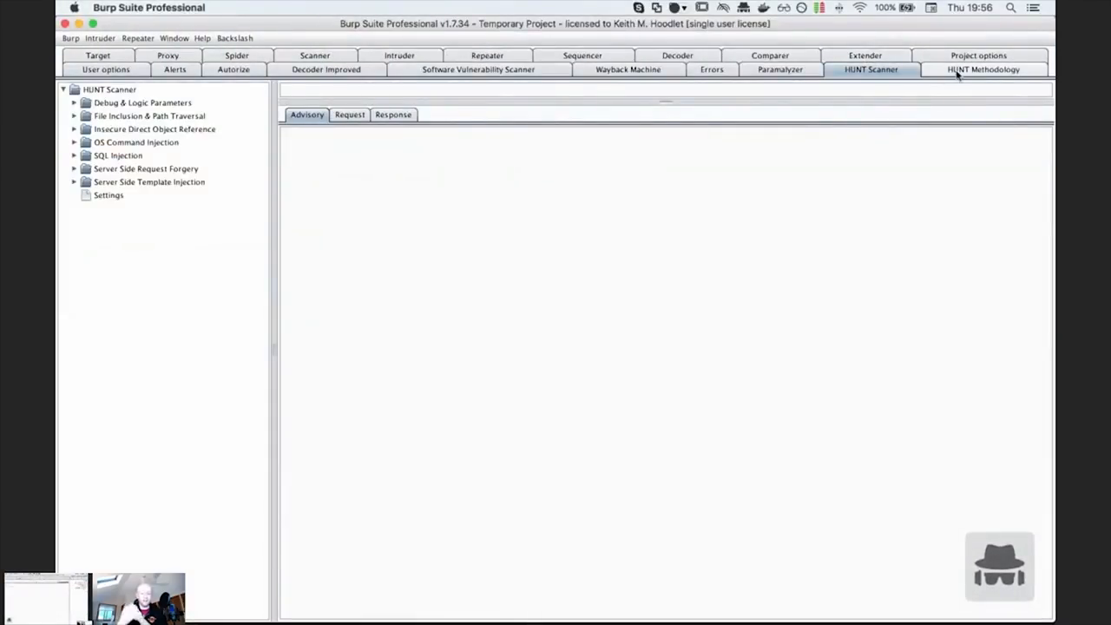
- Check HUNT Methodology, then expand SQL Injection findings for the column and id parameters
click(982, 69)
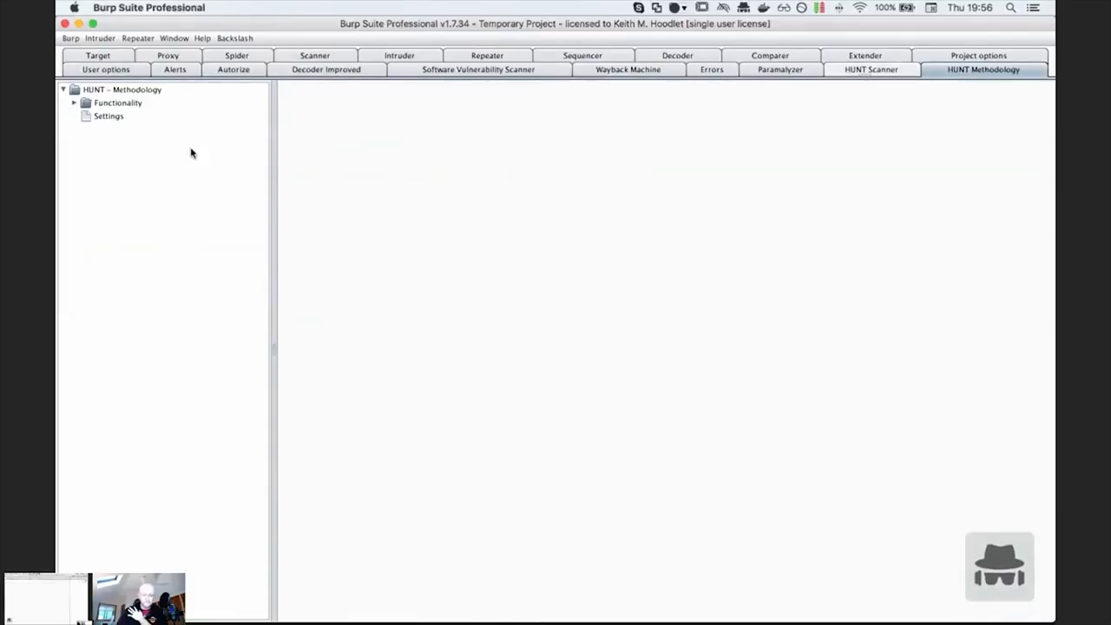
click(871, 69)
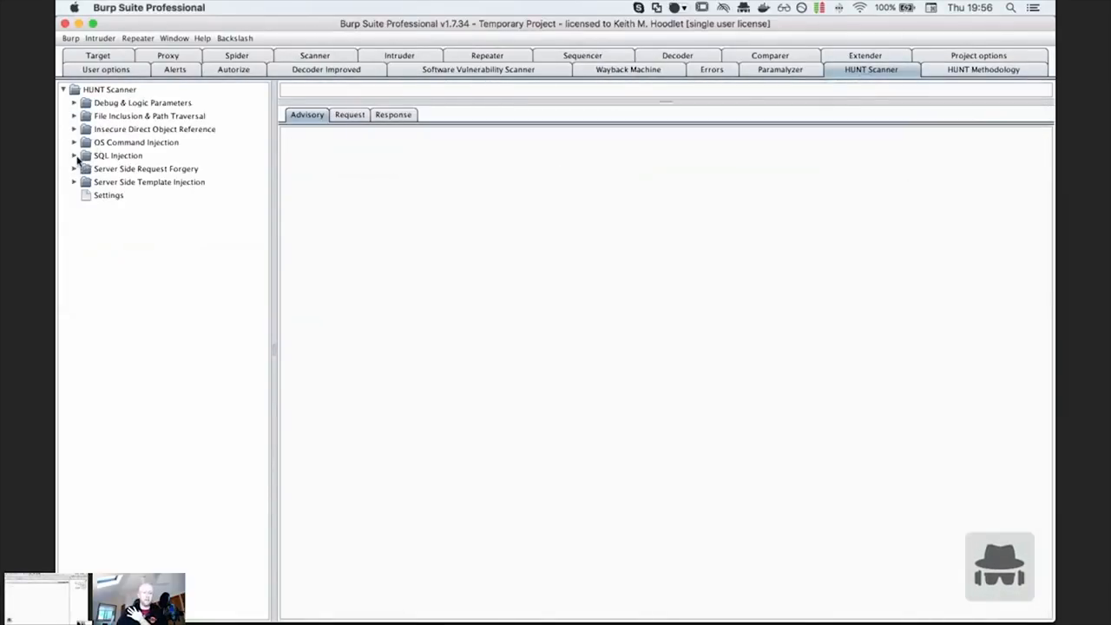
click(74, 155)
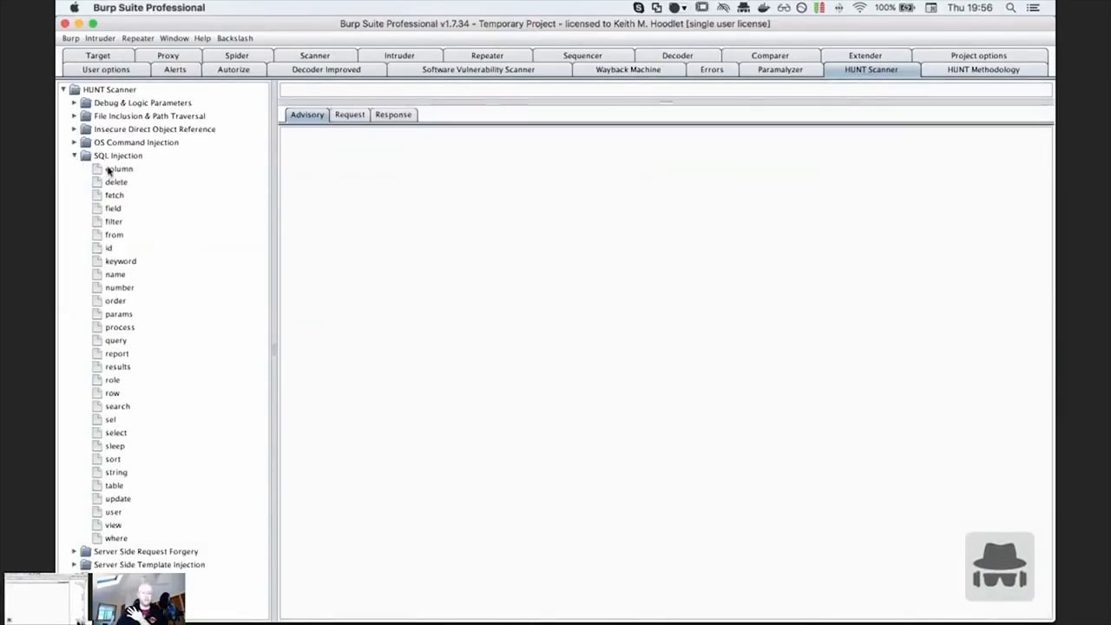
click(119, 168)
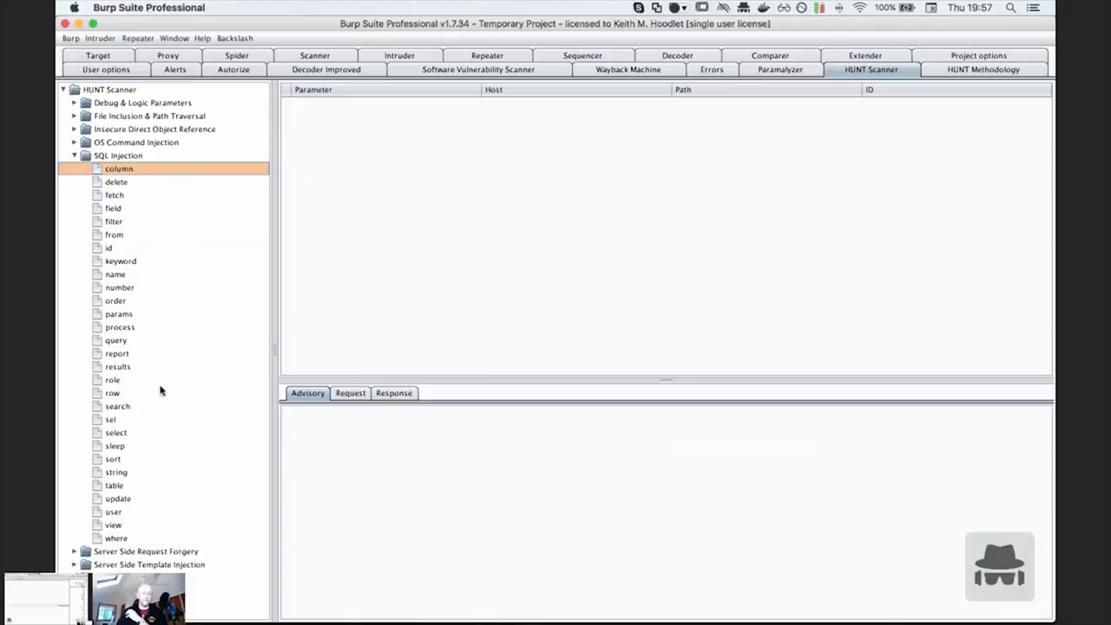
click(108, 247)
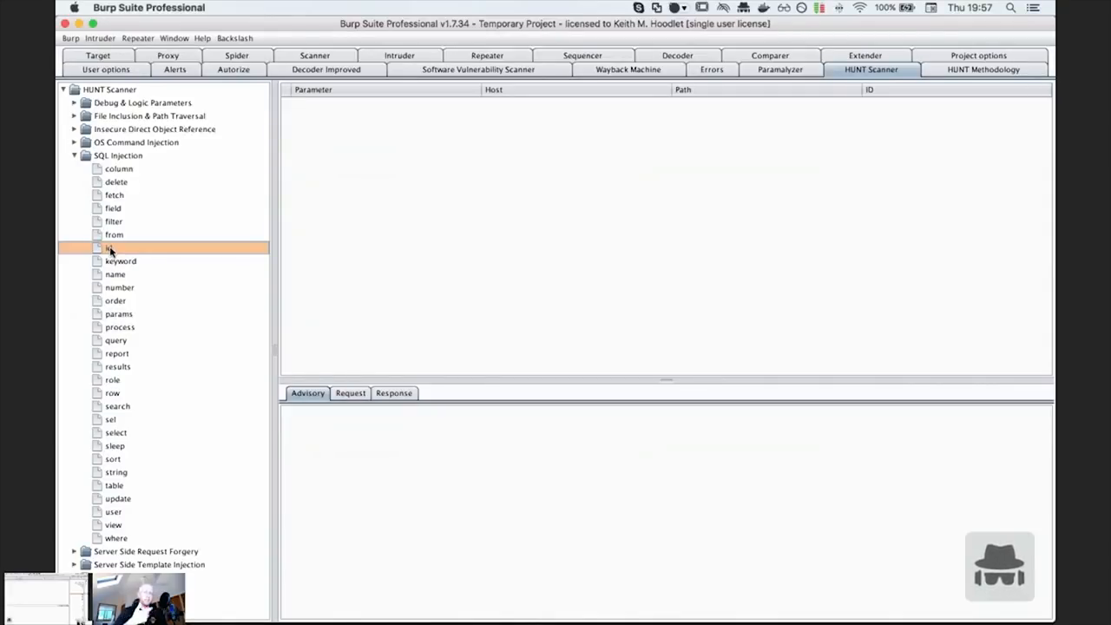
mouse_move(121, 249)
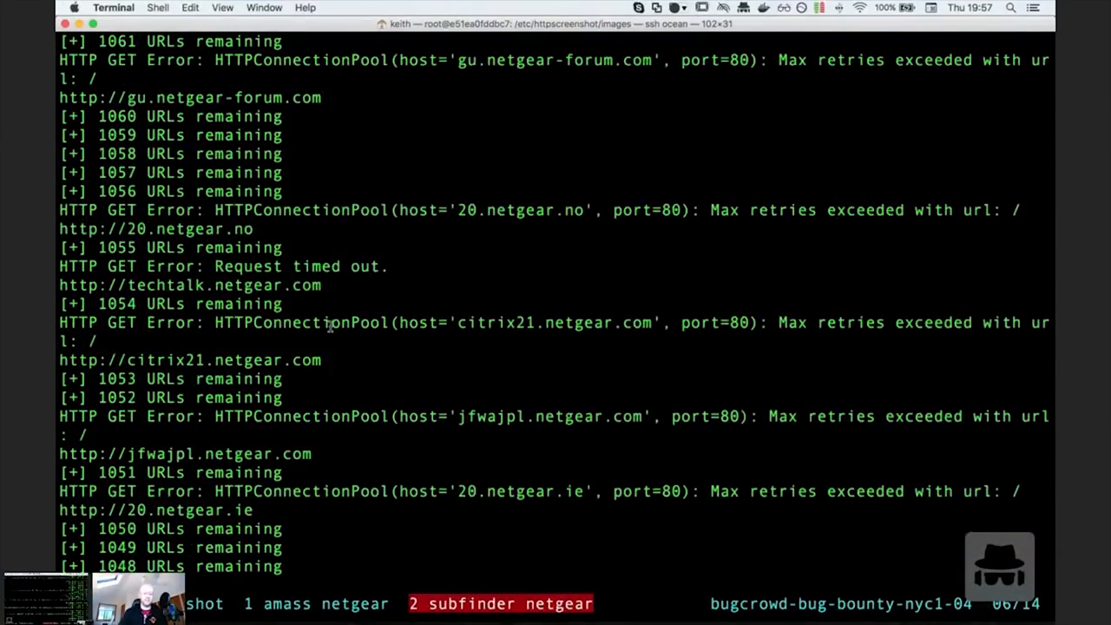
- Scroll the httpscreenshot output to see about 1,037 URLs remaining amid connection errors
scroll(down, 3)
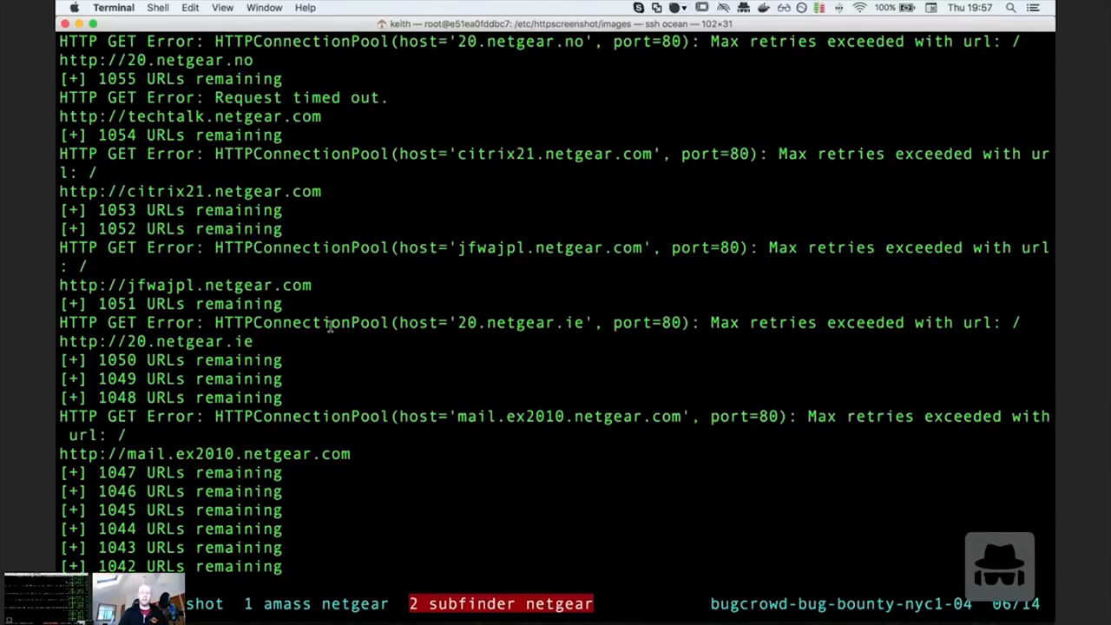
scroll(down, 3)
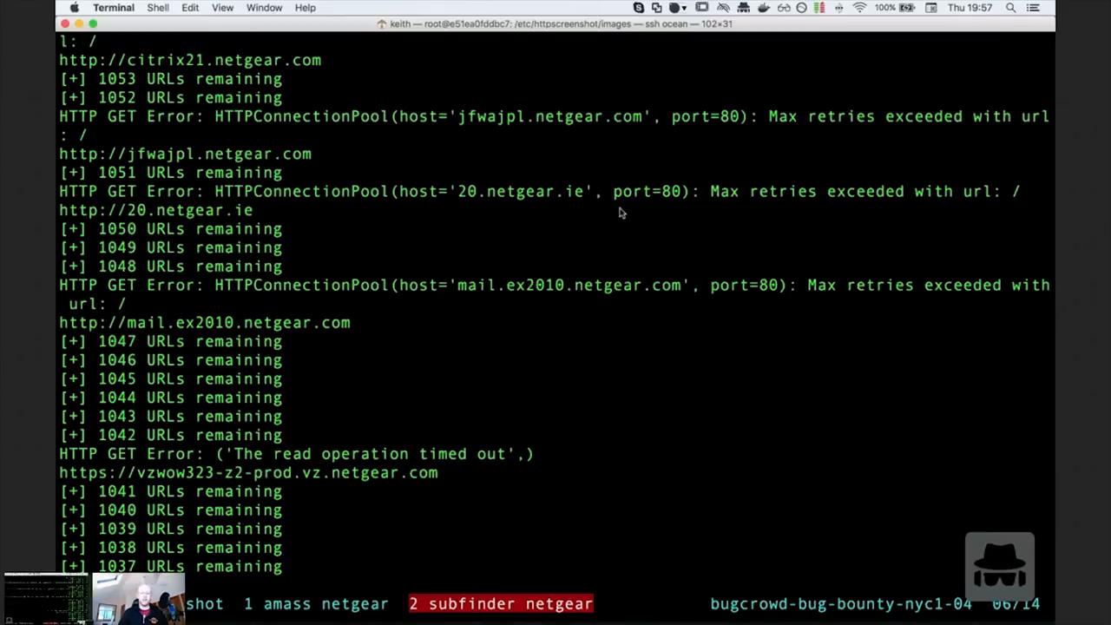